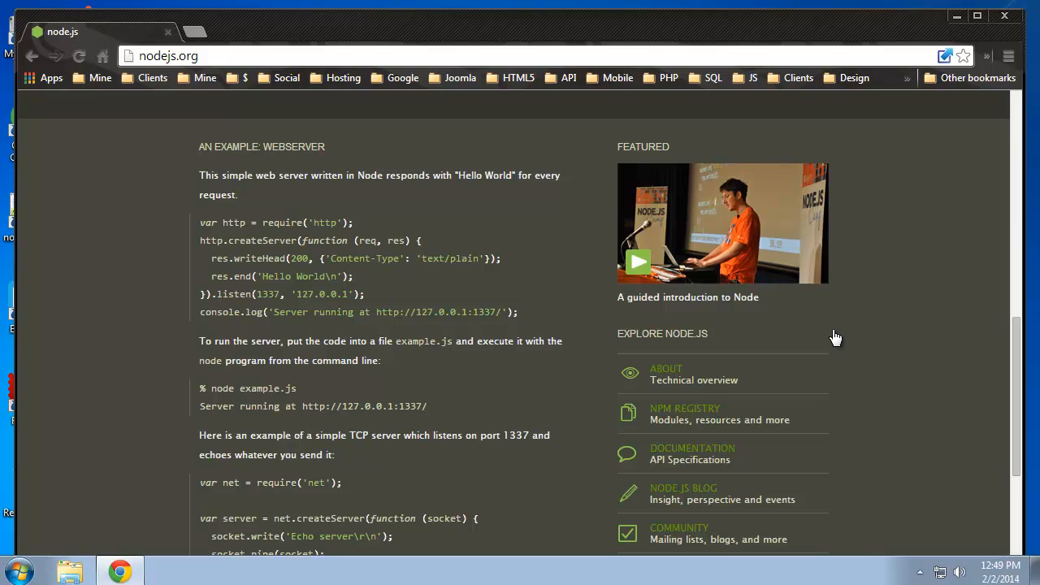
mouse_move(907, 302)
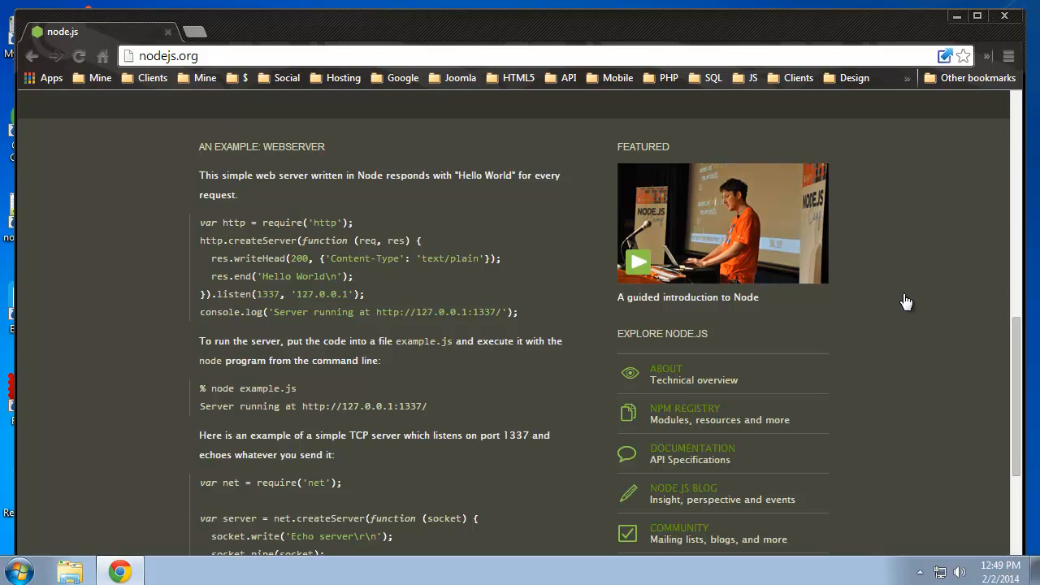
mouse_move(154, 120)
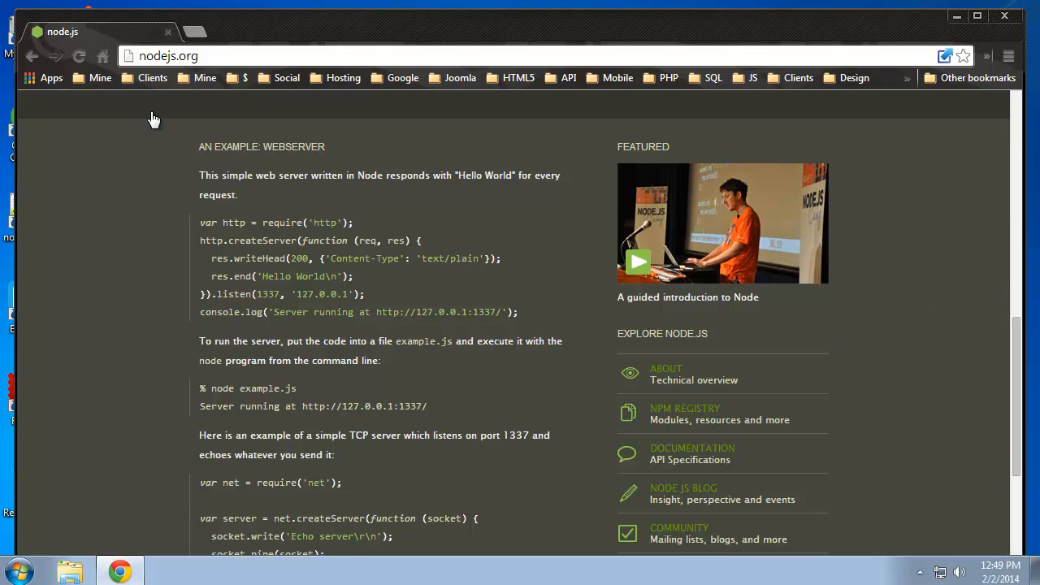
mouse_move(231, 156)
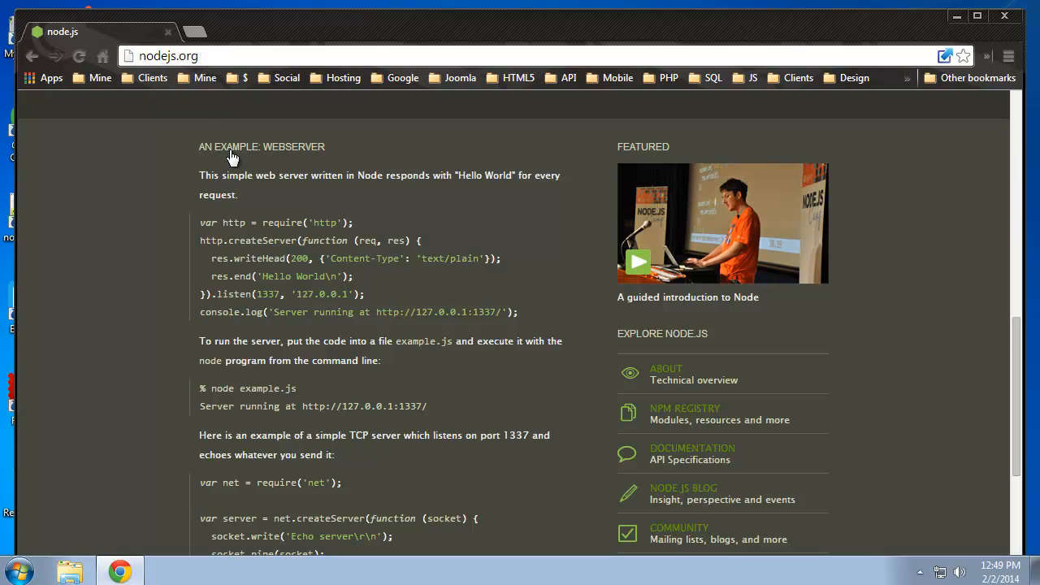
mouse_move(217, 205)
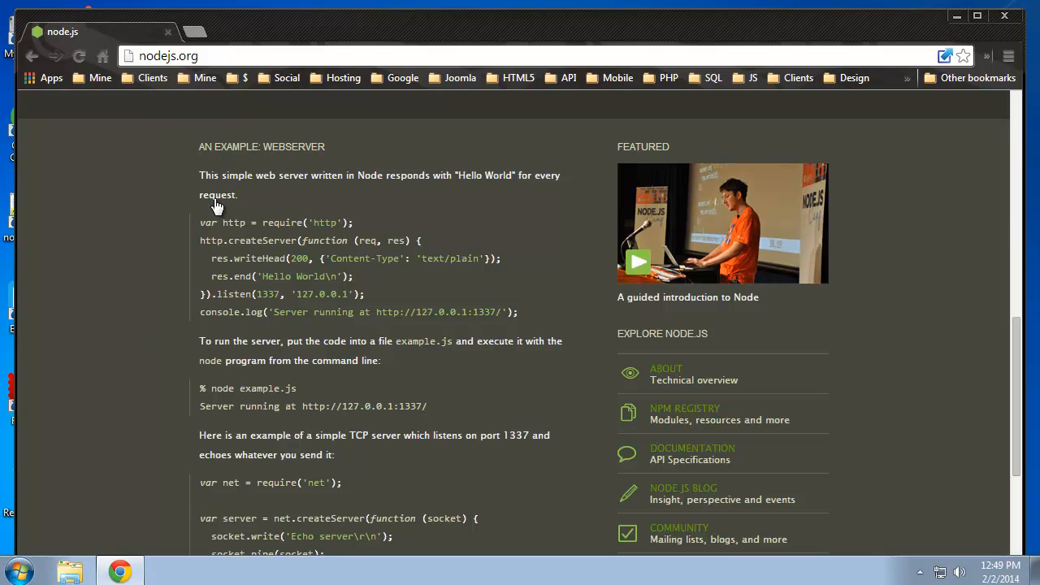
mouse_move(419, 317)
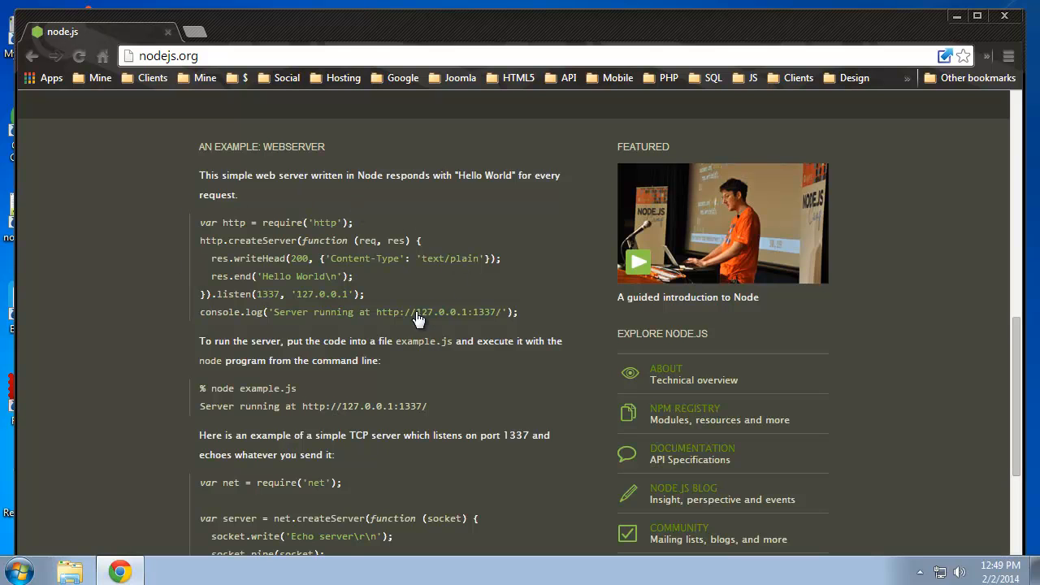
mouse_move(356, 145)
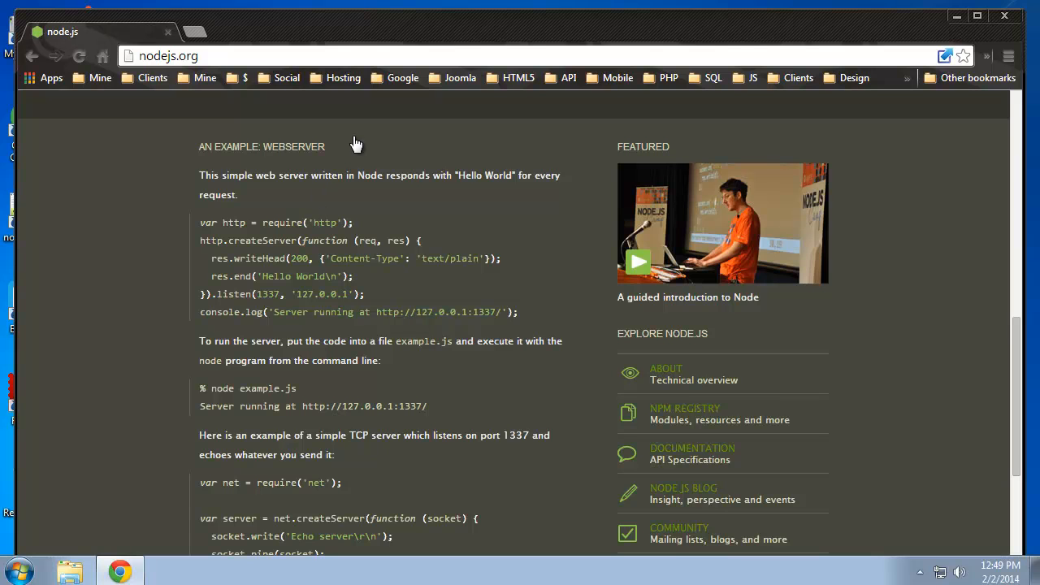
mouse_move(234, 304)
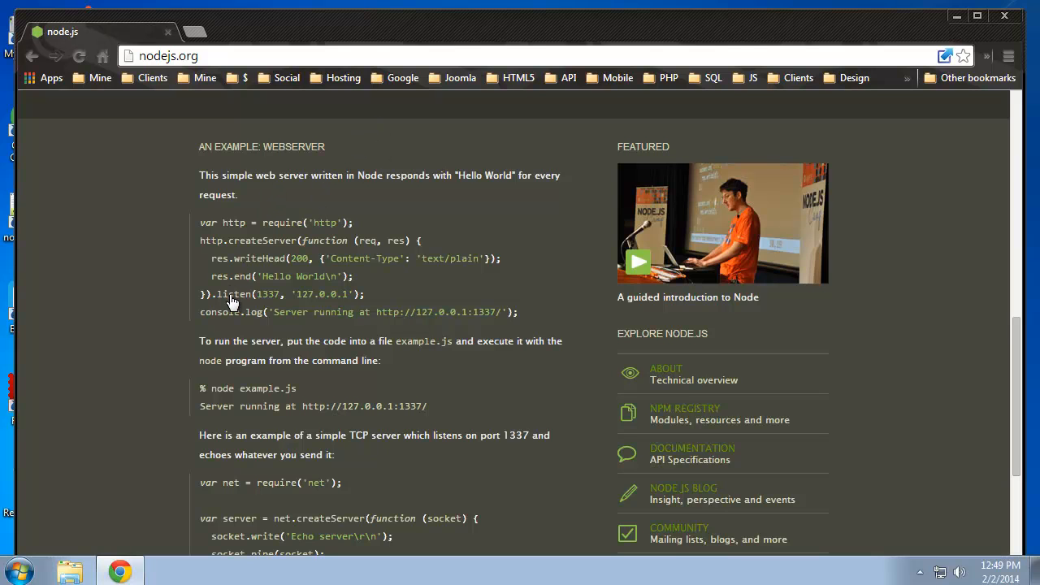
mouse_move(398, 247)
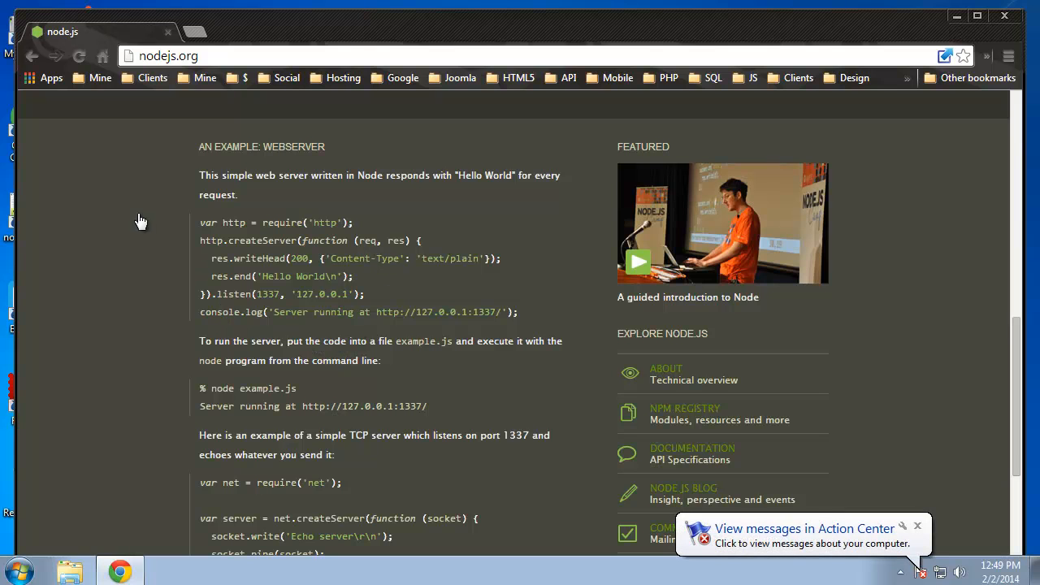
mouse_move(237, 234)
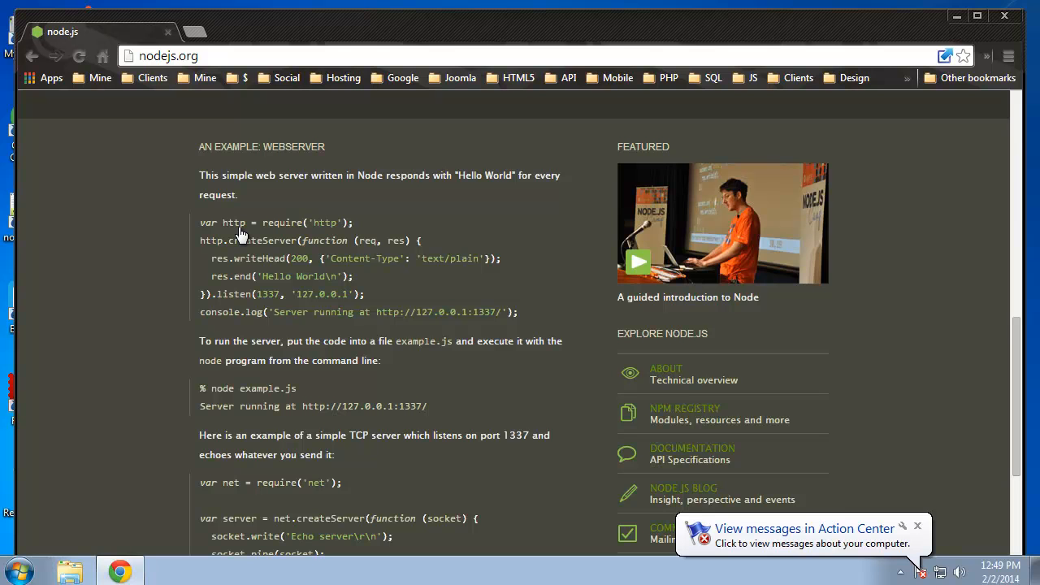
mouse_move(210, 228)
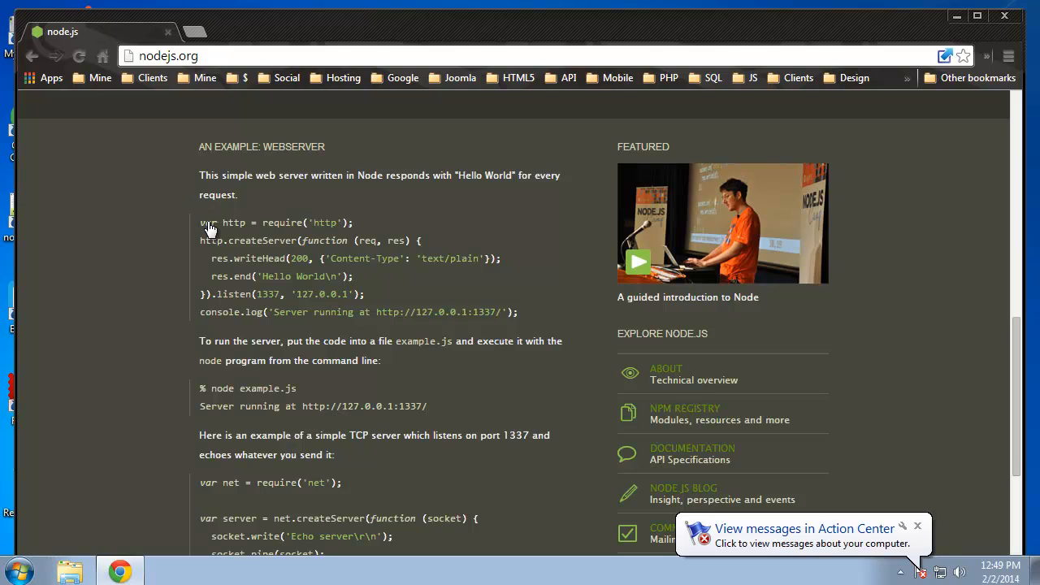
mouse_move(273, 236)
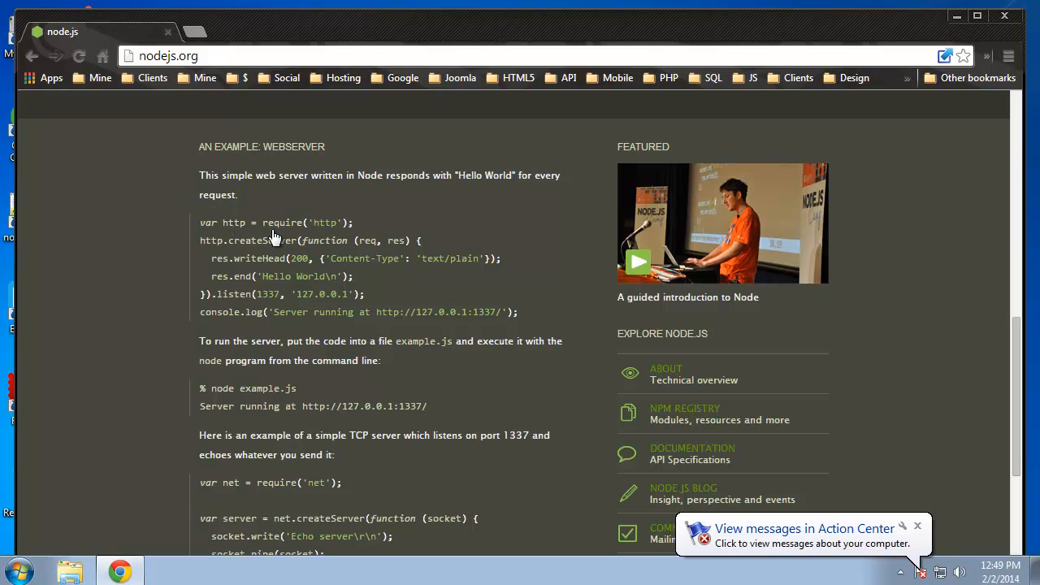
mouse_move(237, 227)
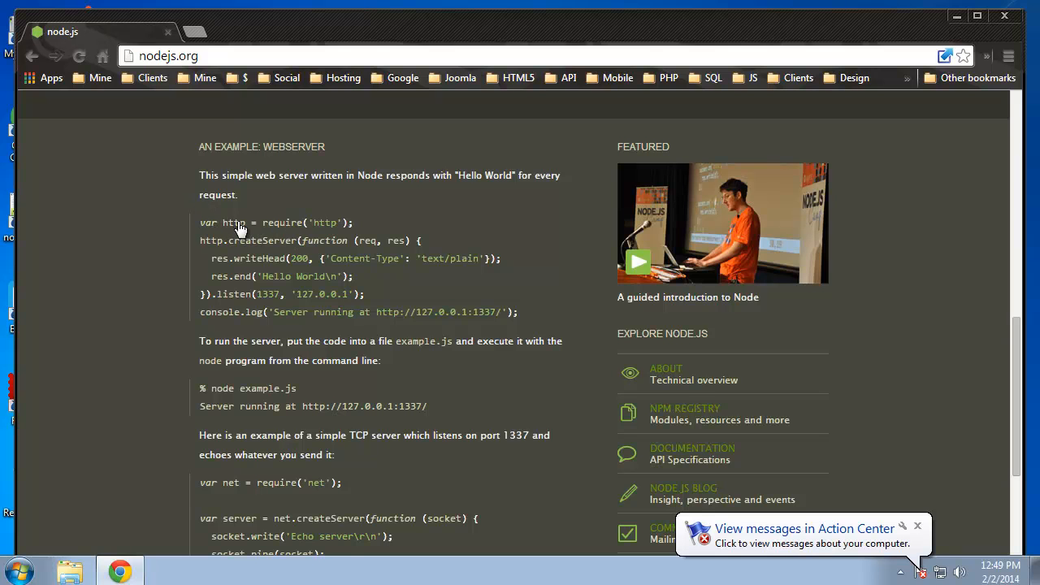
mouse_move(246, 234)
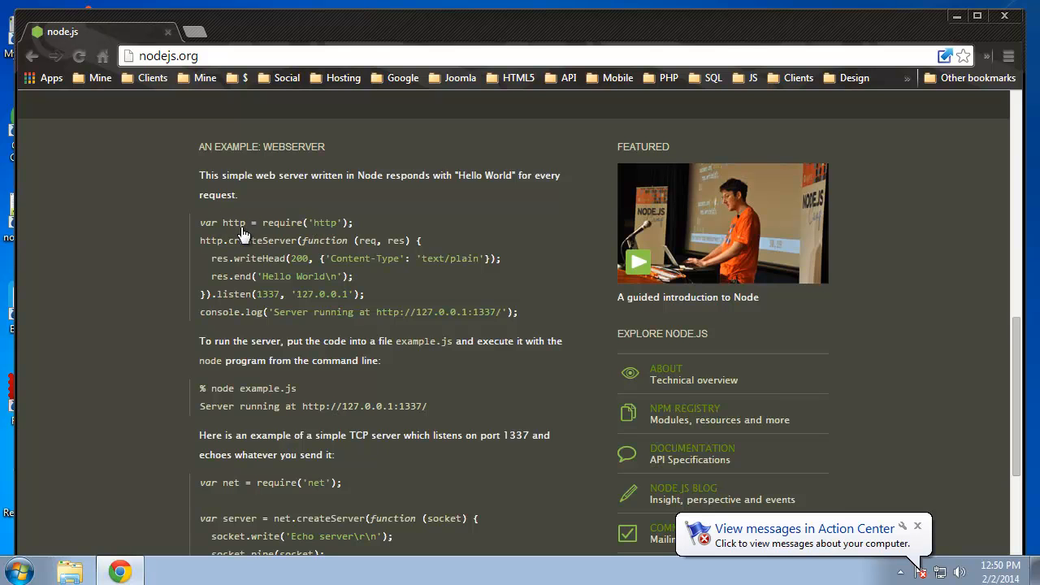
mouse_move(317, 238)
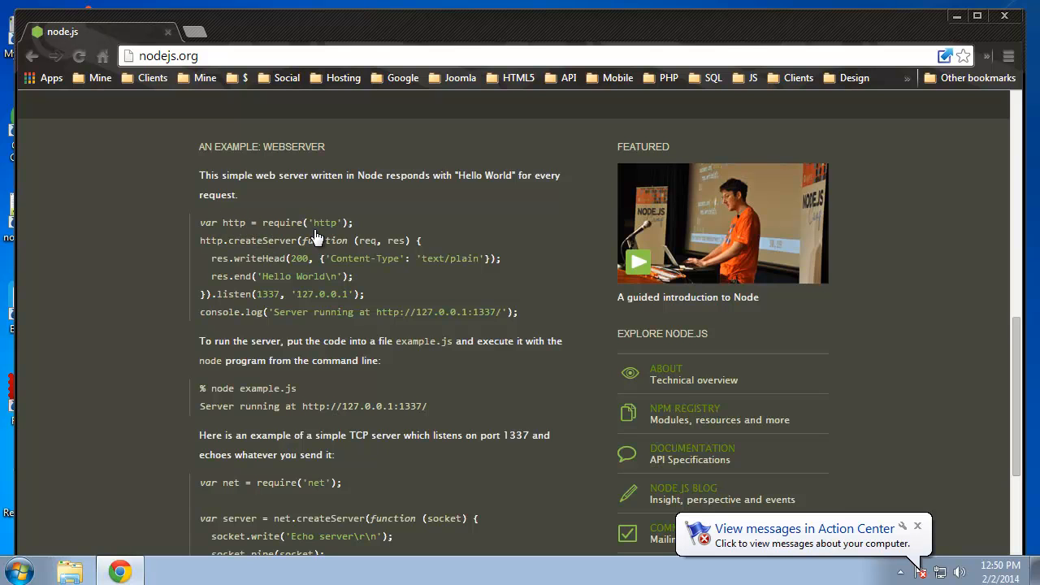
mouse_move(348, 234)
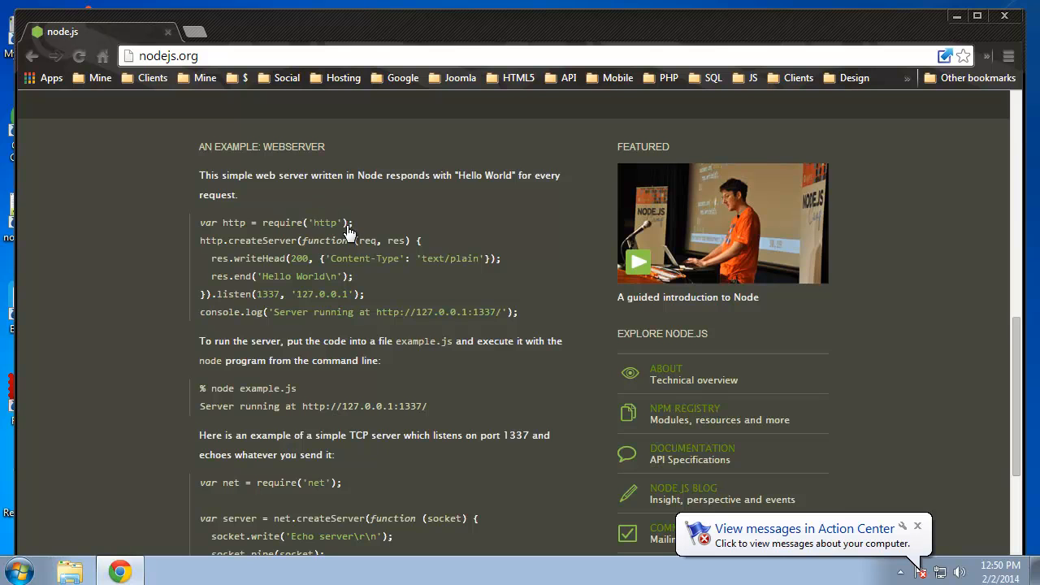
mouse_move(283, 214)
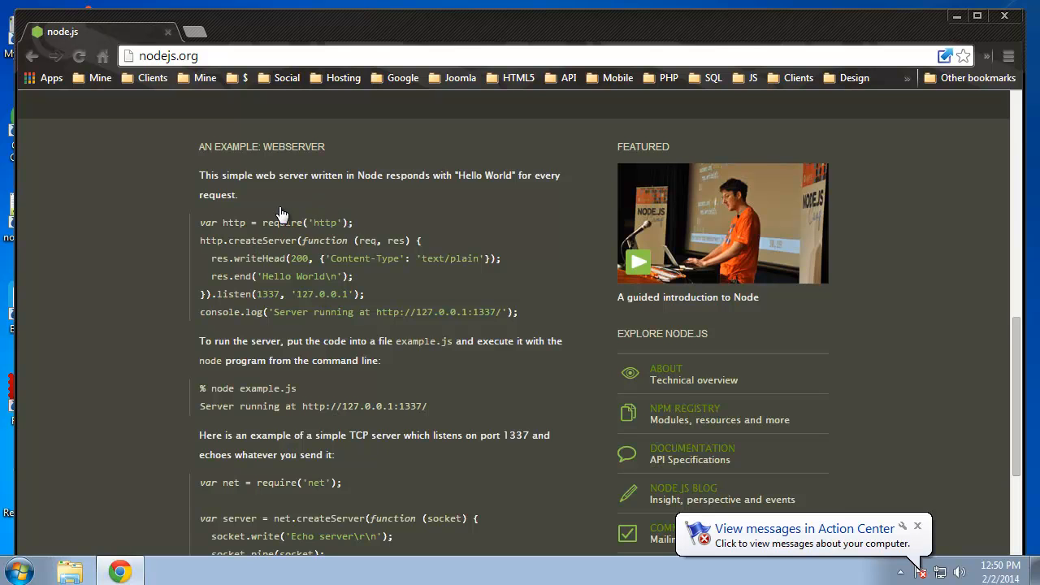
mouse_move(231, 236)
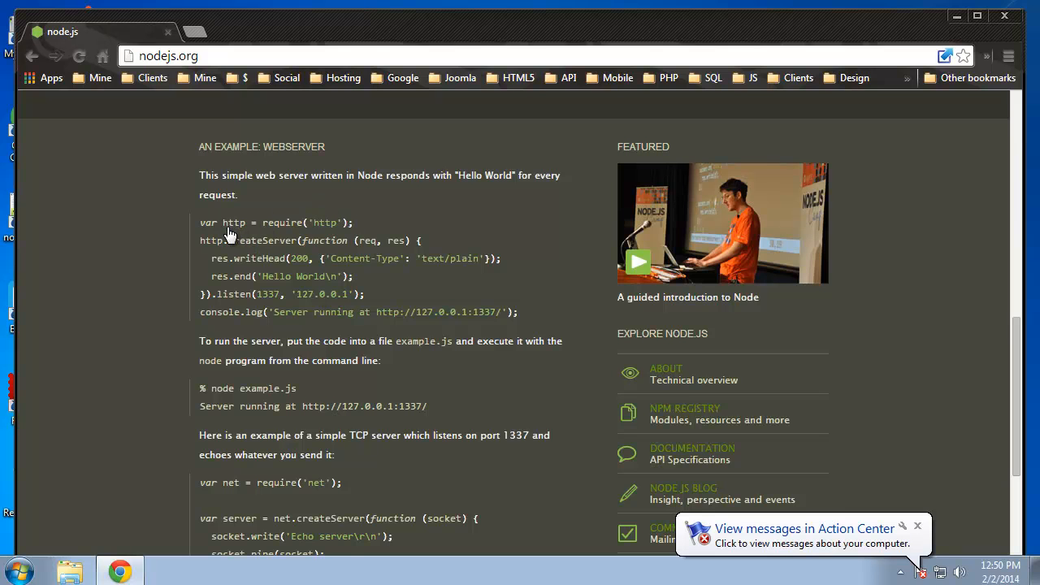
mouse_move(226, 258)
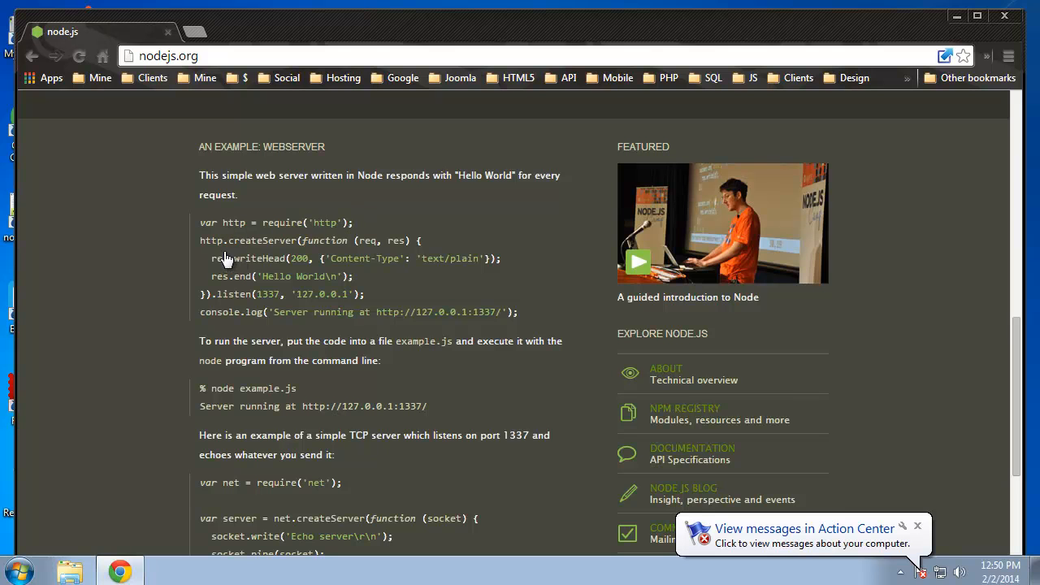
mouse_move(305, 257)
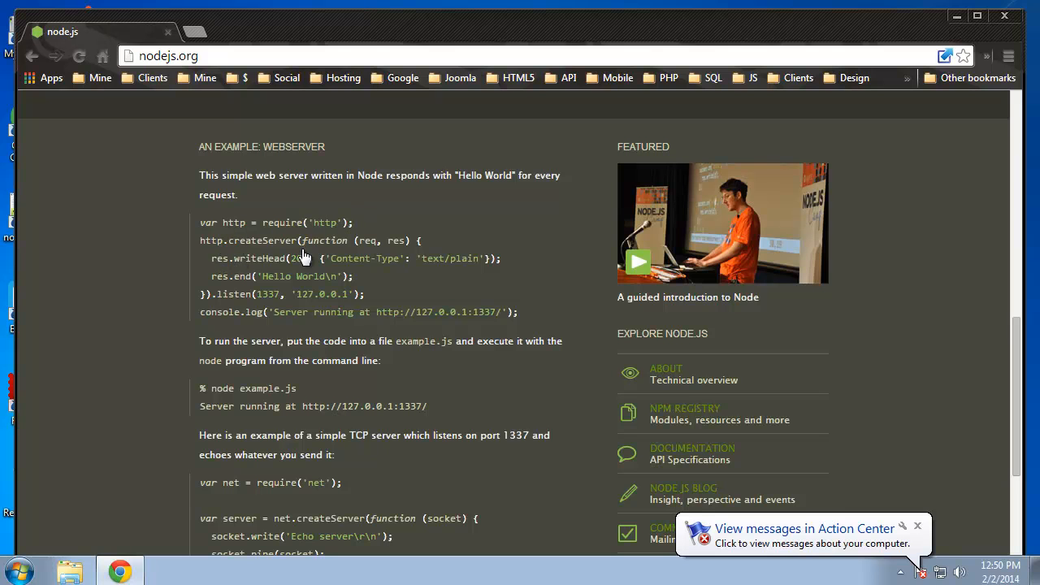
mouse_move(335, 300)
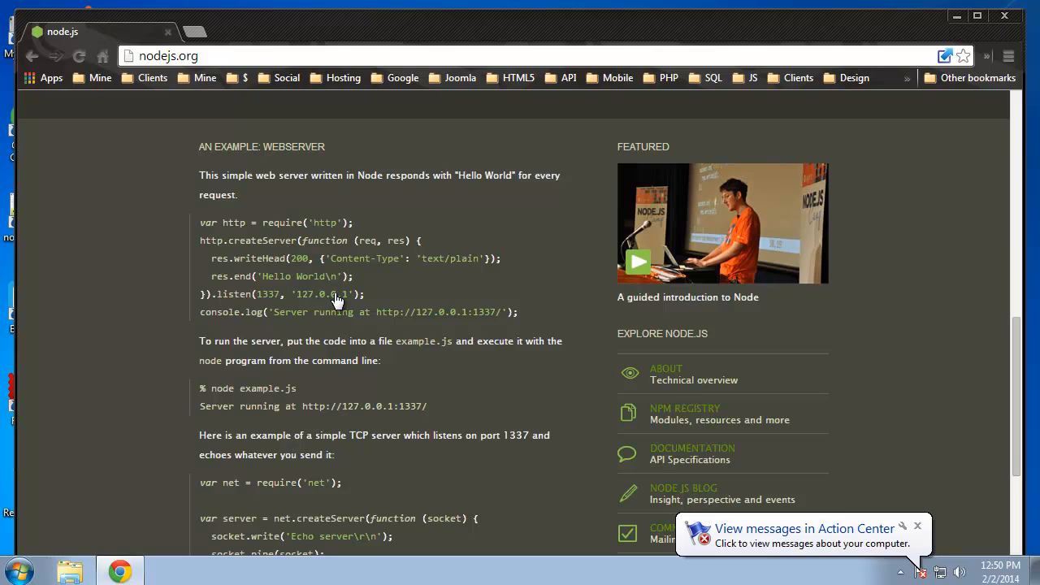
mouse_move(307, 247)
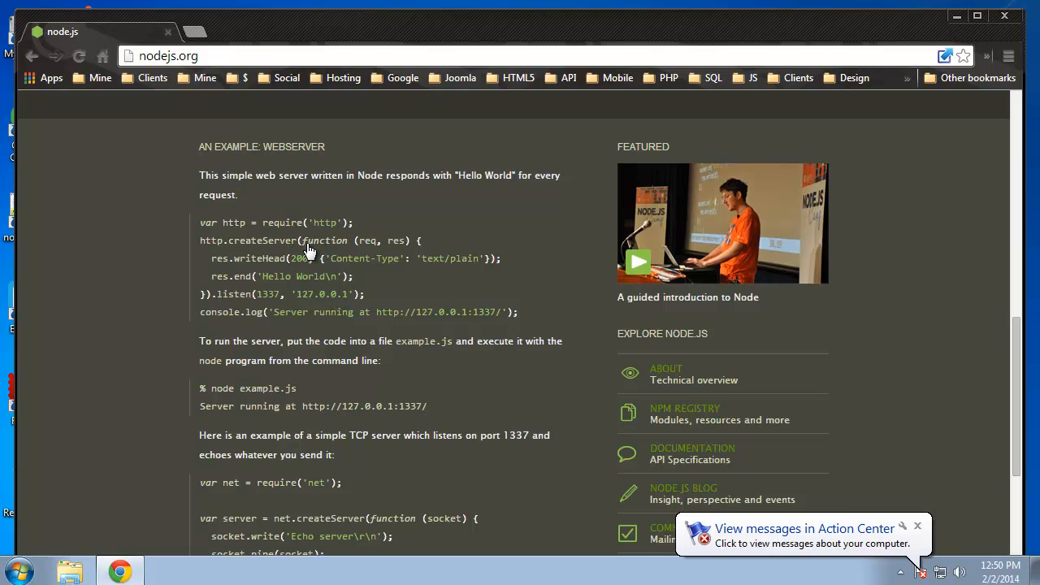
mouse_move(365, 260)
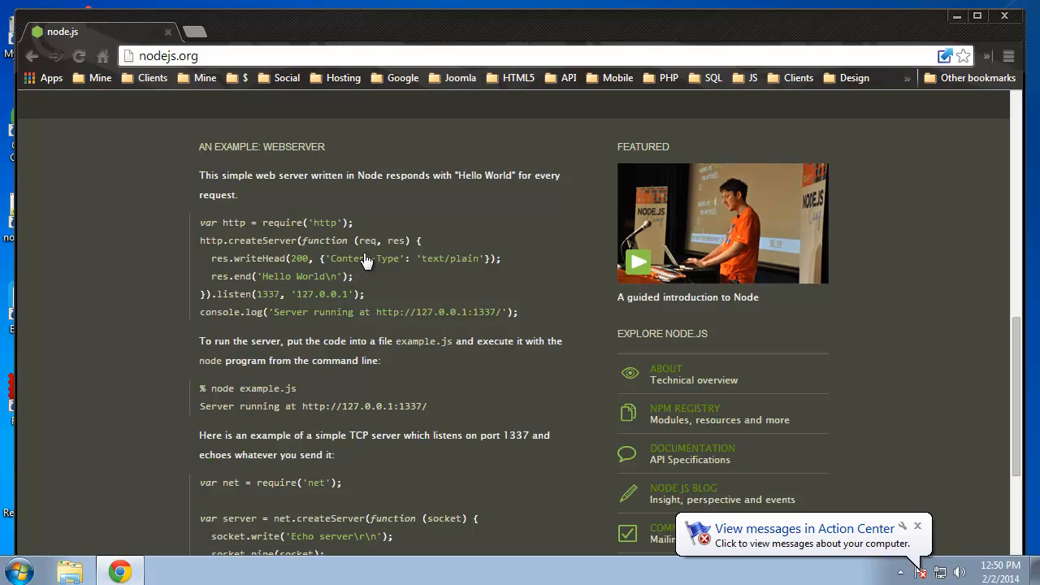
mouse_move(372, 241)
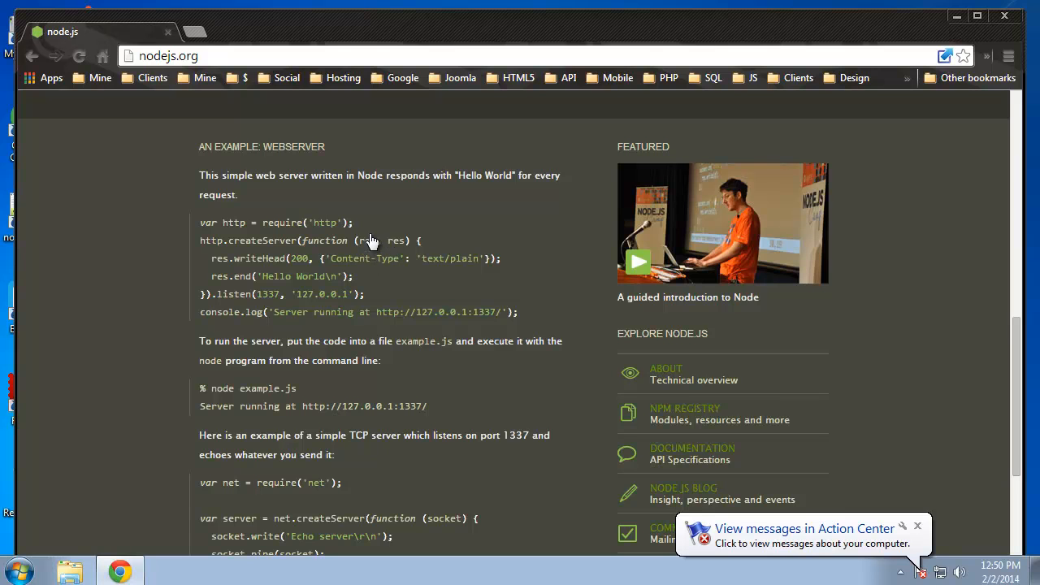
mouse_move(230, 268)
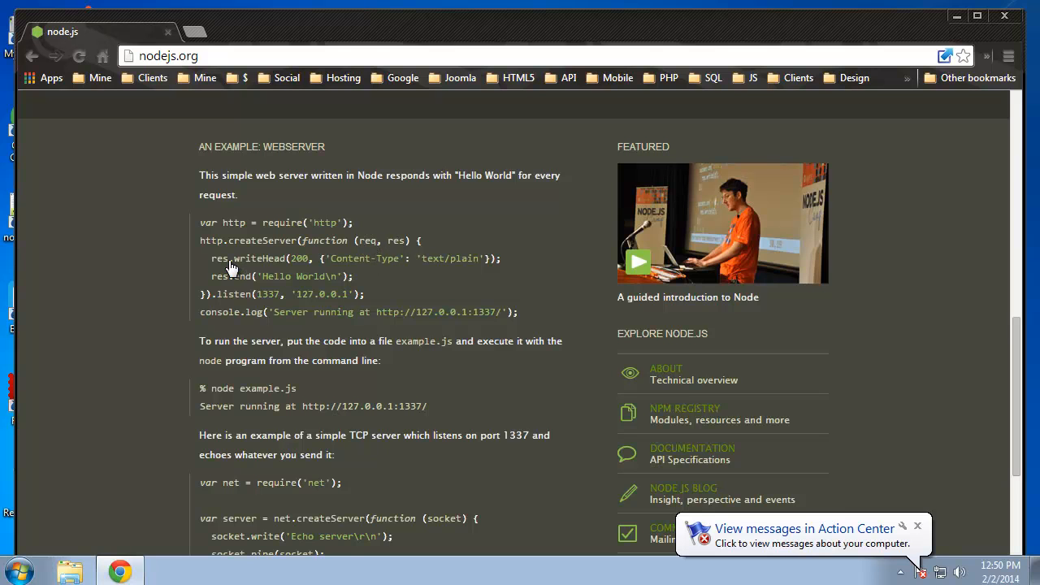
mouse_move(354, 276)
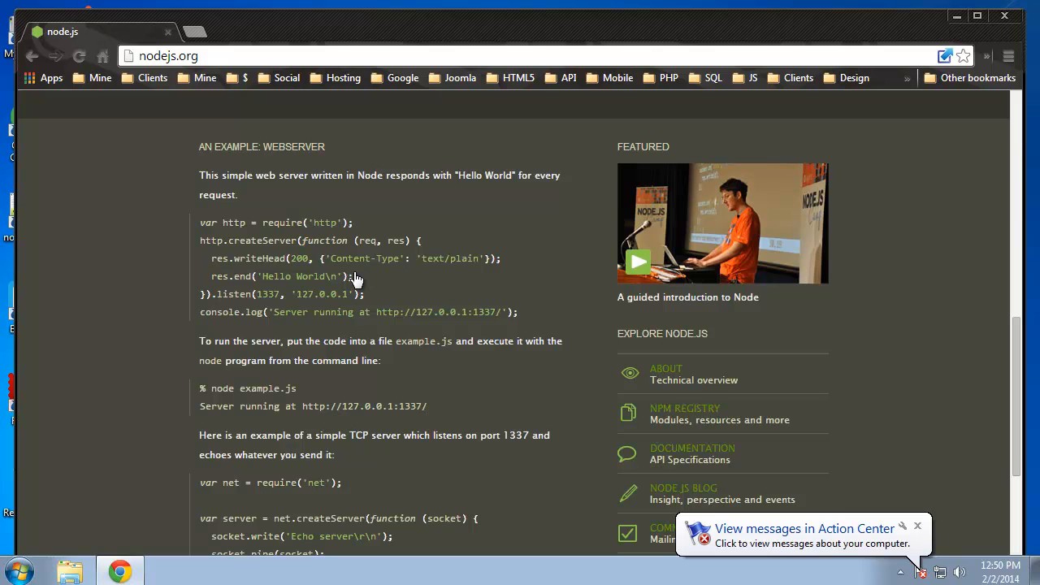
mouse_move(268, 275)
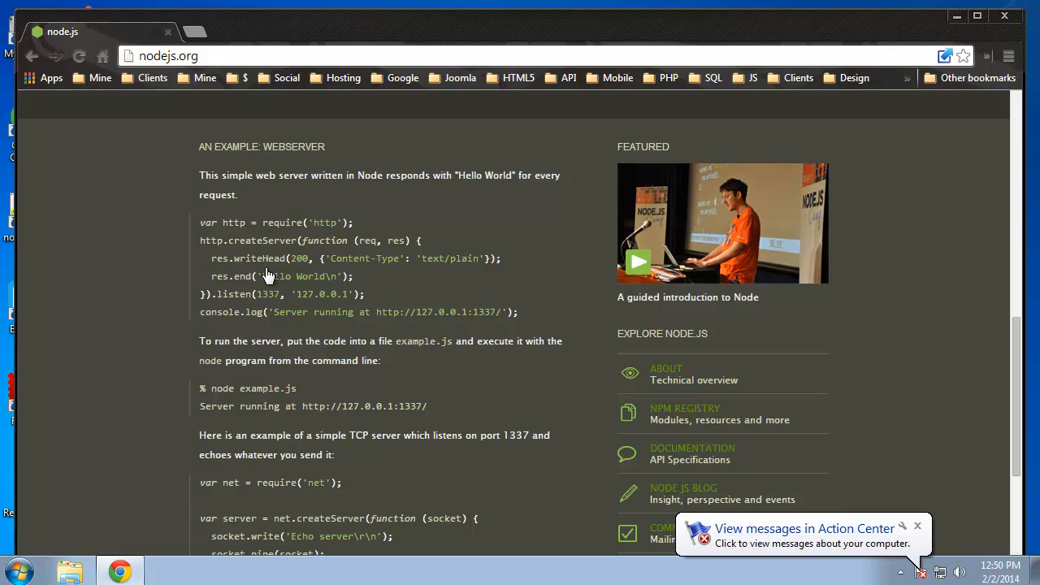
mouse_move(302, 270)
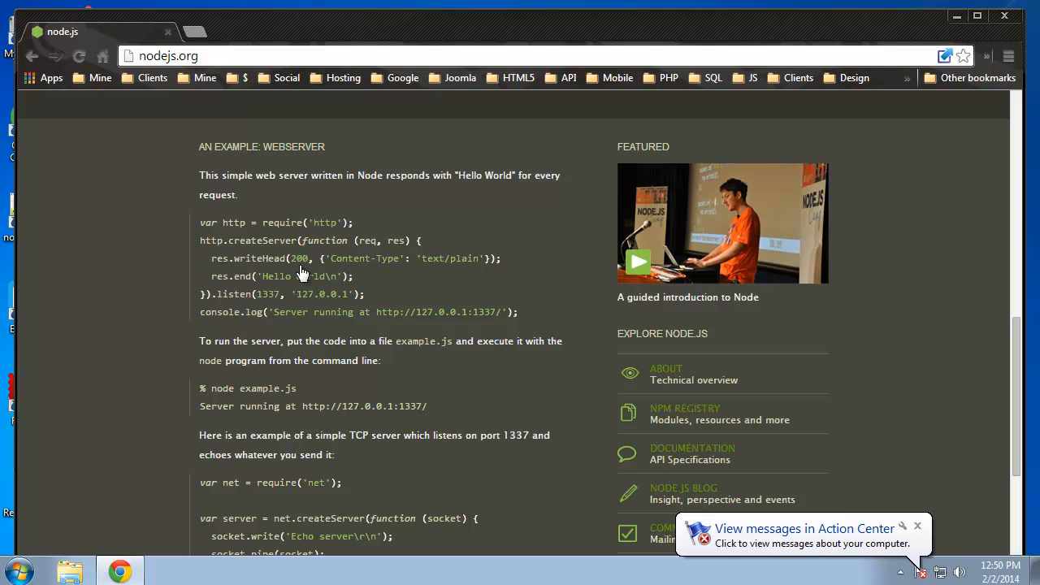
mouse_move(377, 195)
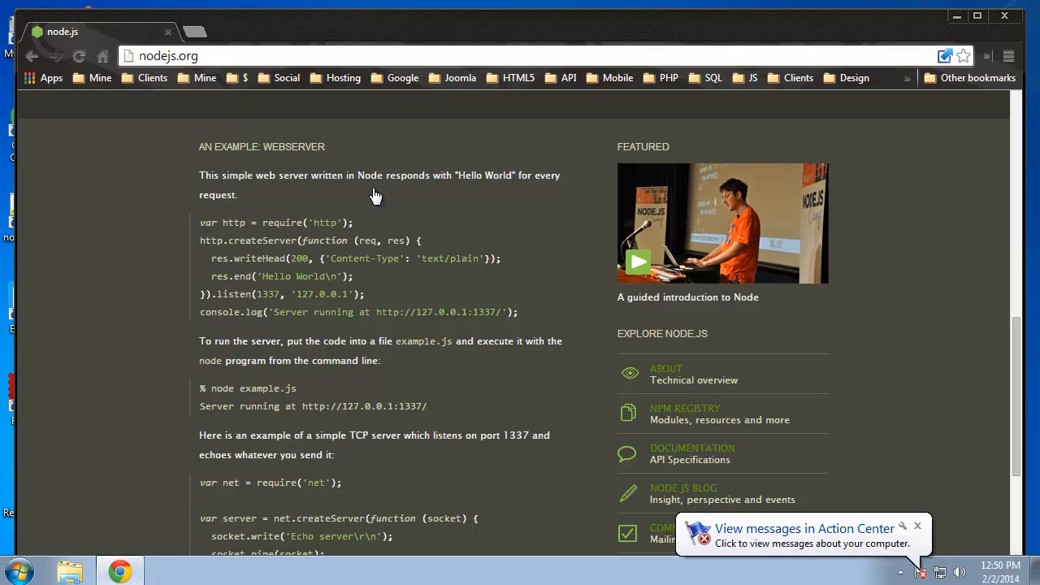
mouse_move(439, 275)
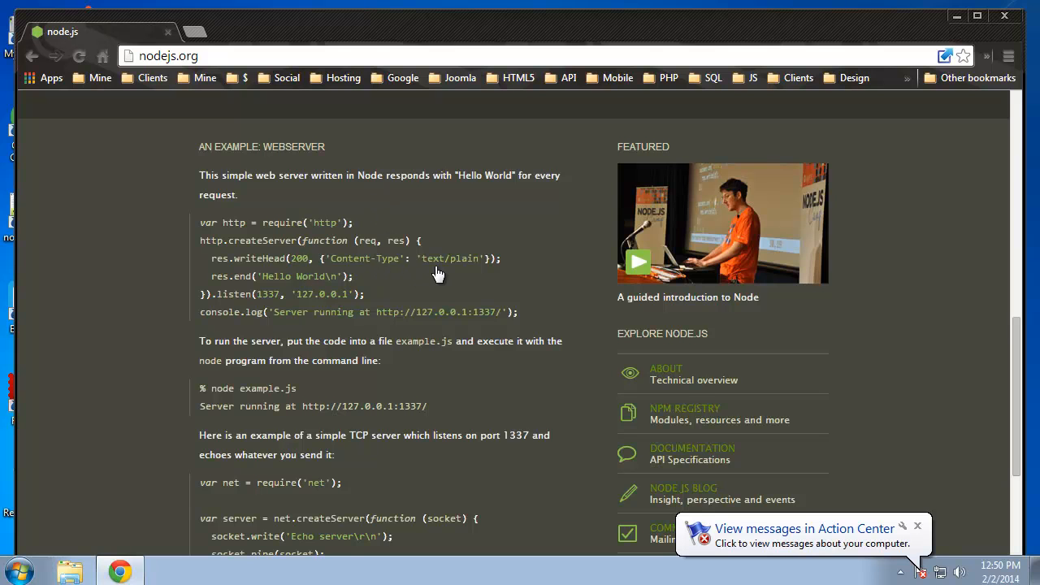
mouse_move(307, 317)
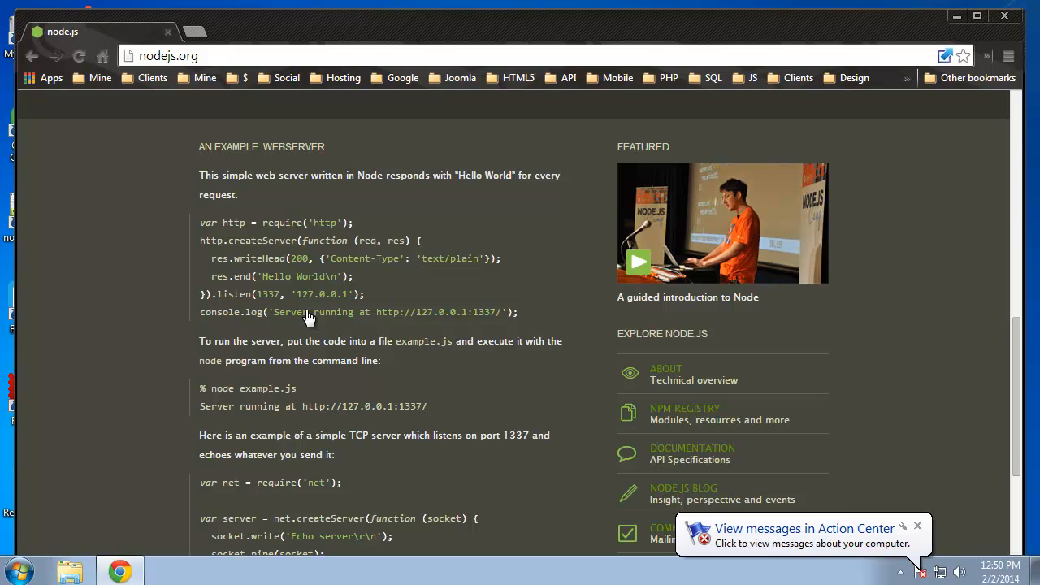
mouse_move(270, 290)
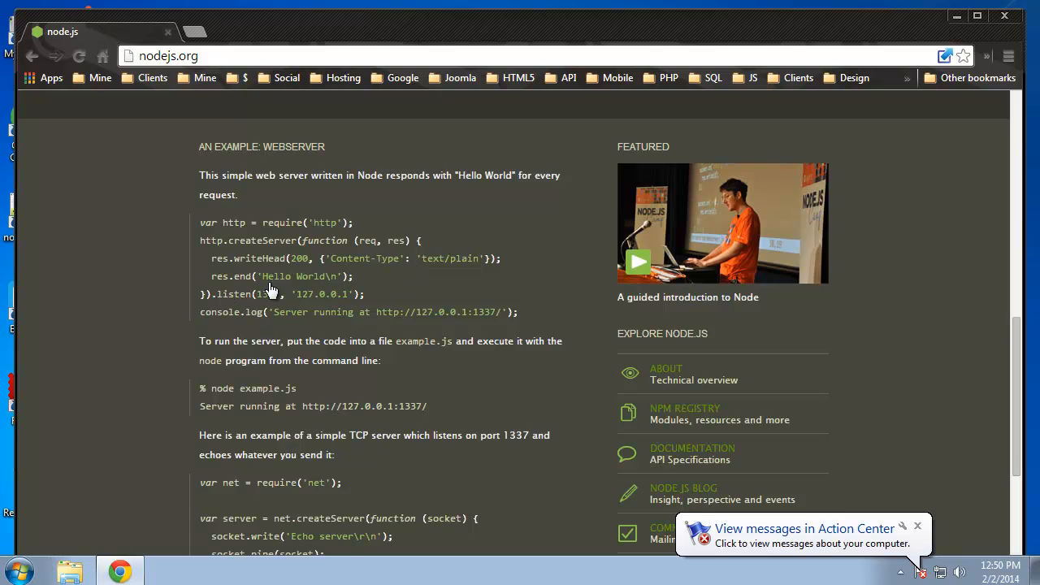
mouse_move(273, 282)
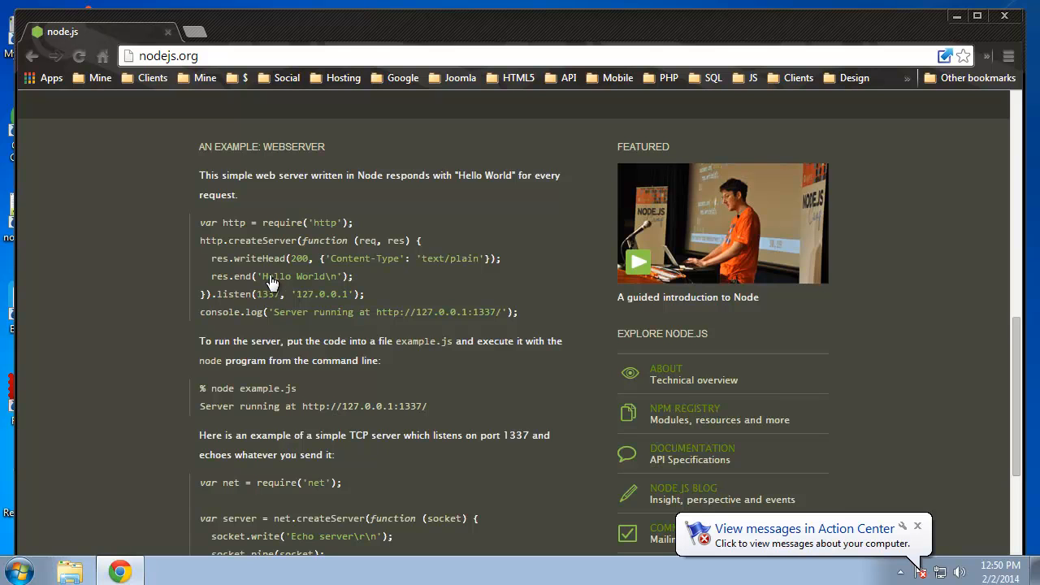
mouse_move(224, 306)
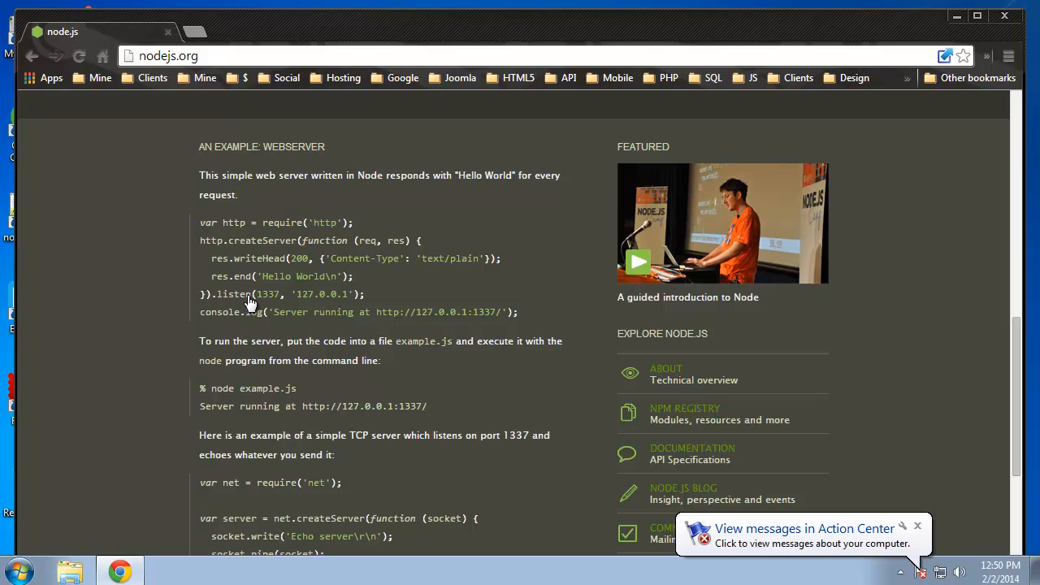
mouse_move(270, 301)
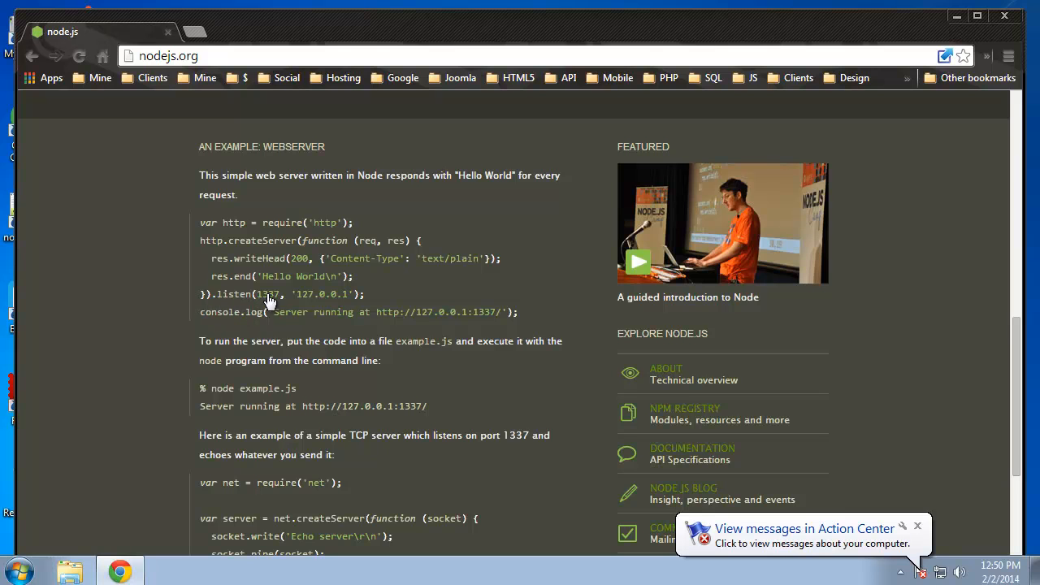
mouse_move(365, 306)
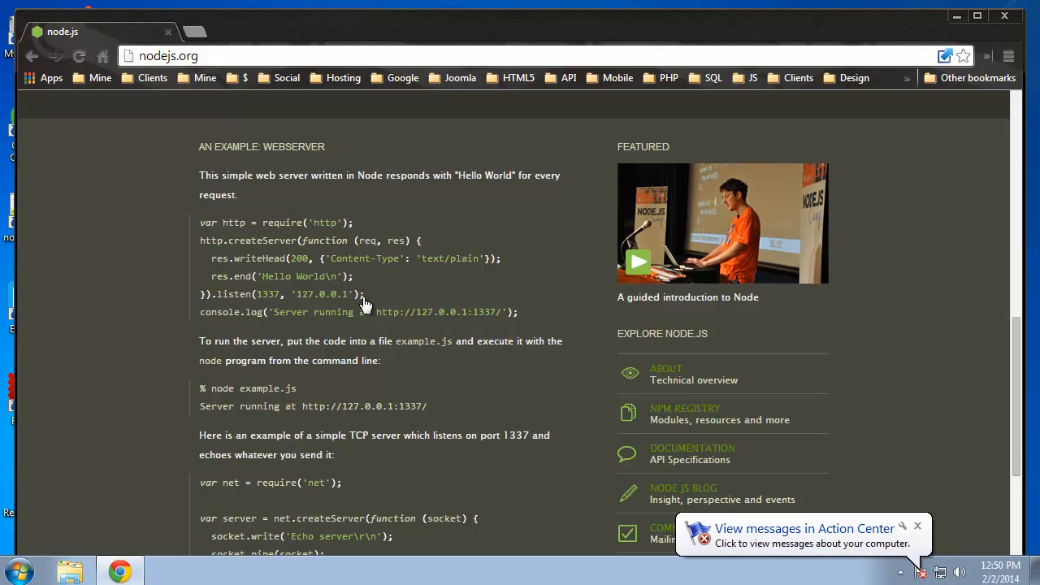
mouse_move(302, 306)
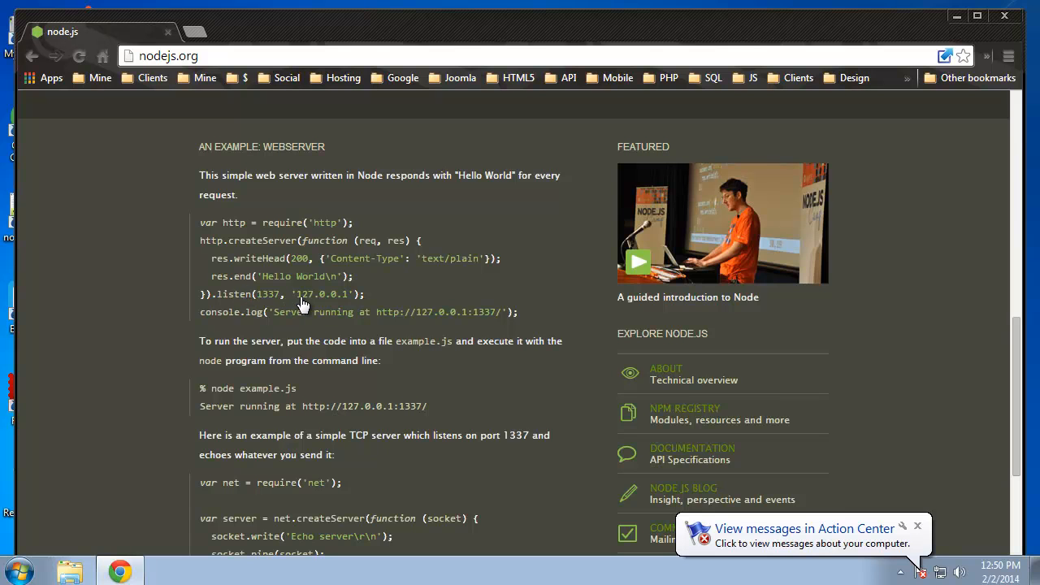
mouse_move(294, 302)
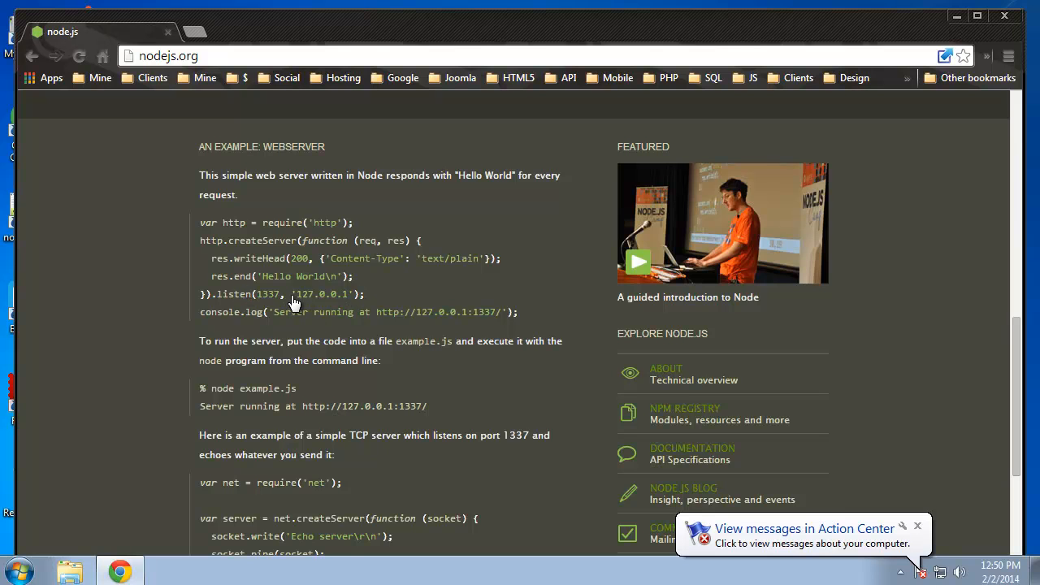
mouse_move(273, 294)
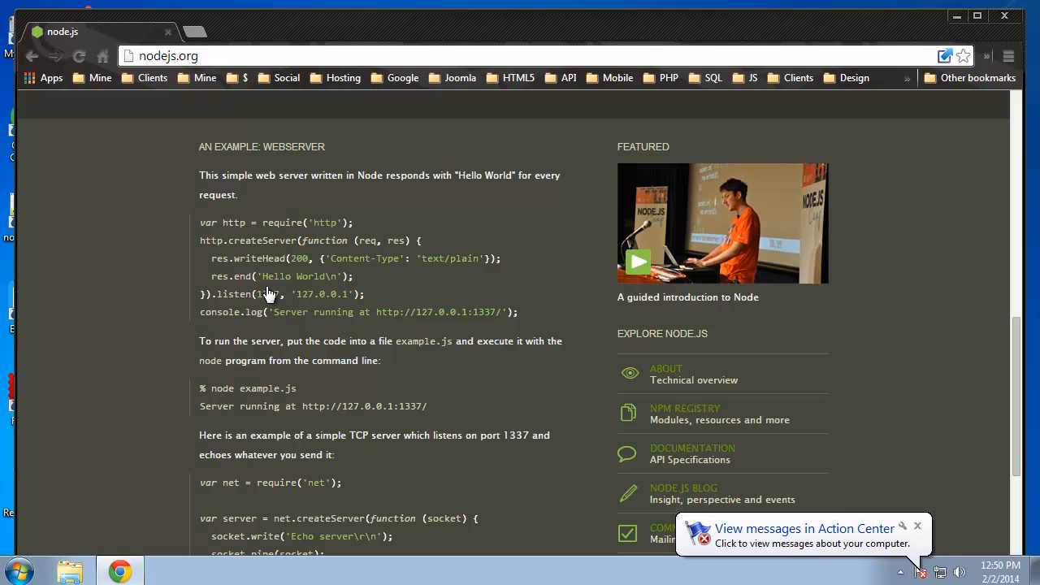
mouse_move(295, 361)
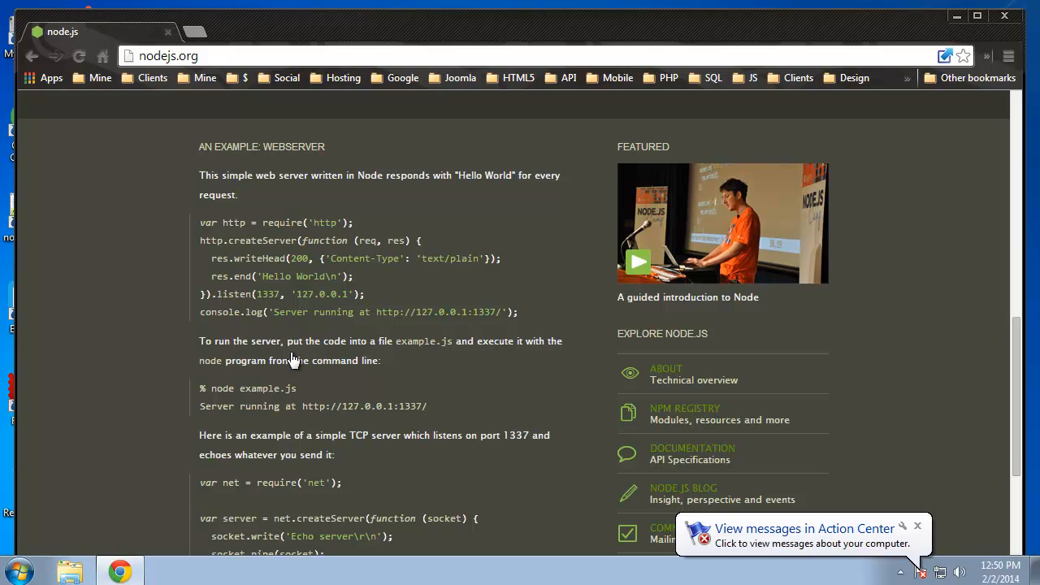
mouse_move(260, 328)
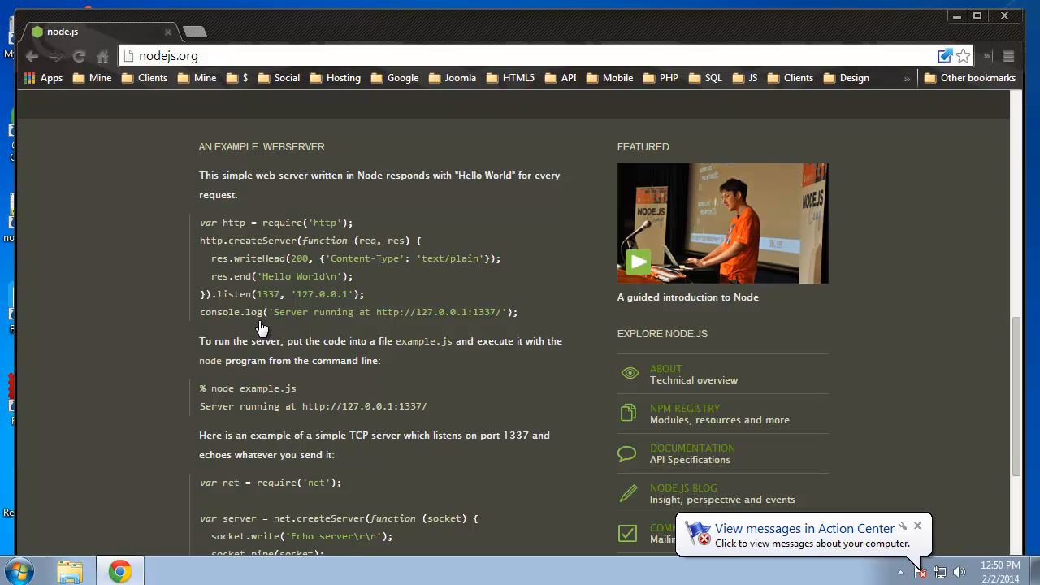
mouse_move(247, 321)
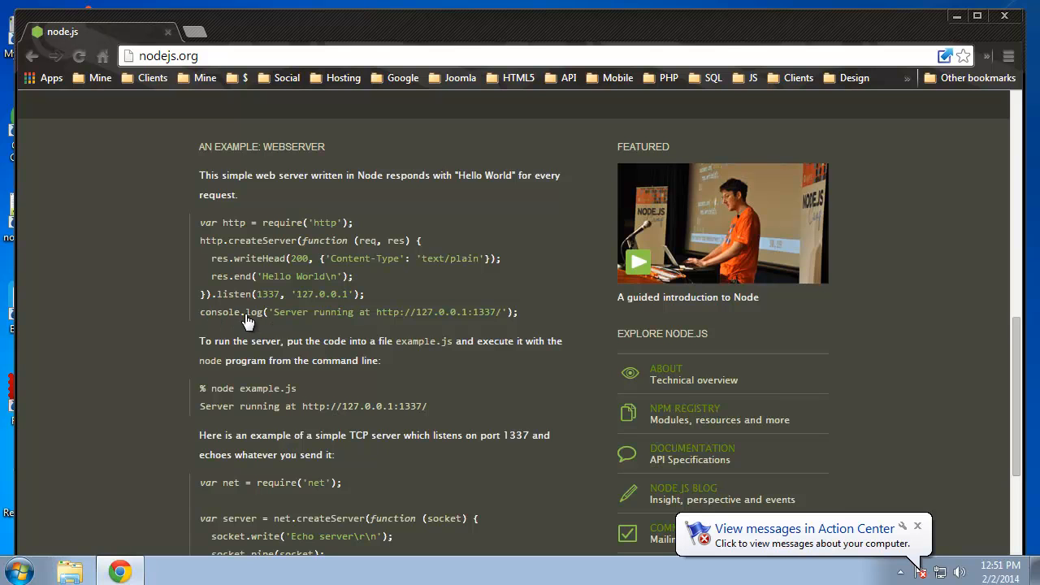
mouse_move(495, 339)
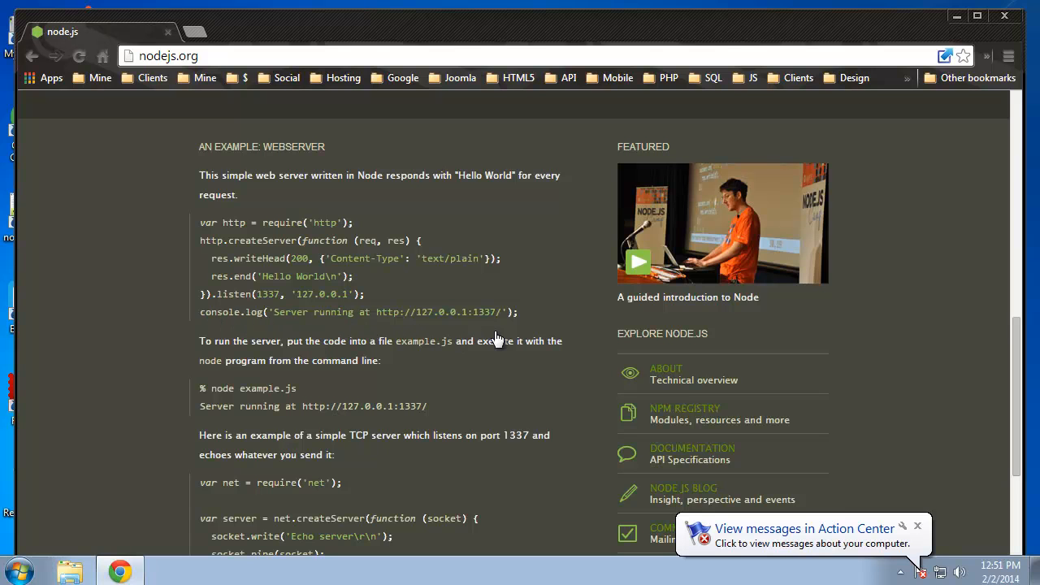
mouse_move(143, 348)
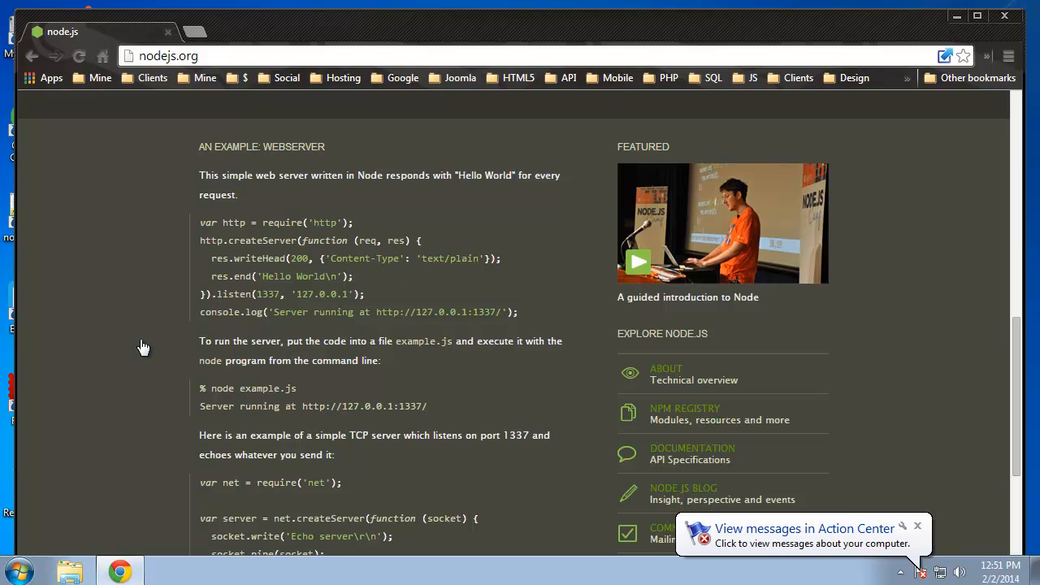
mouse_move(127, 268)
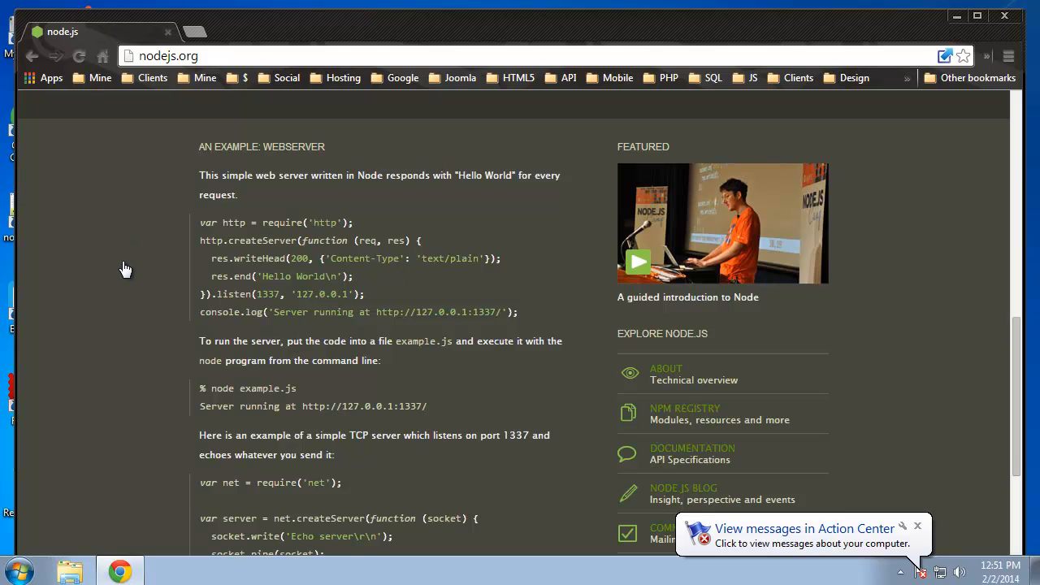
mouse_move(140, 294)
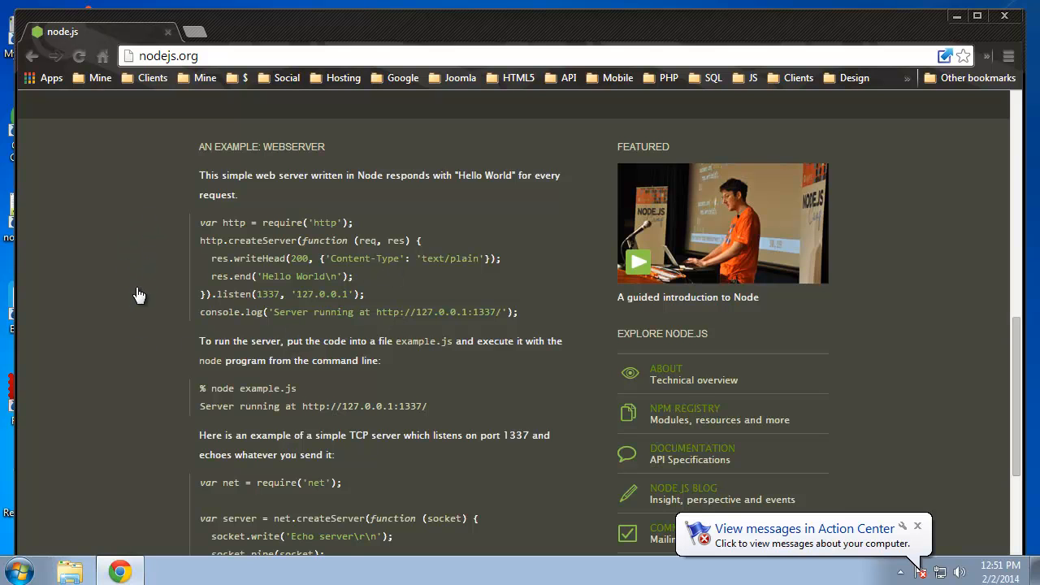
mouse_move(188, 261)
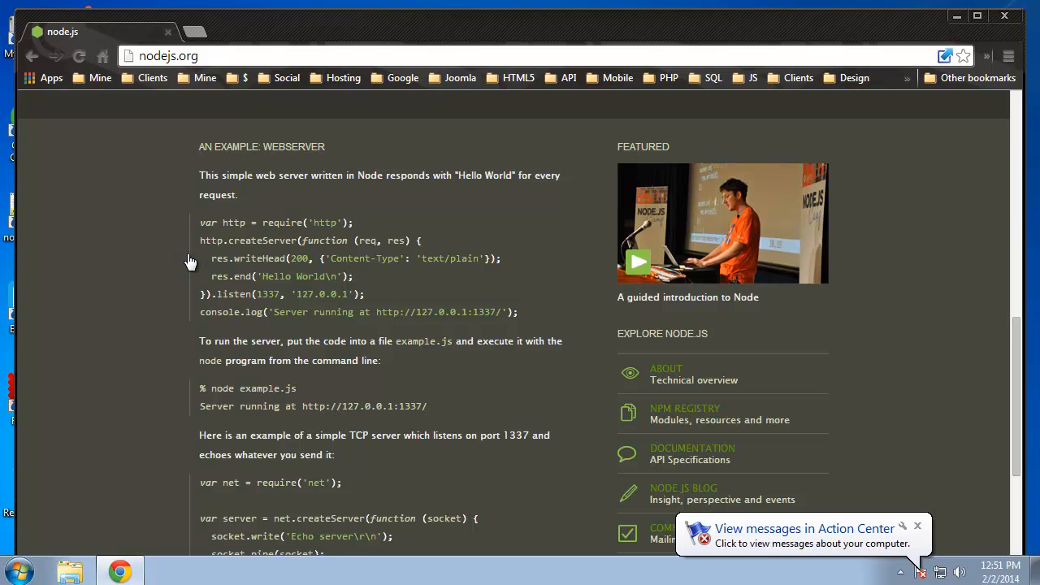
mouse_move(351, 311)
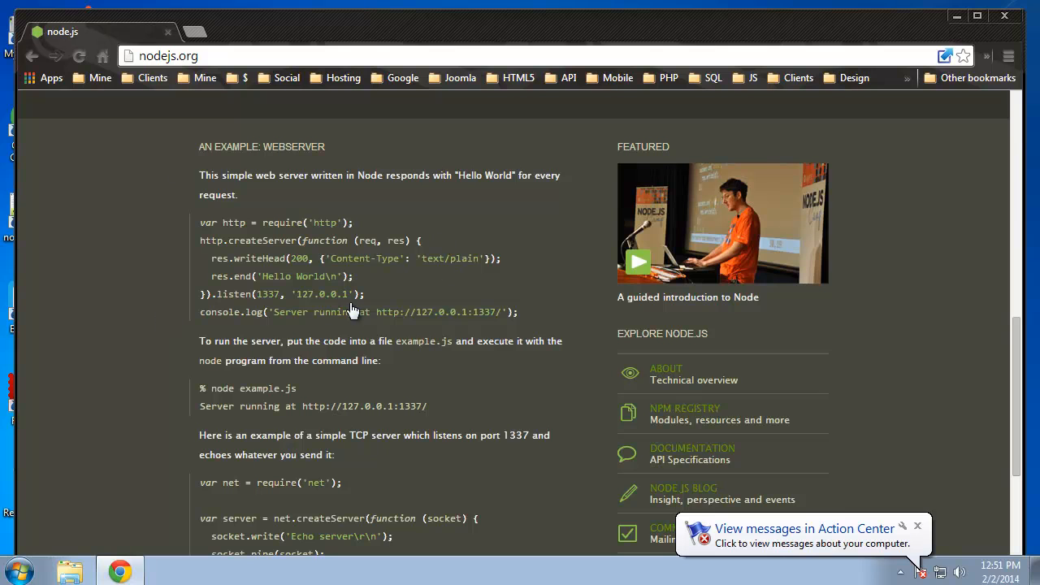
mouse_move(252, 316)
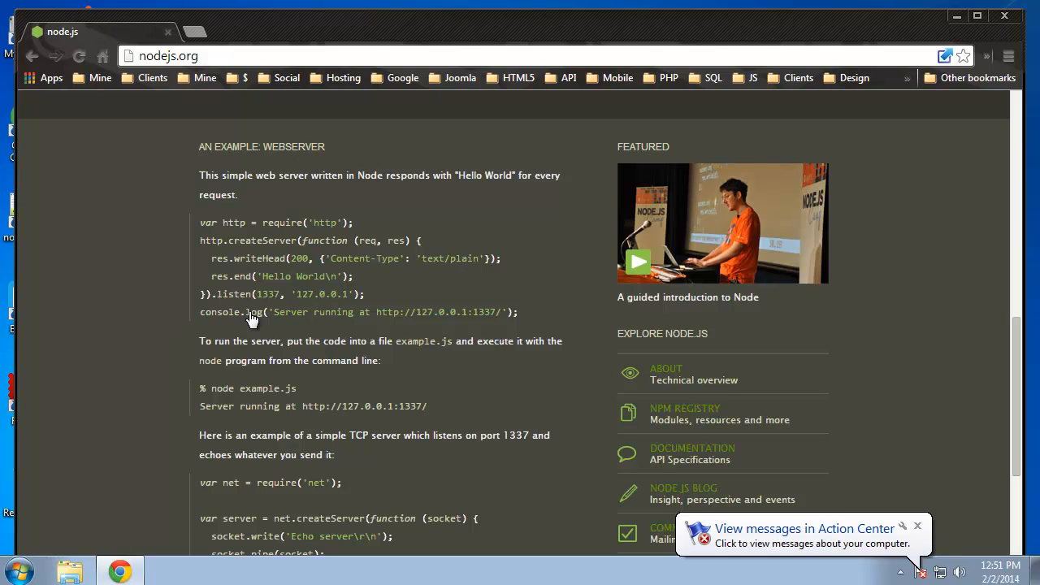
mouse_move(327, 284)
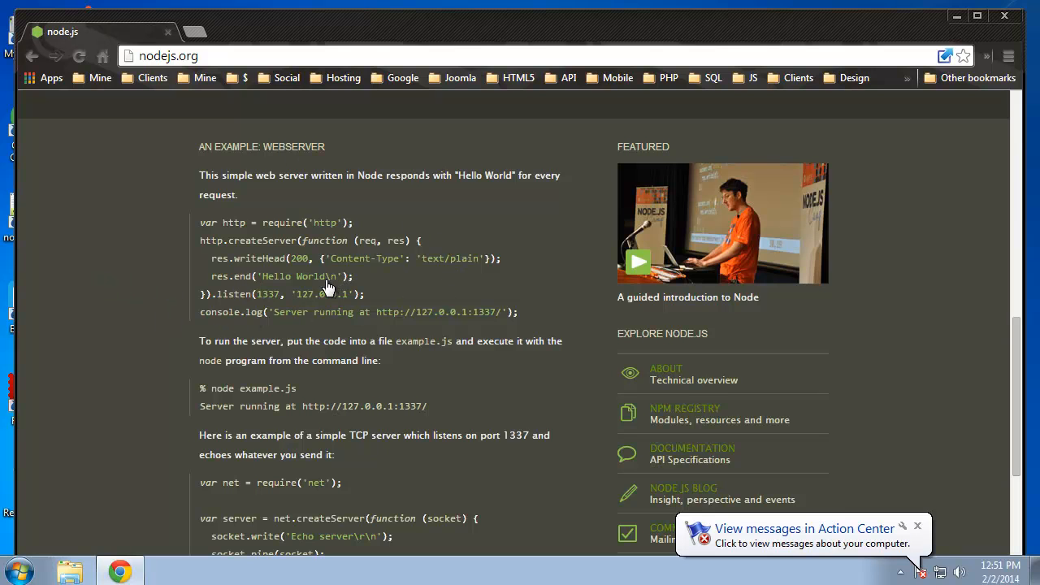
mouse_move(173, 203)
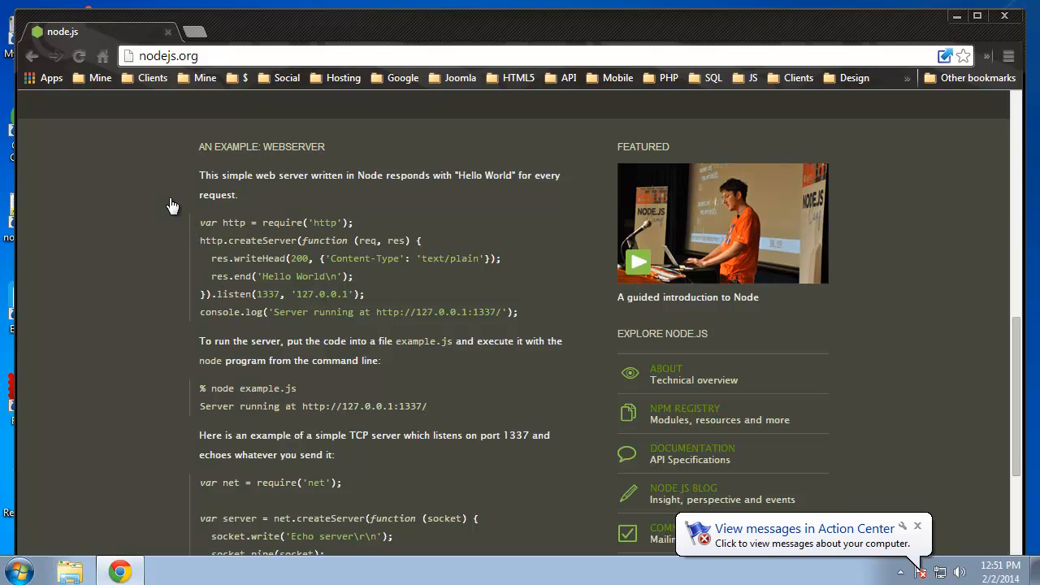
mouse_move(955, 16)
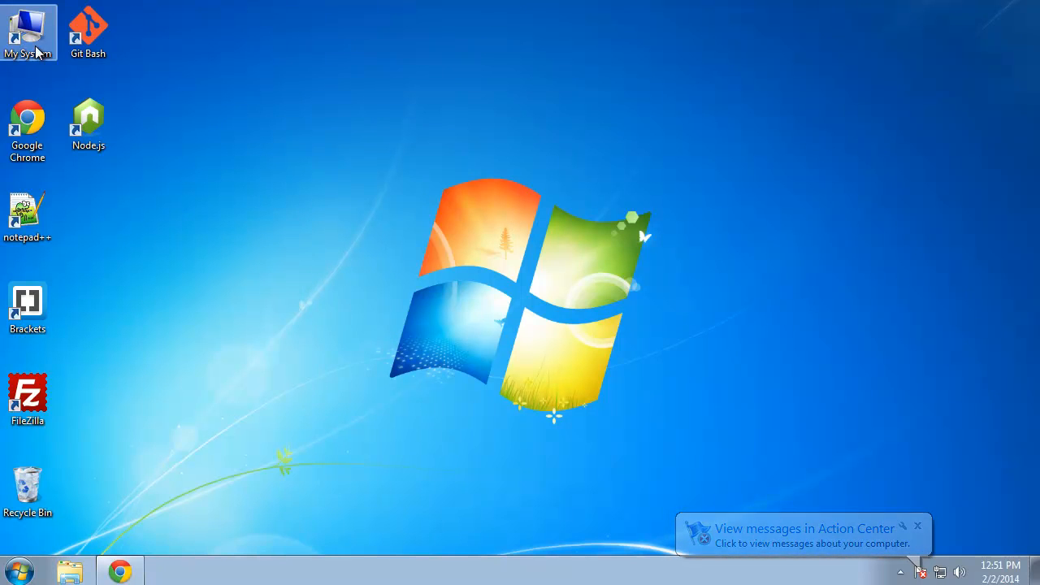
Create a new folder named nodeapps on the C: drive and enter it
double_click(28, 30)
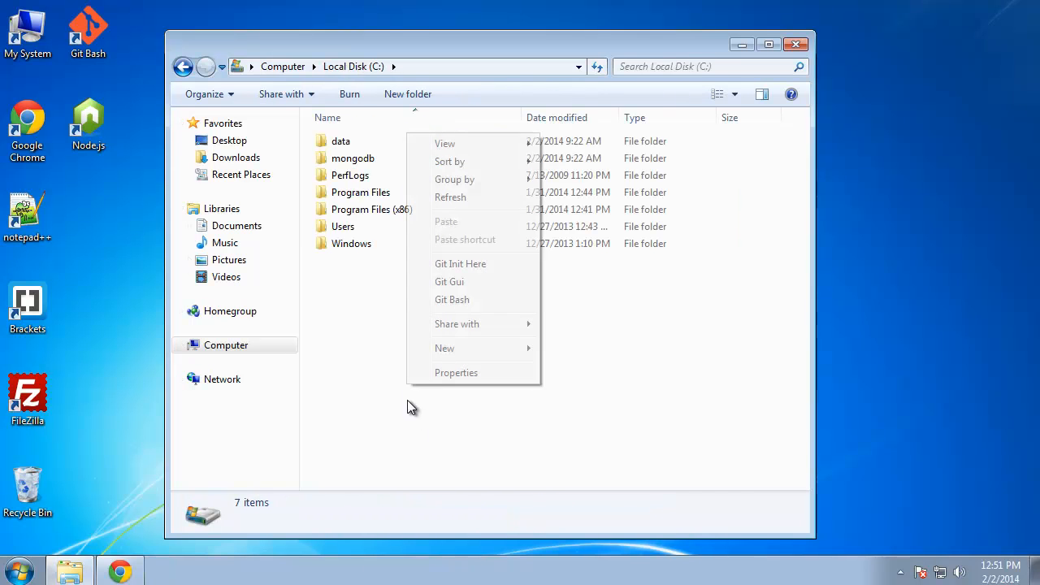
click(445, 348)
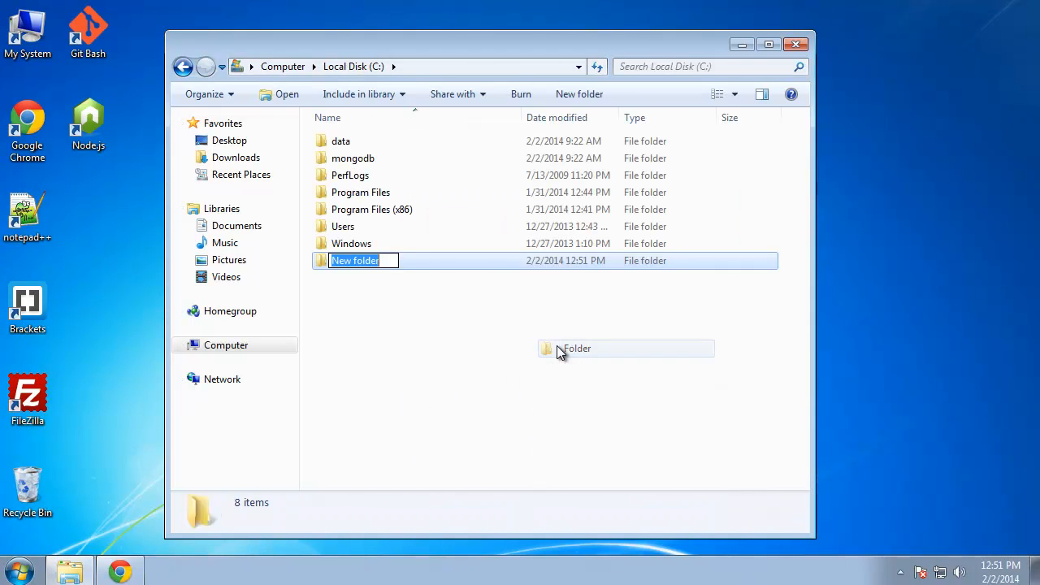
text(nodeapps)
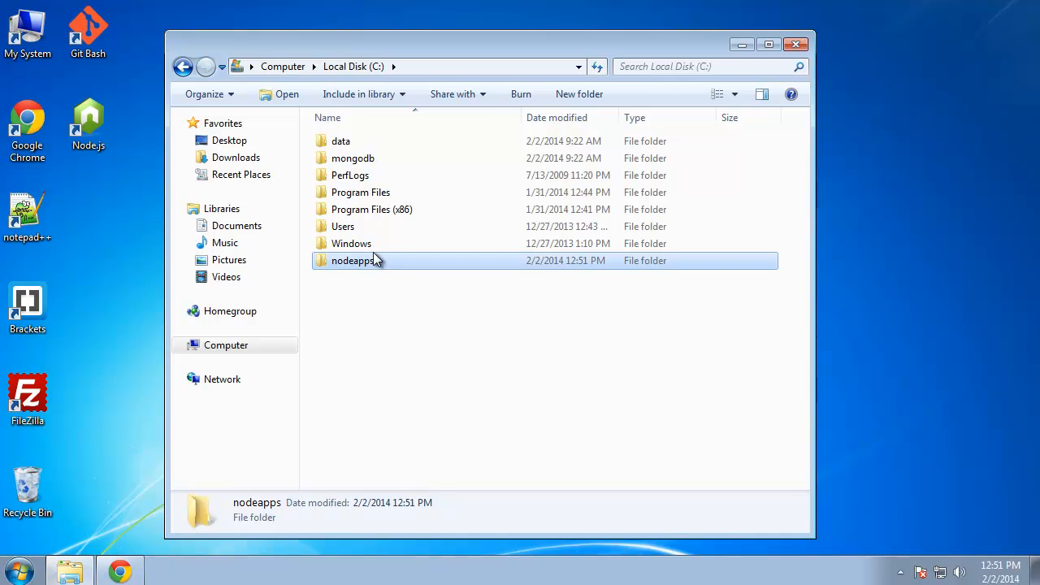
double_click(351, 260)
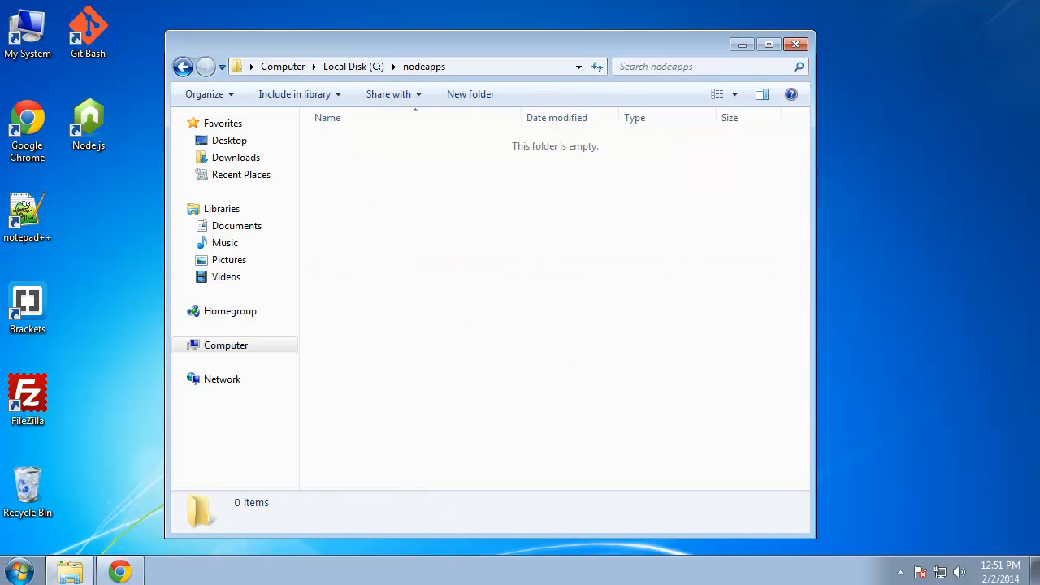
mouse_move(512, 300)
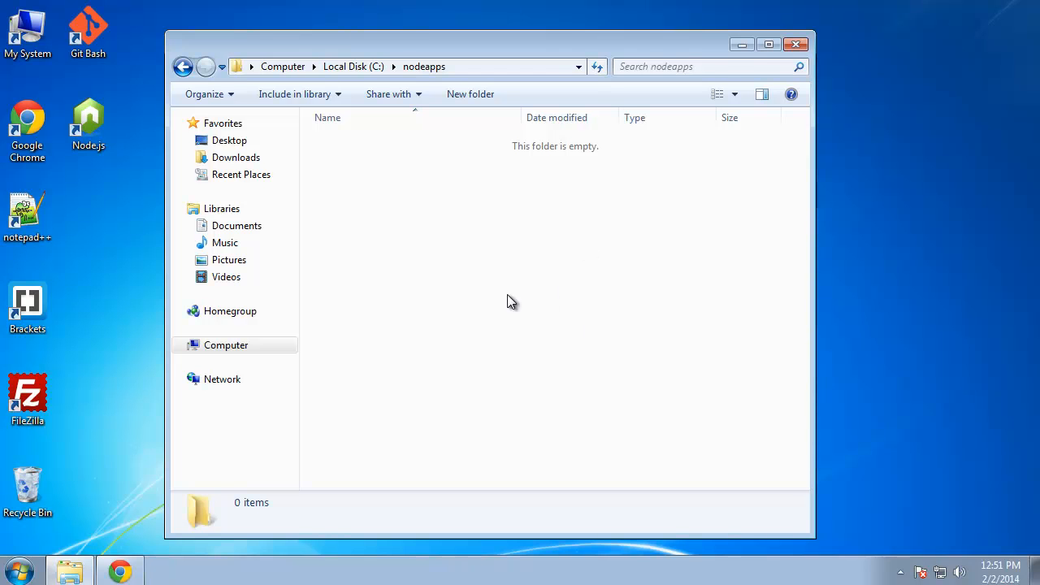
Create a new text document in nodeapps and name it server.js
right_click(512, 301)
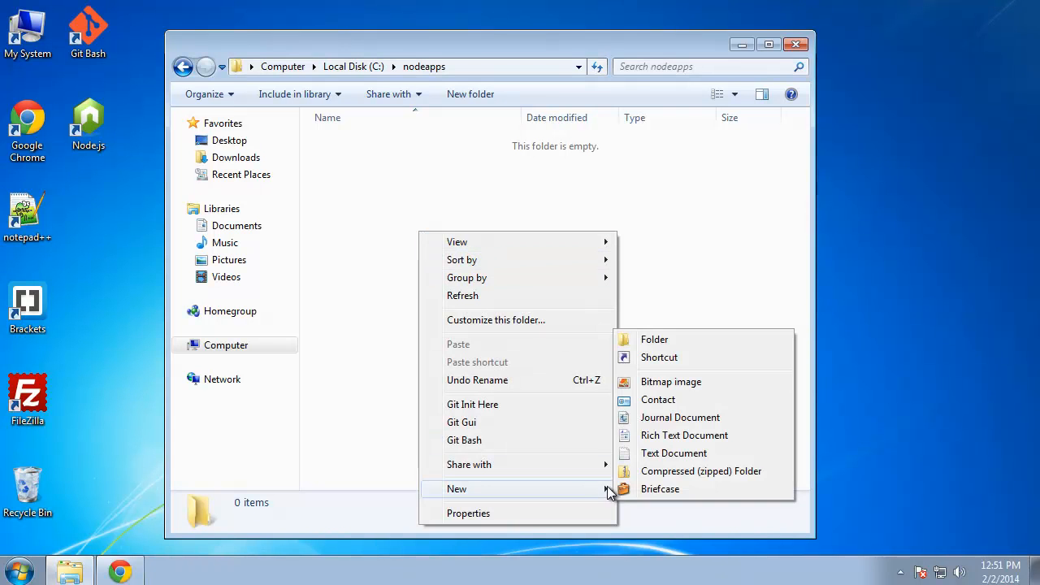
click(672, 451)
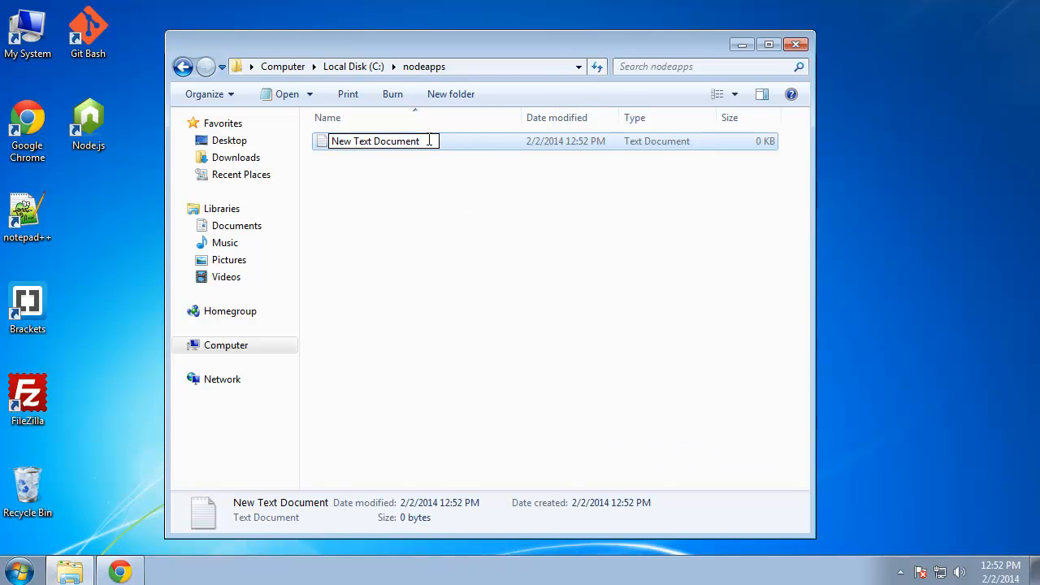
text(serv)
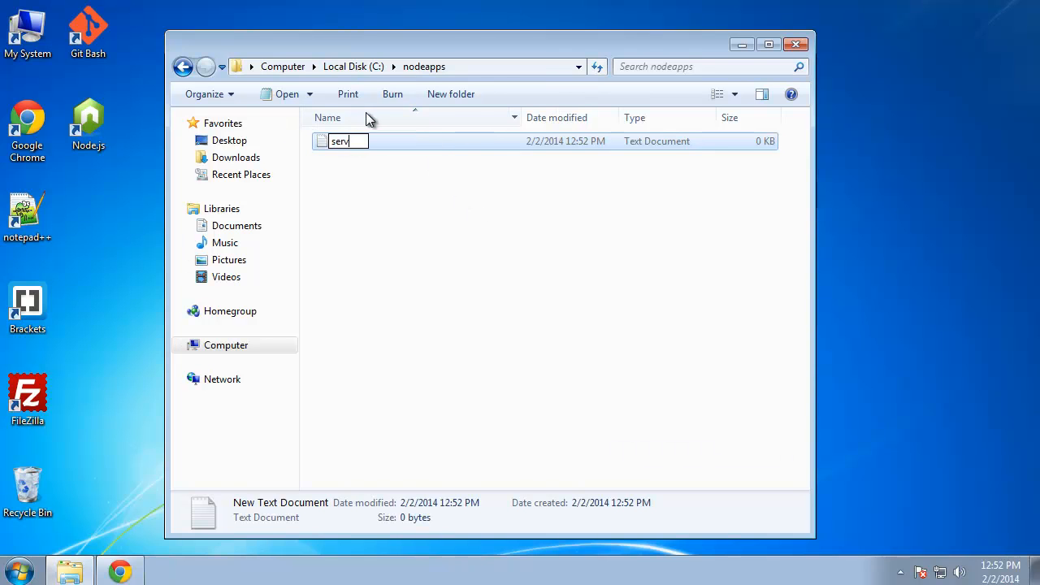
key(Return)
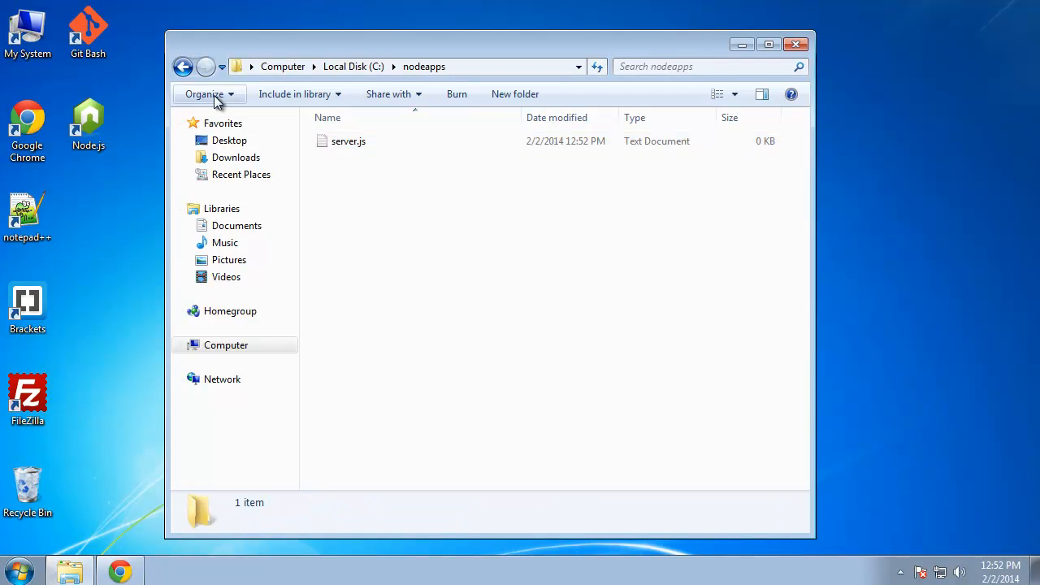
Stop hiding extensions for known file types, then rename server.js.txt to server.js
click(205, 93)
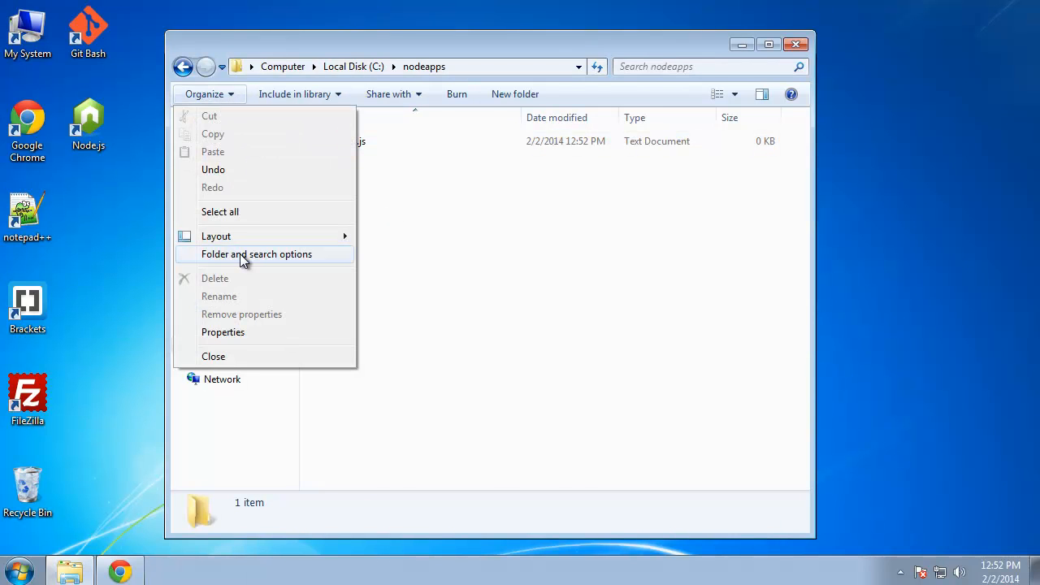
click(256, 253)
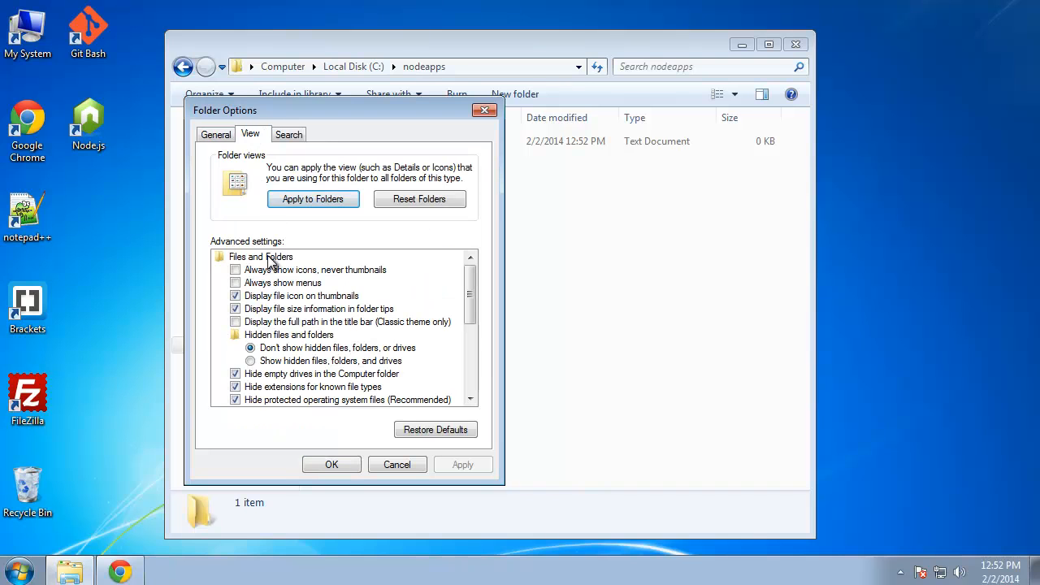
mouse_move(253, 373)
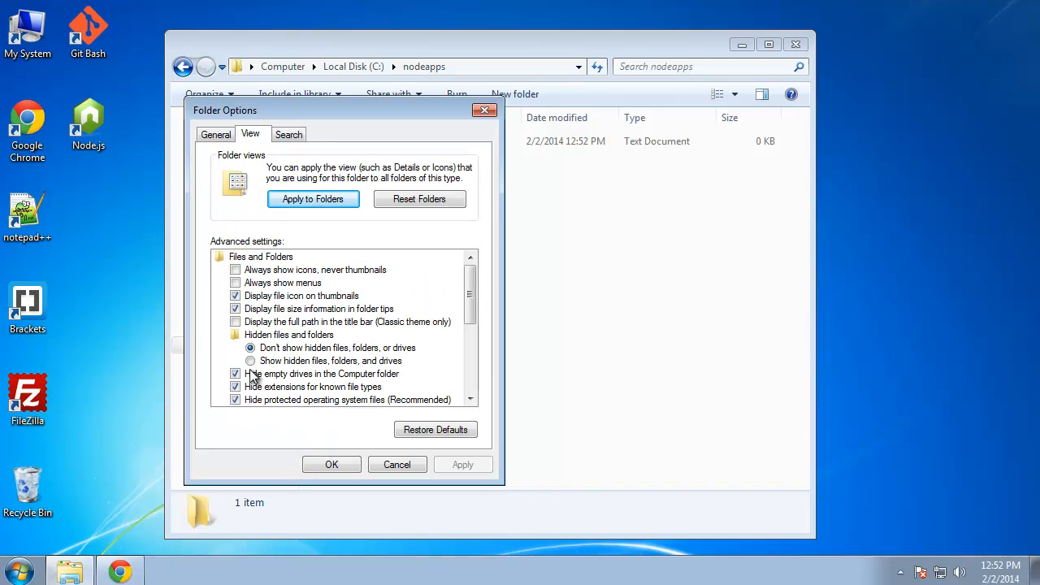
mouse_move(315, 385)
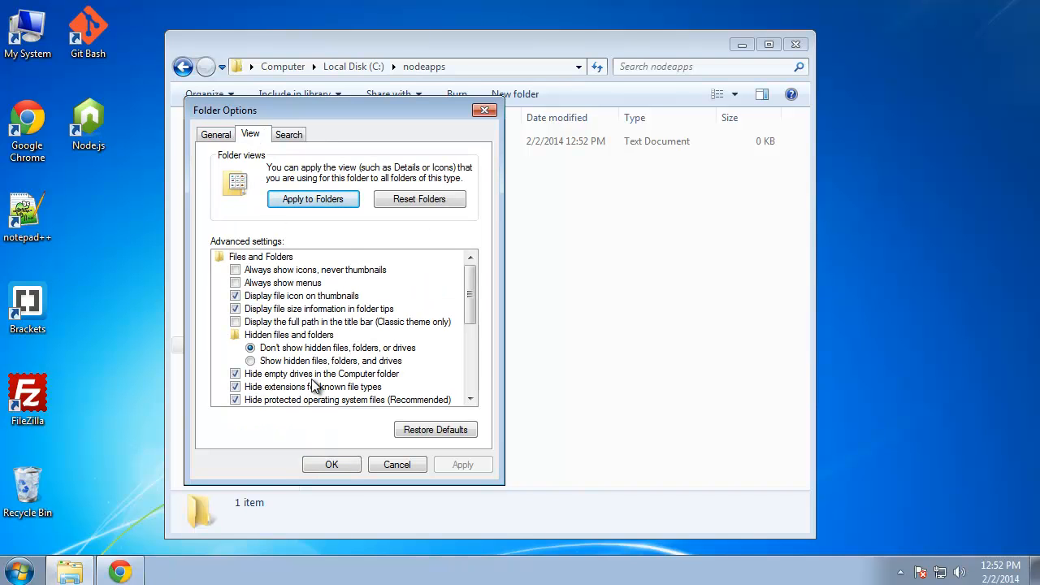
mouse_move(312, 396)
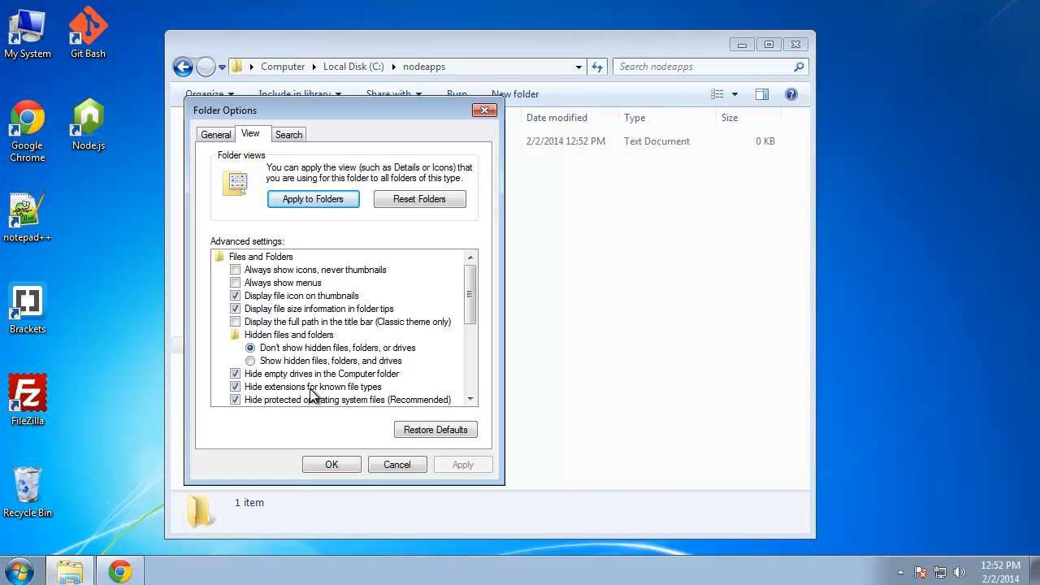
click(312, 387)
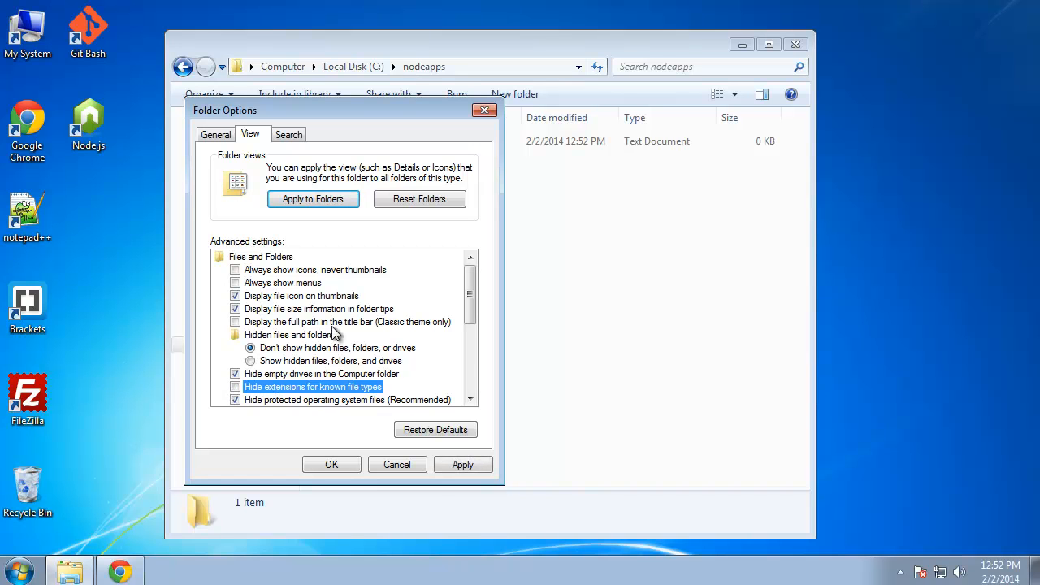
click(332, 465)
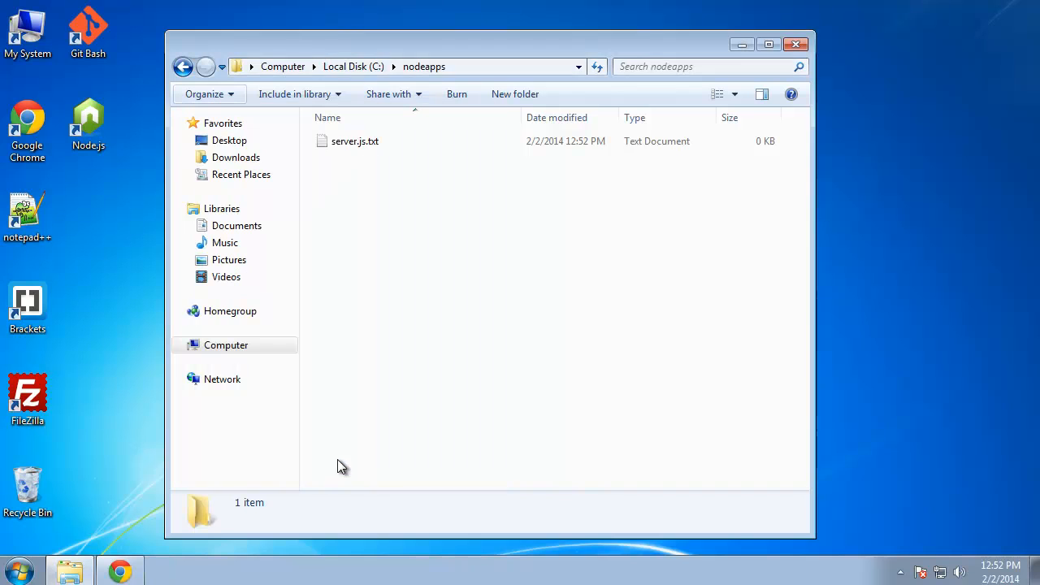
click(354, 140)
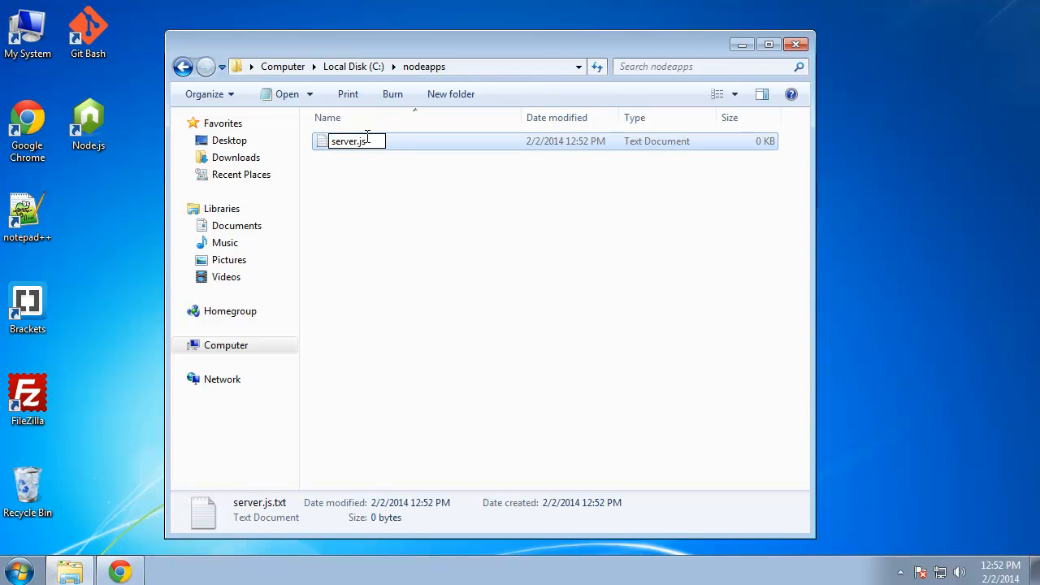
key(Return)
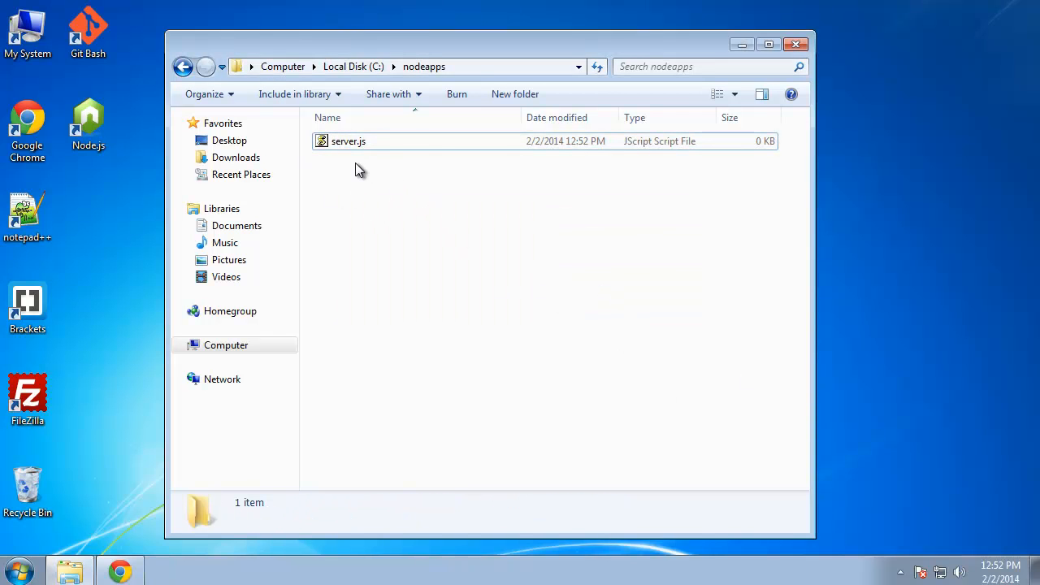
Enable showing hidden files, folders and drives, and select server.js
click(204, 92)
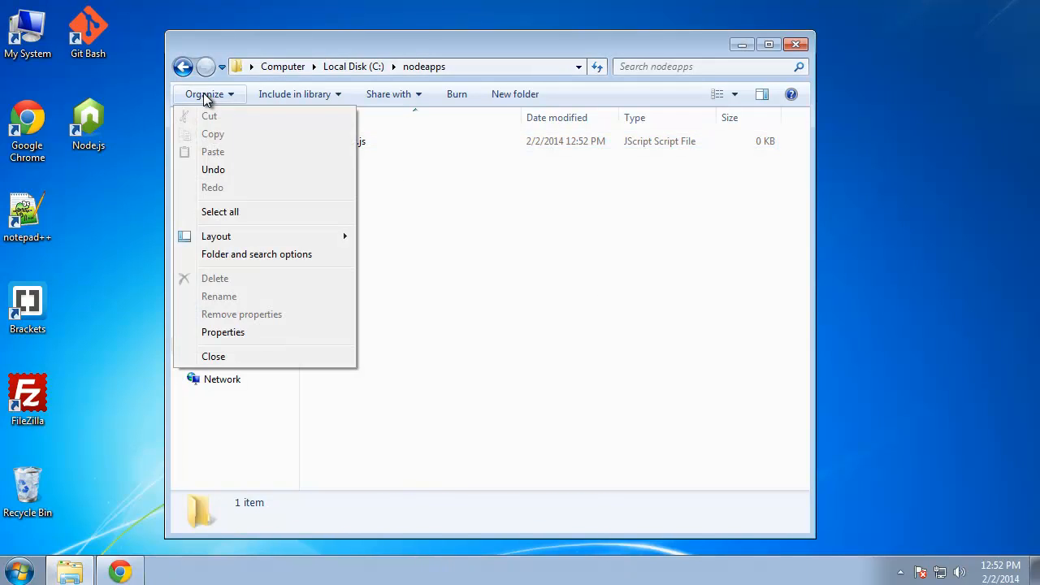
mouse_move(215, 260)
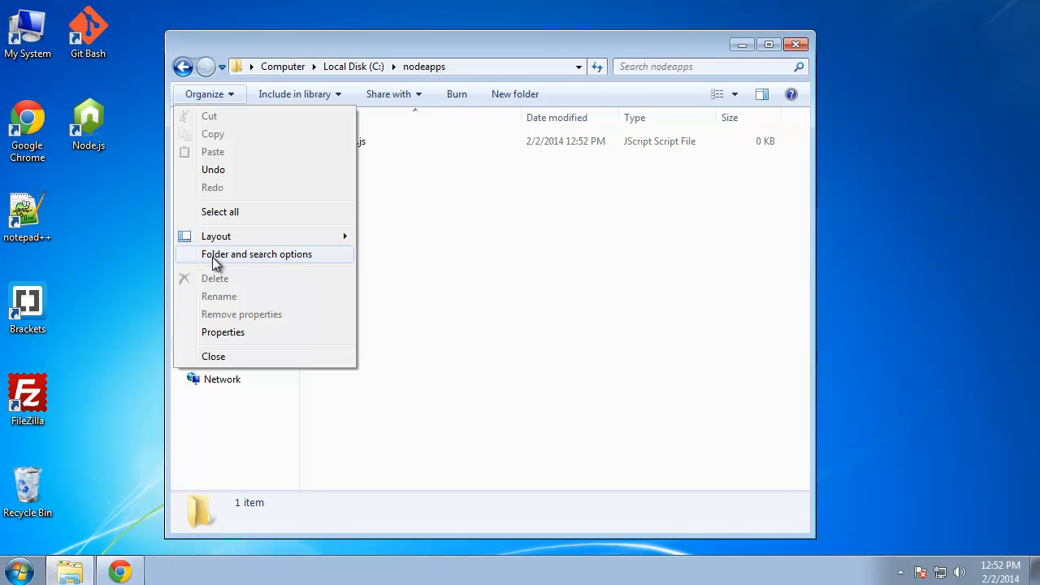
click(257, 254)
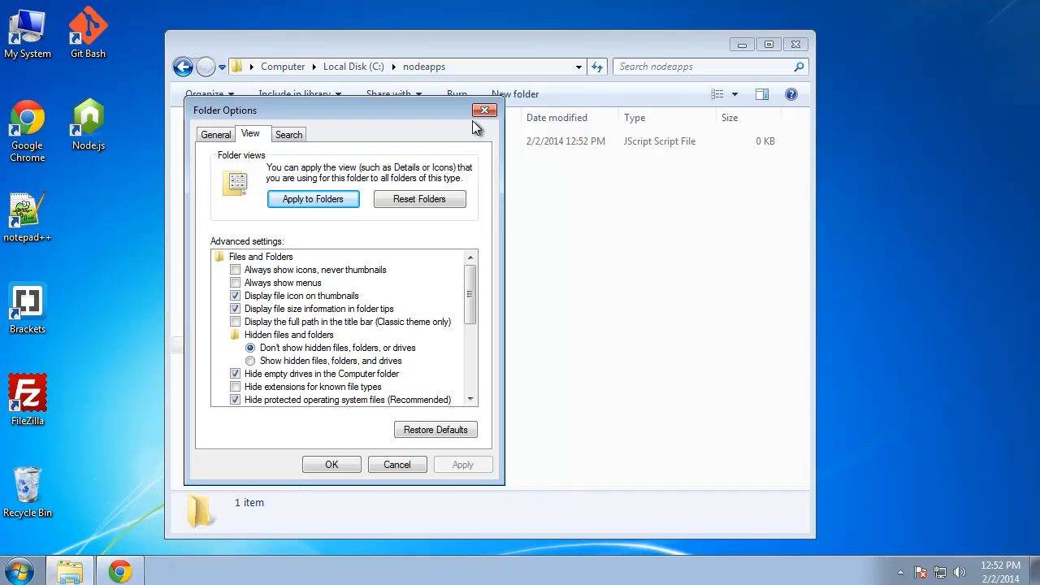
click(250, 360)
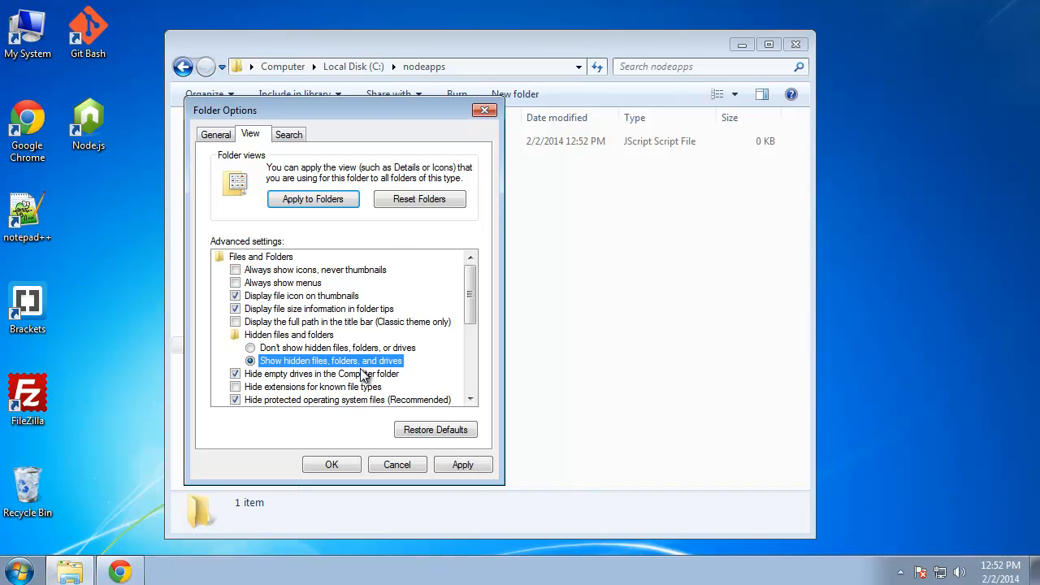
click(331, 465)
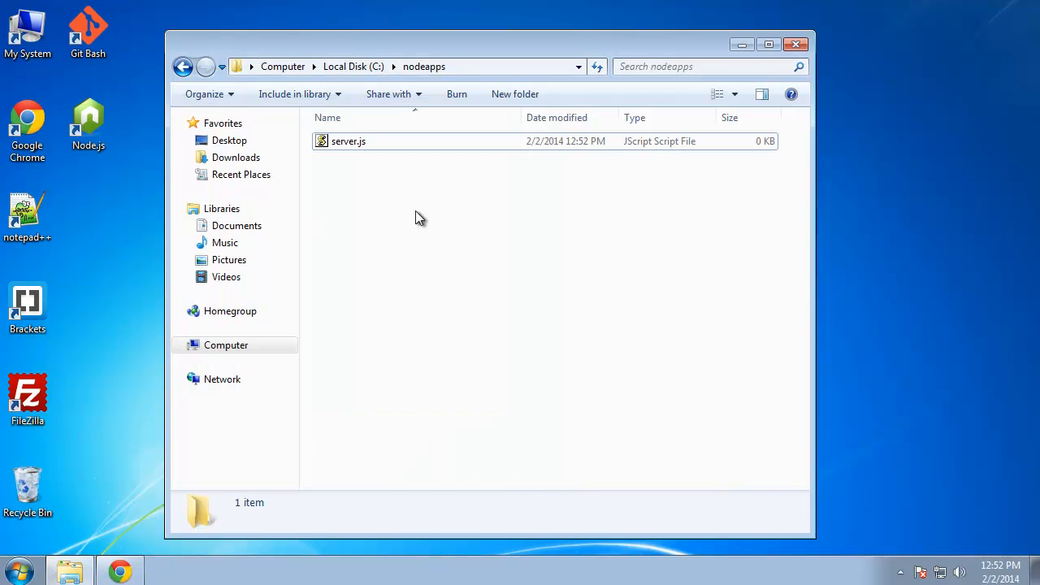
click(348, 140)
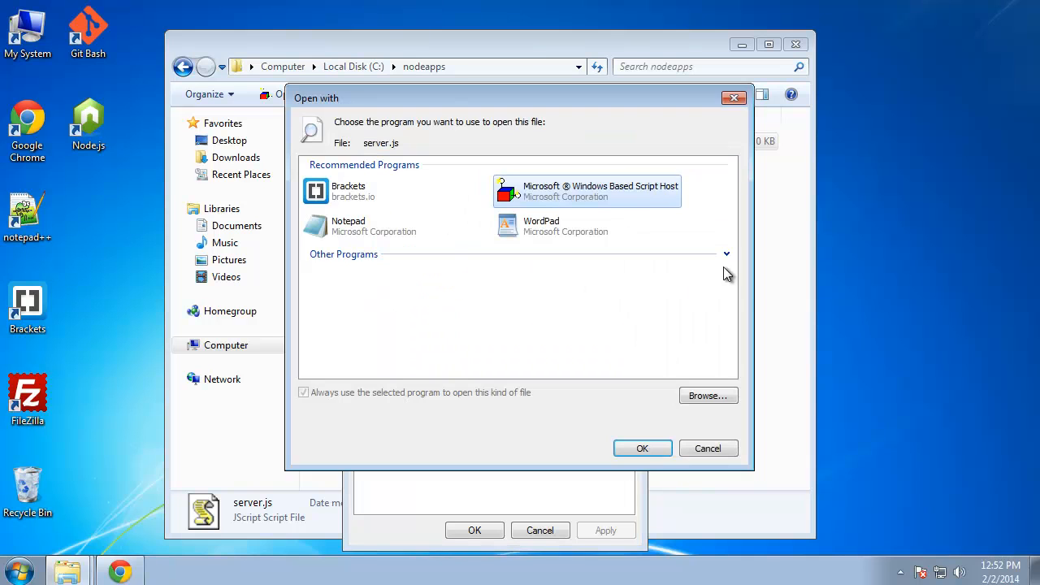
Browse to Notepad++ as the default program for server.js, apply, and open the file in it
click(727, 254)
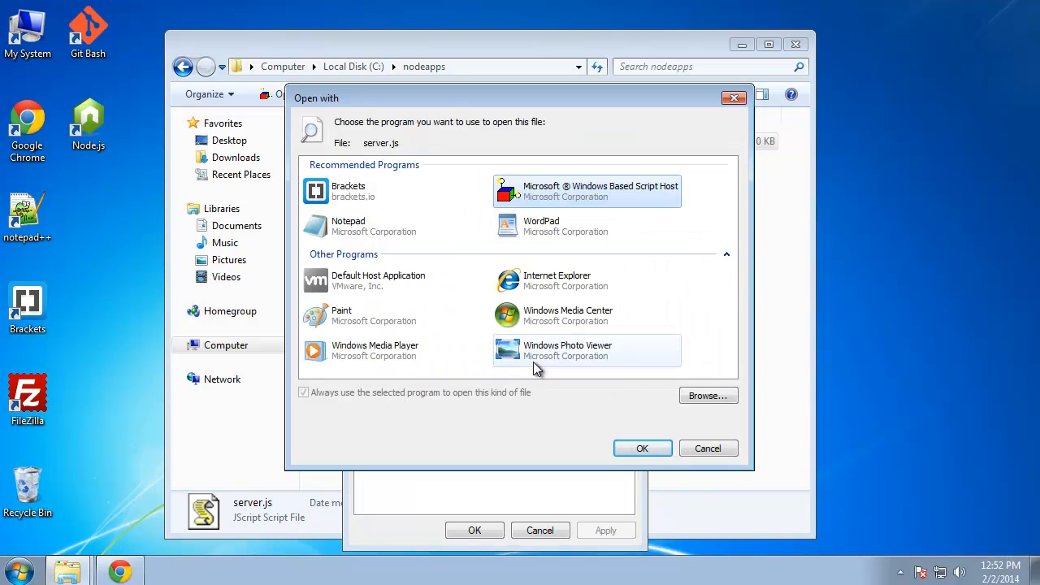
click(706, 397)
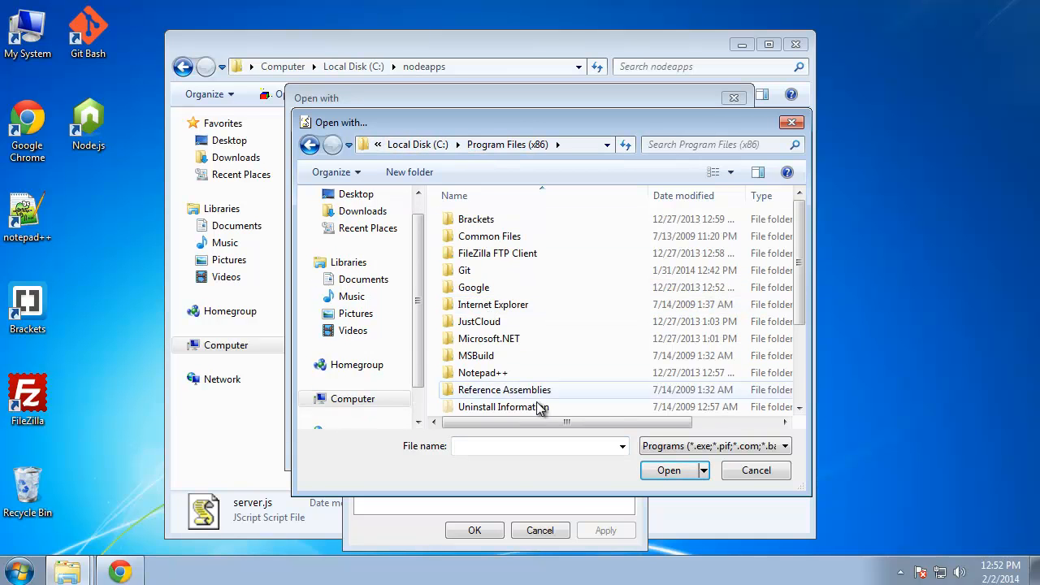
scroll(down, 3)
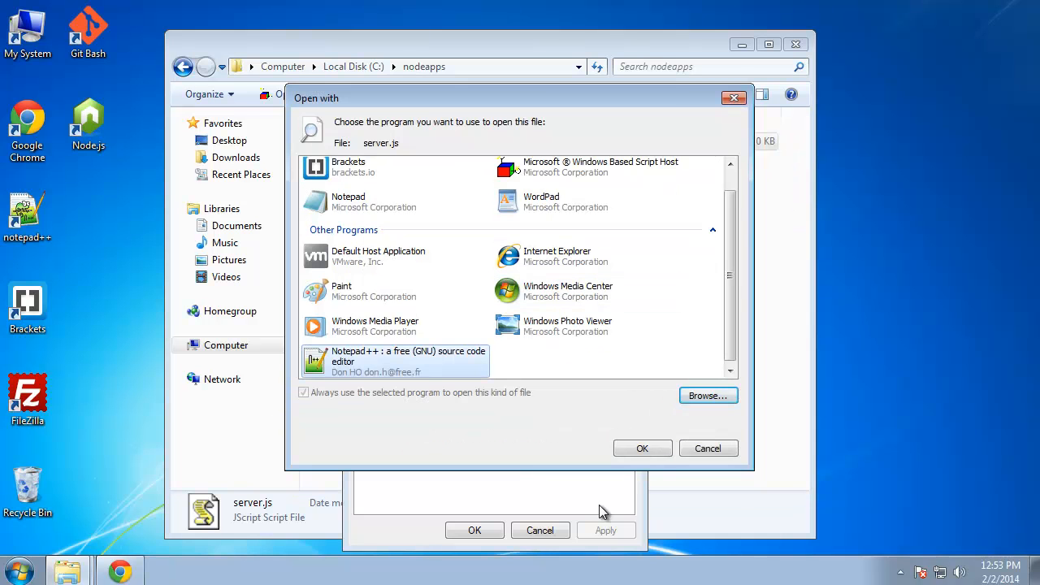
click(642, 449)
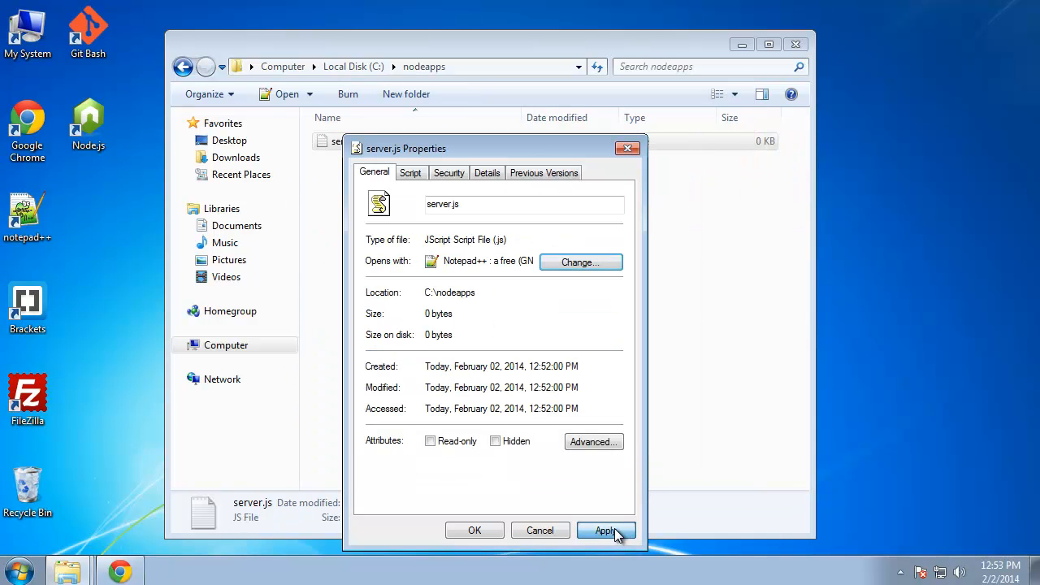
click(475, 530)
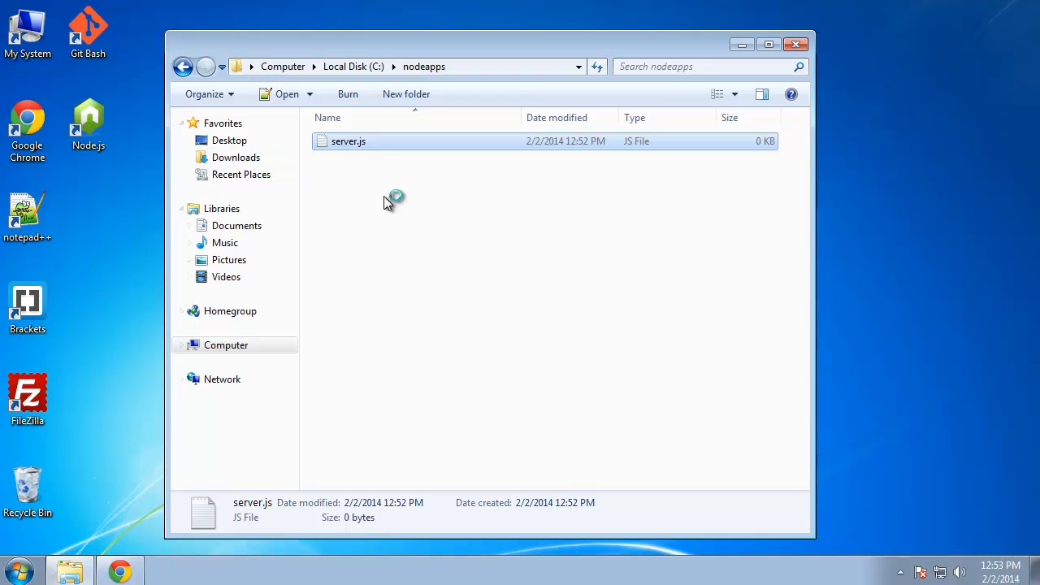
double_click(348, 140)
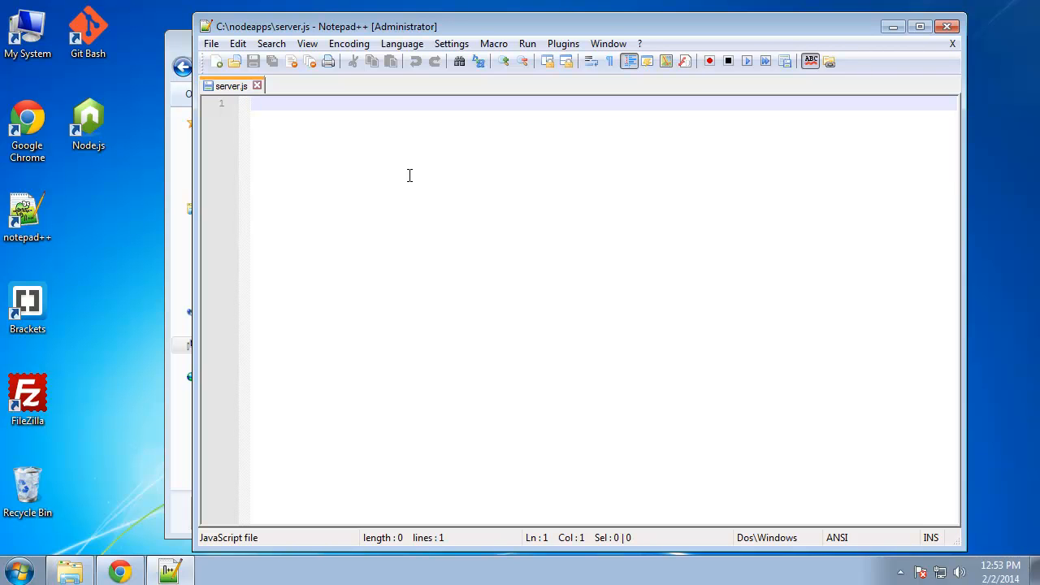
Write var connect = require('connect') and var port = 3000; in server.js
text(var c)
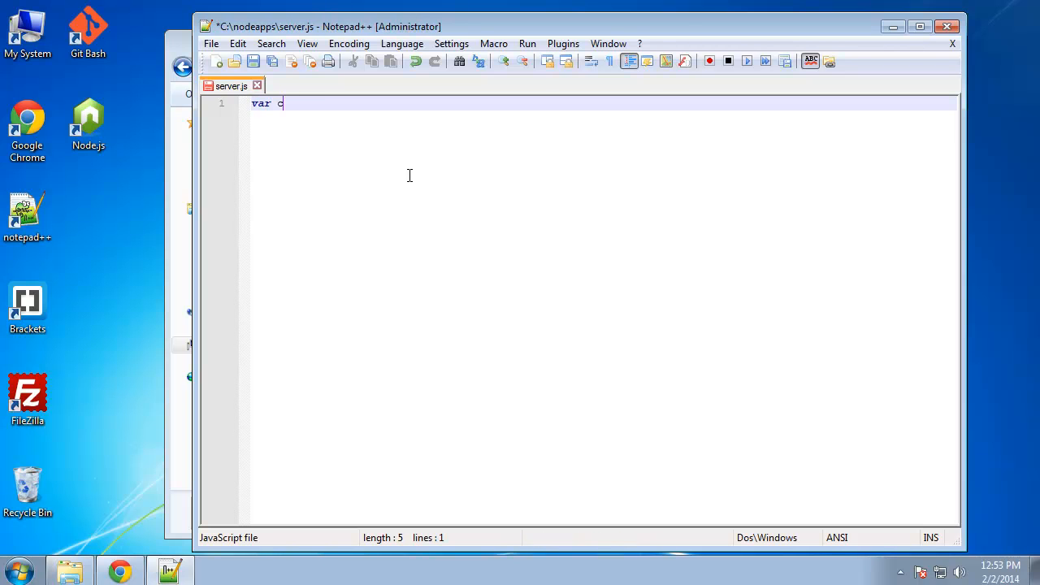
text(onnect =)
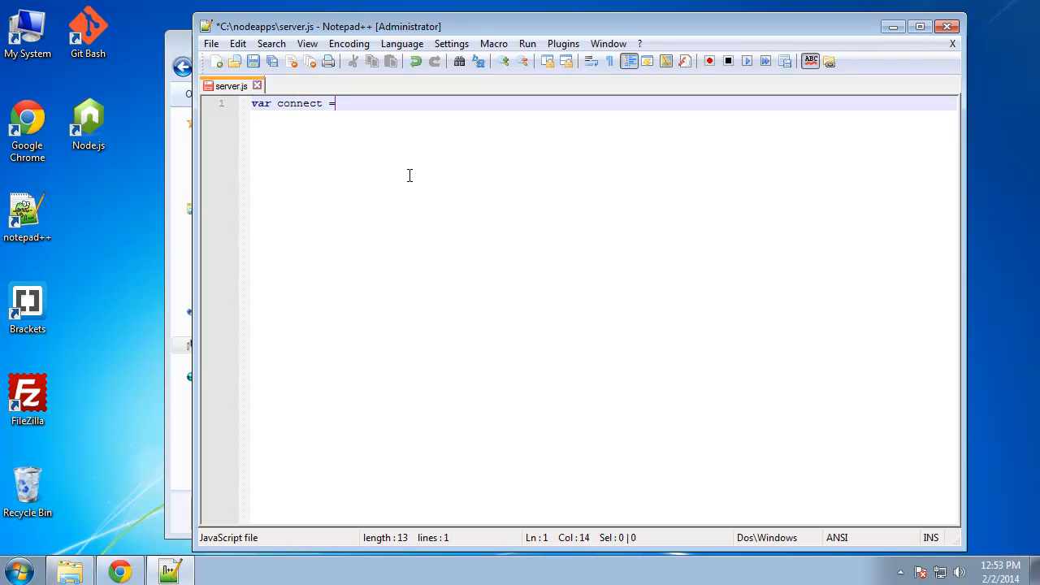
text(re)
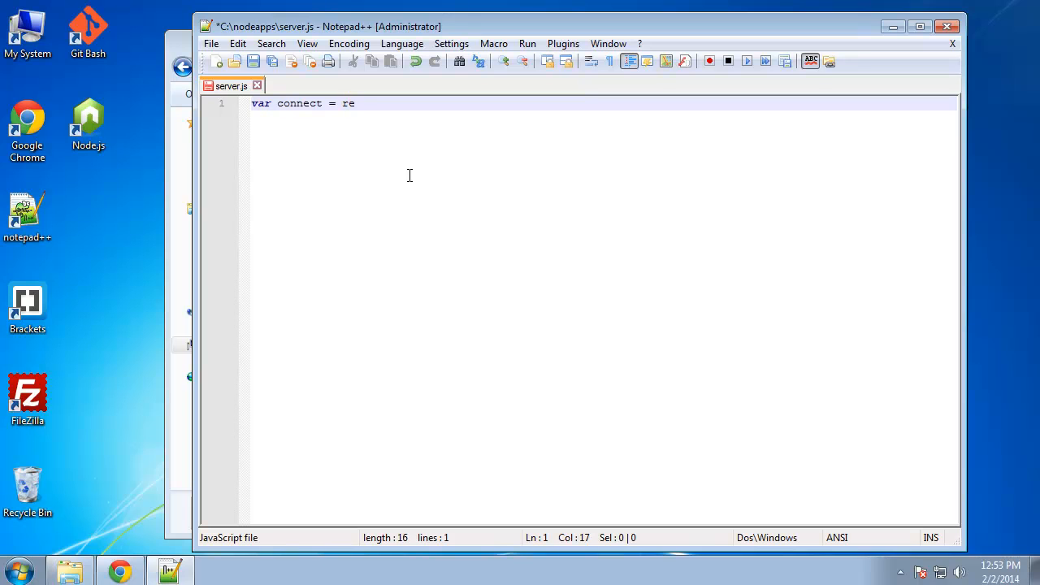
text(quire()
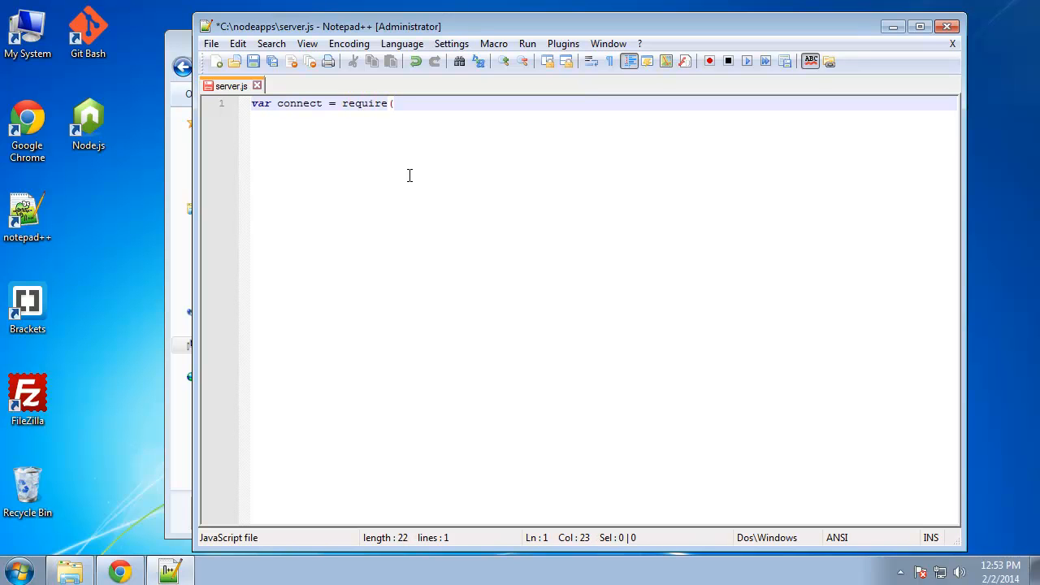
text('connect');)
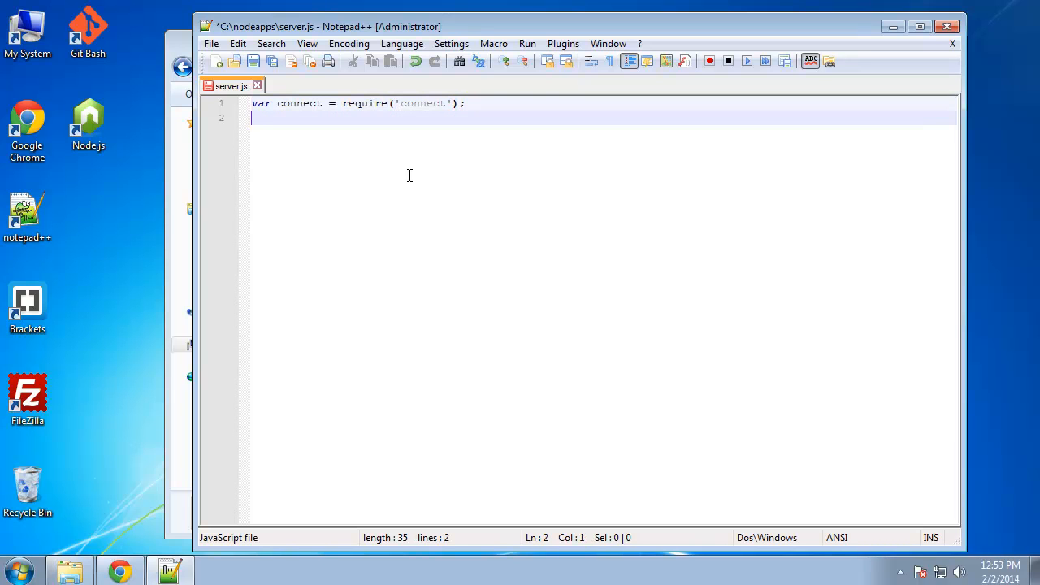
text(va)
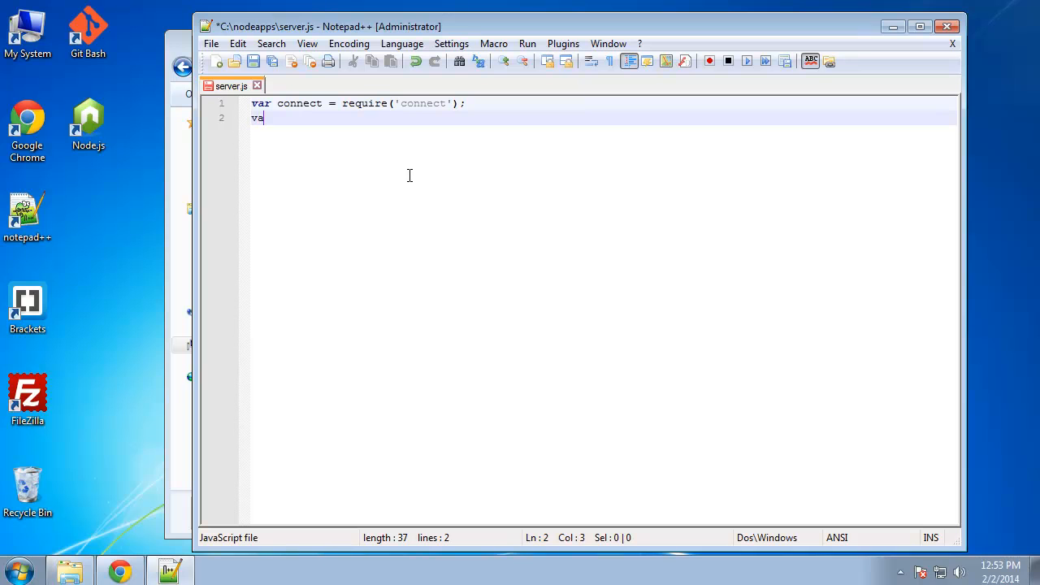
text(r port)
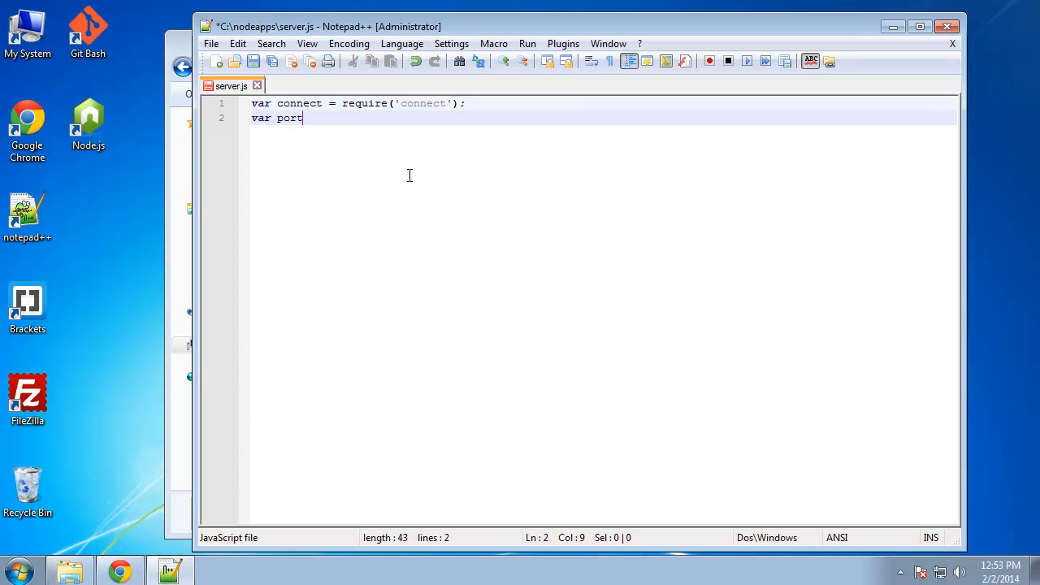
text(= 3)
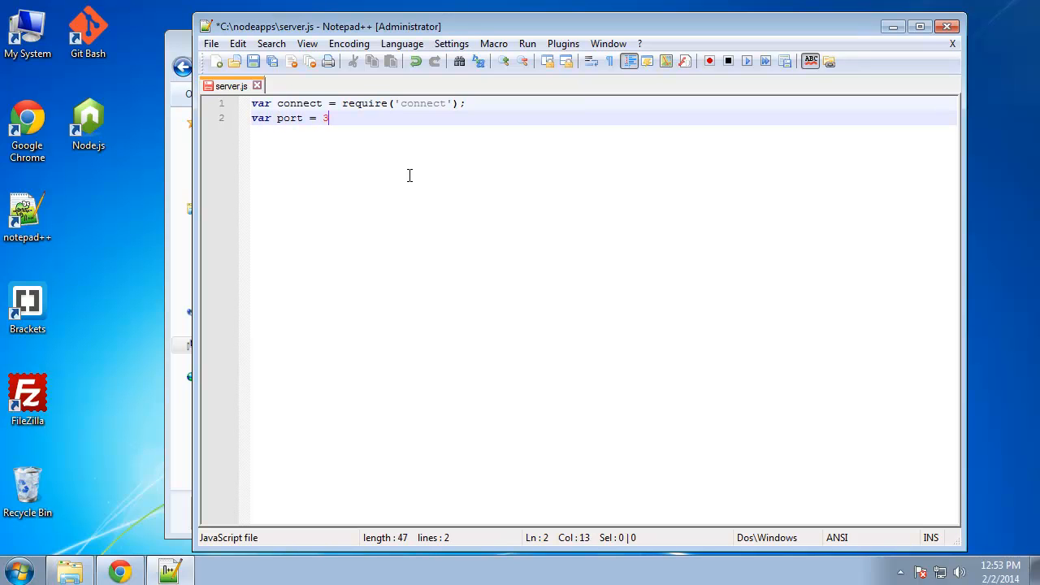
text(000;)
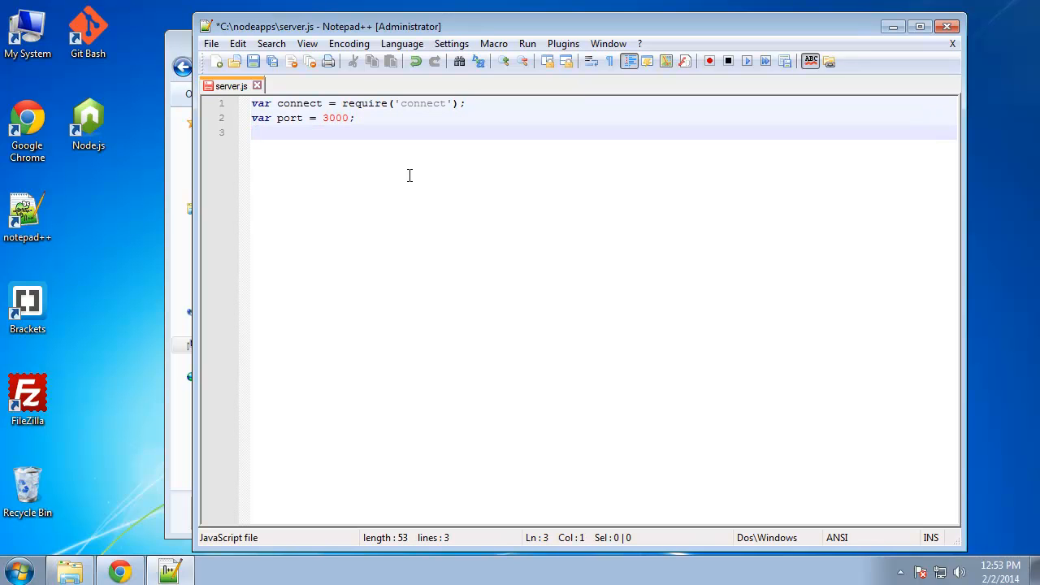
Add connect.createServer( connect.static(__dirname); ) to serve files from the script's folder
text(co)
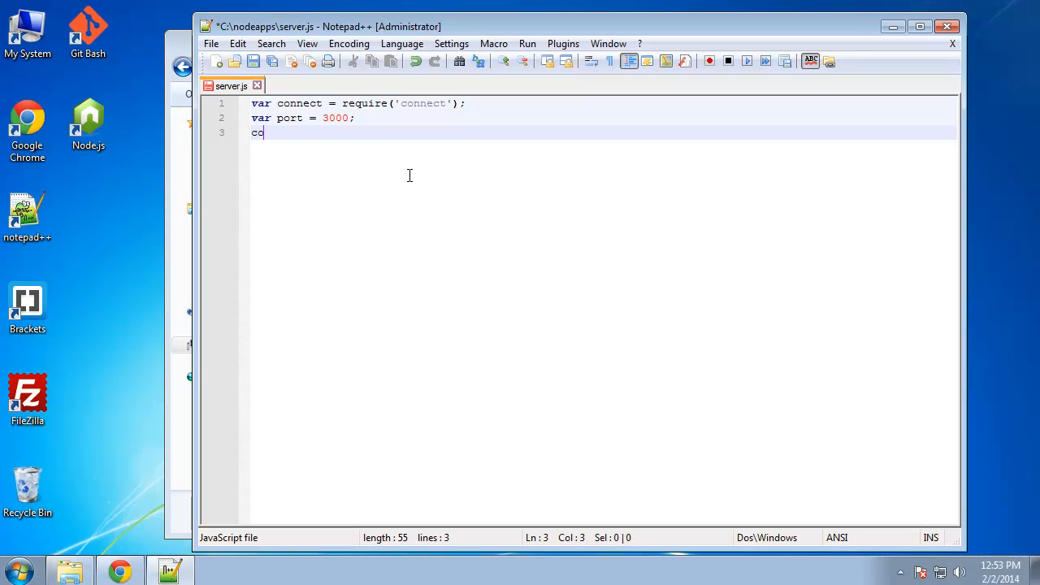
text(nnect.)
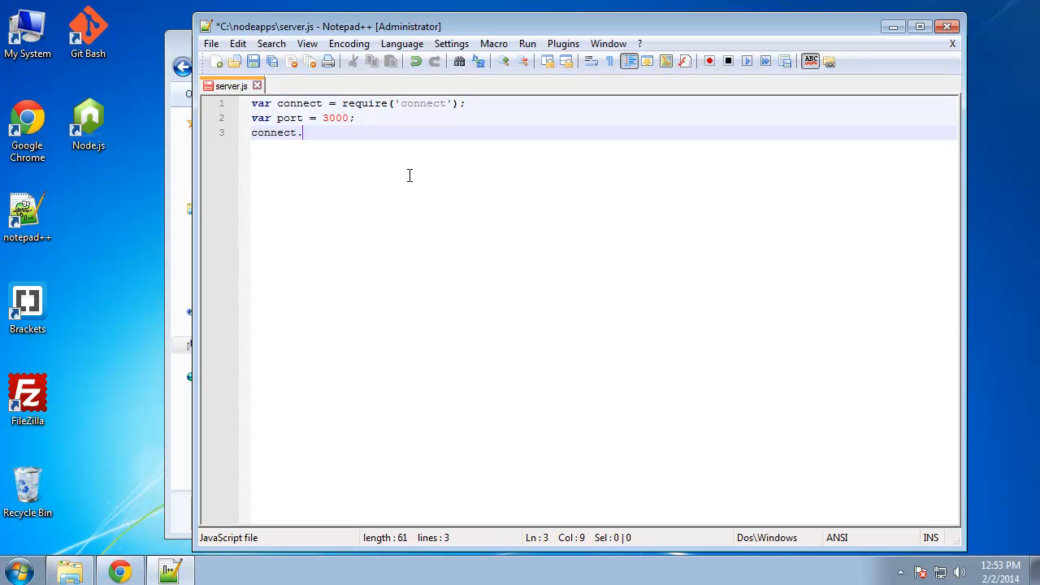
text(createServe)
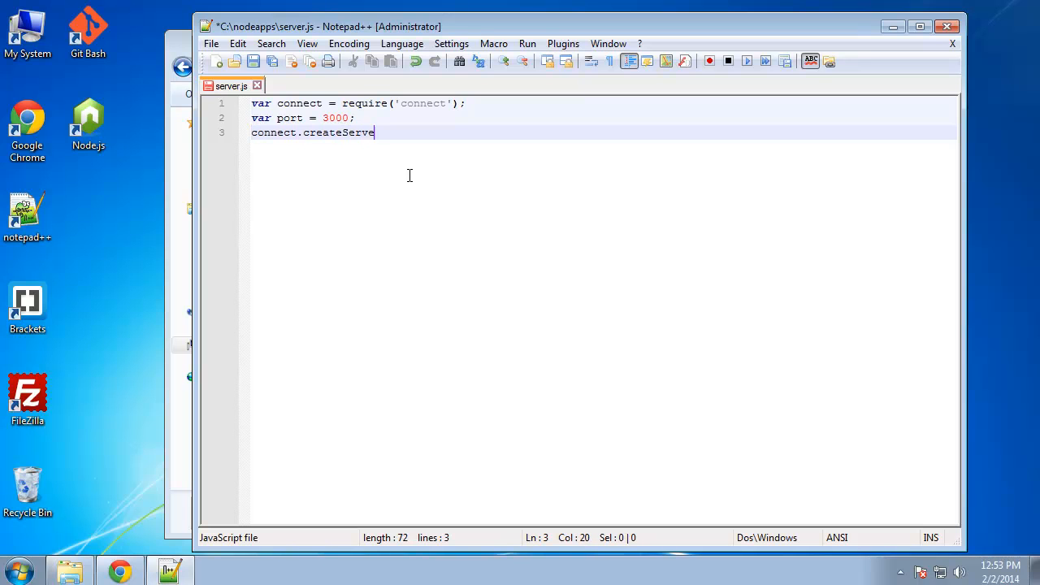
text(r ();)
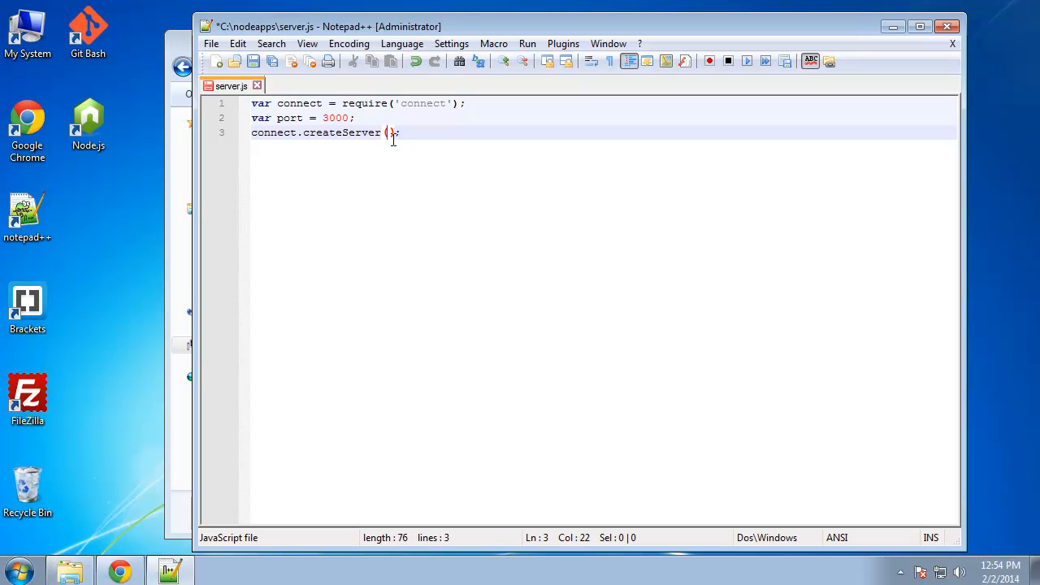
key(Return)
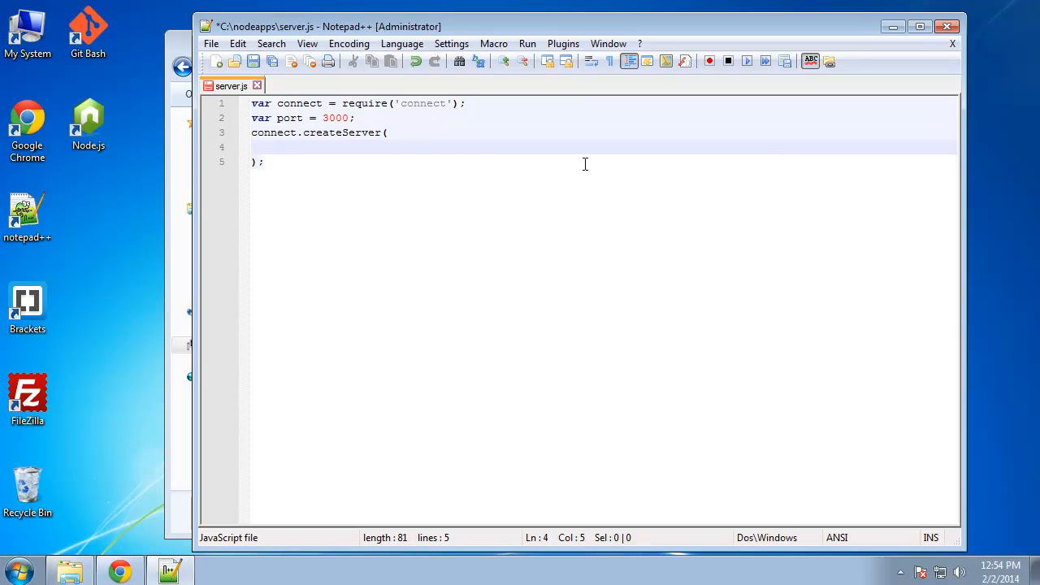
text(connec)
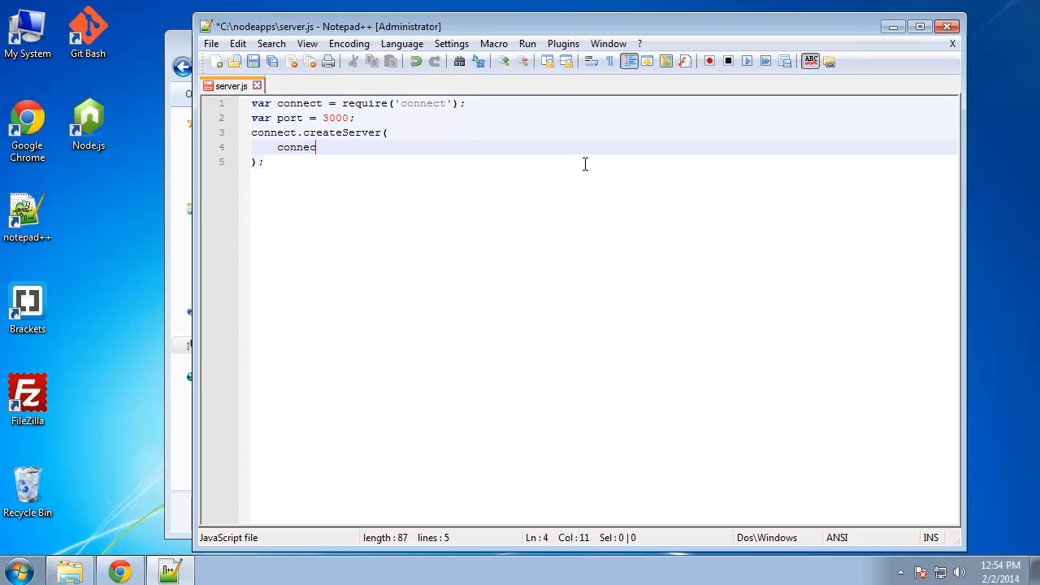
text(t)
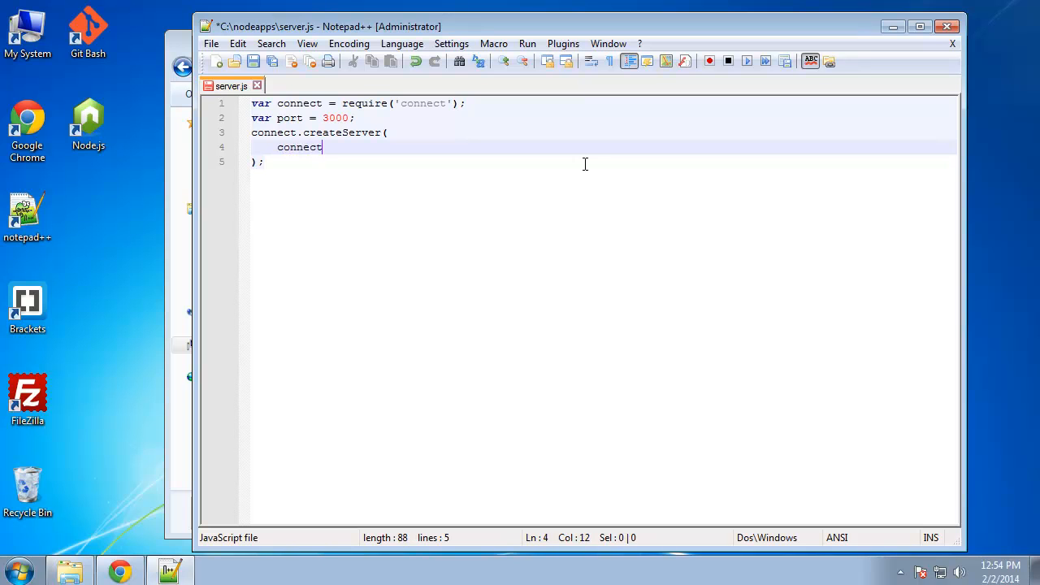
text(.static)
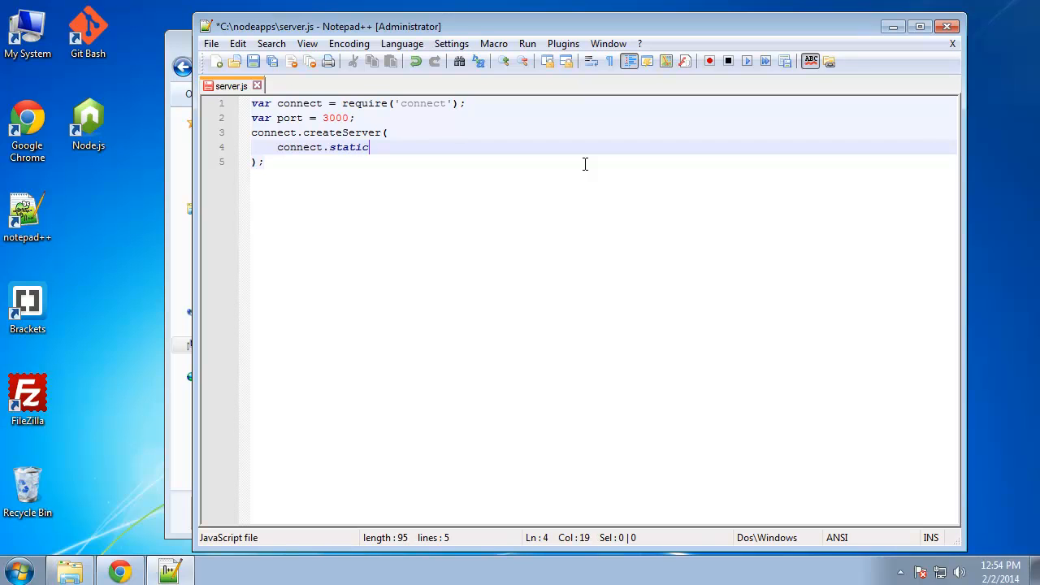
text(();)
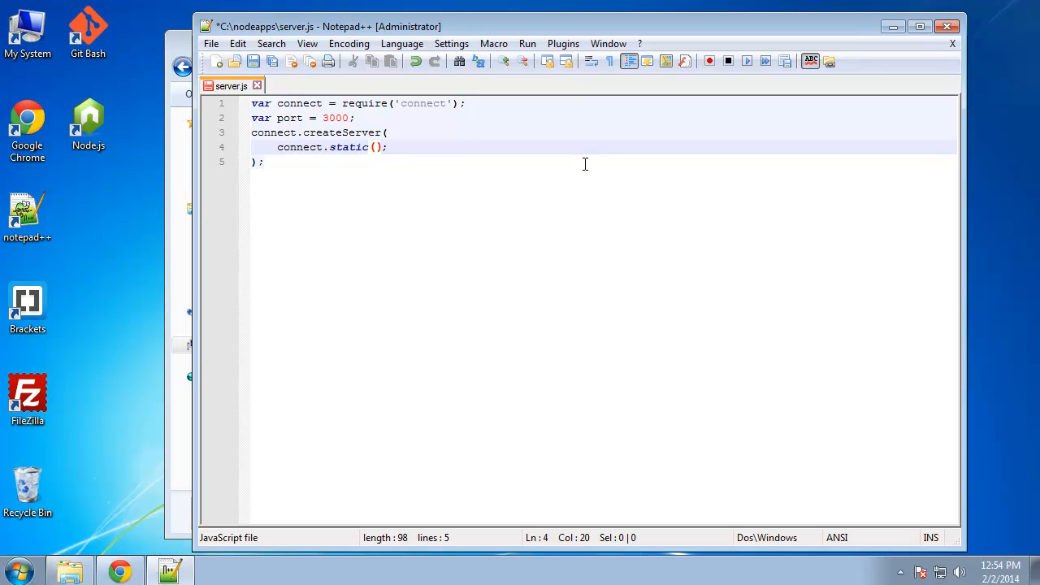
text(__di)
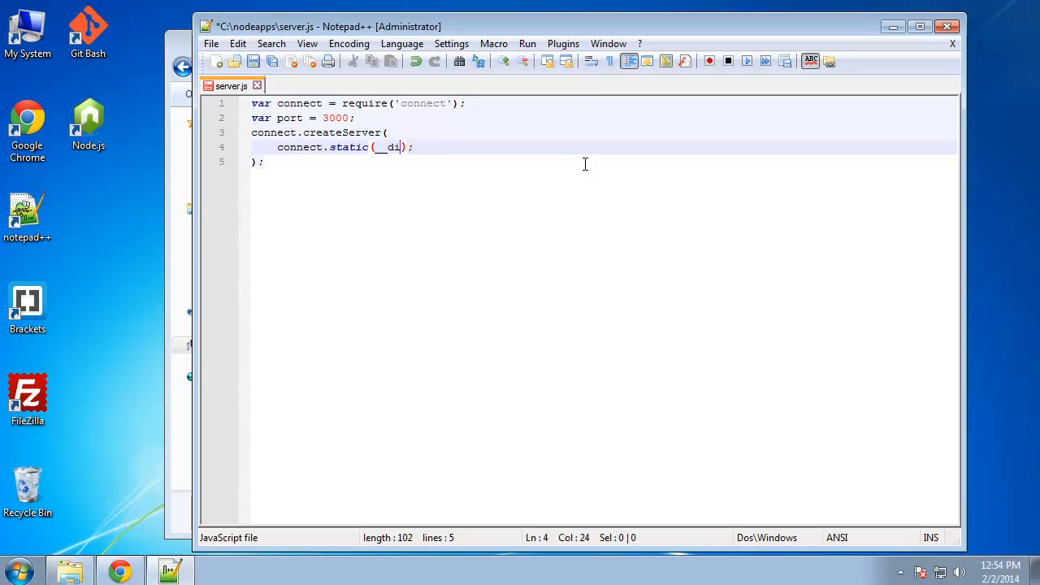
text(rname)
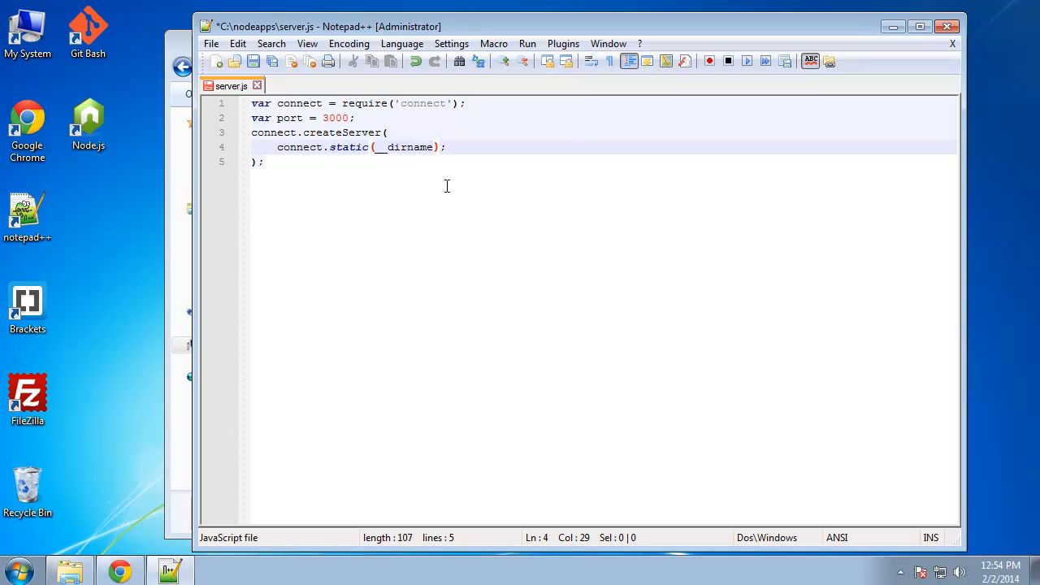
click(446, 146)
text(.)
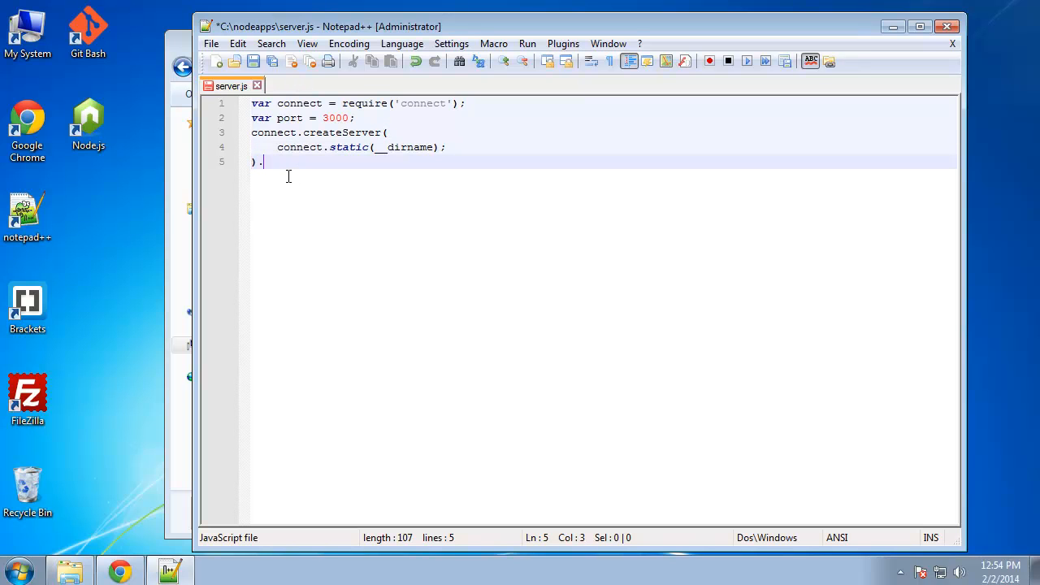
Chain .listen(port); onto the createServer call
text(li)
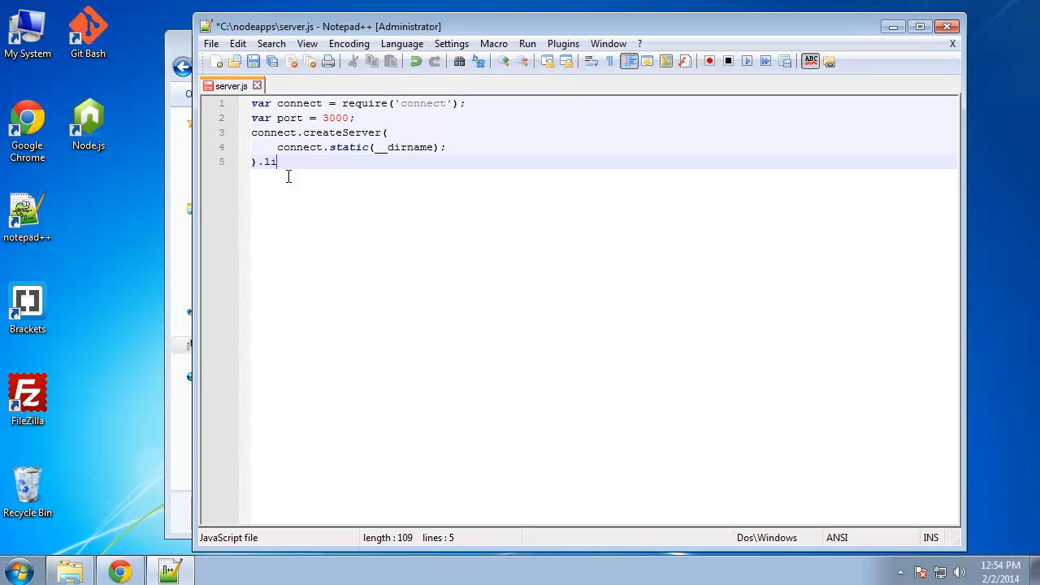
text(sten())
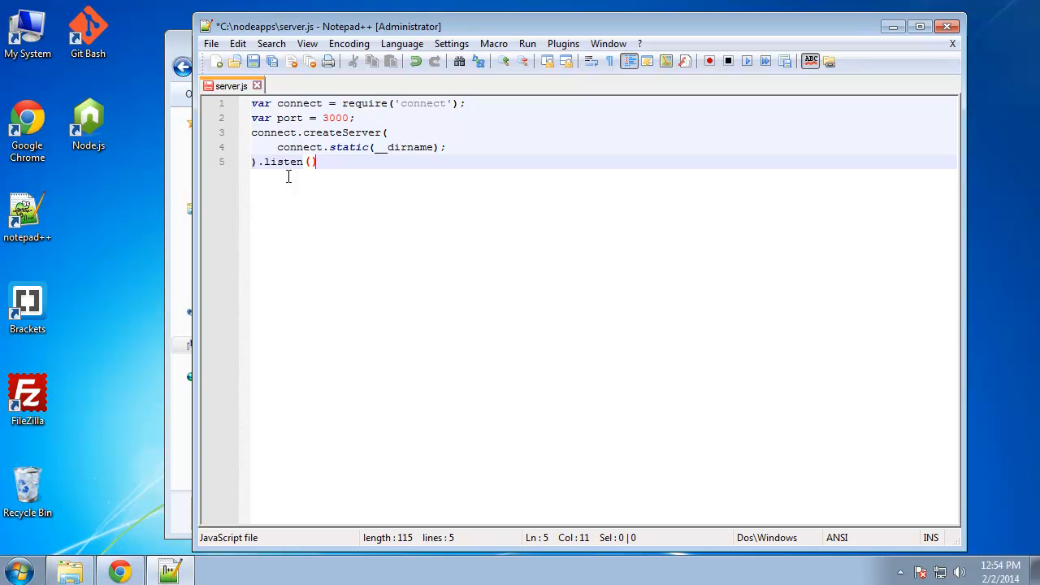
text(;)
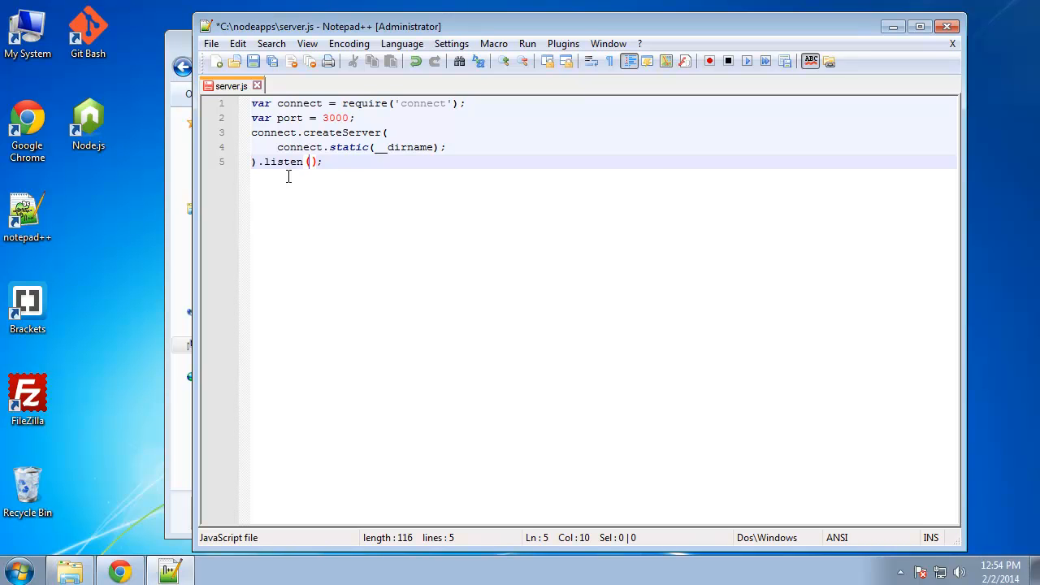
text(port)
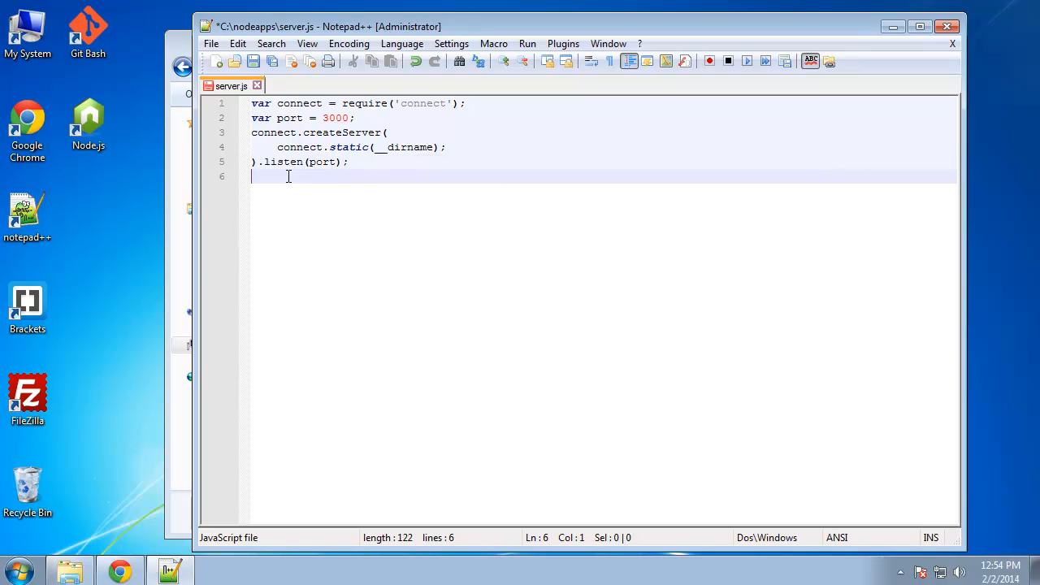
Add console.log('Connected via port '+port); and save server.js
text(console)
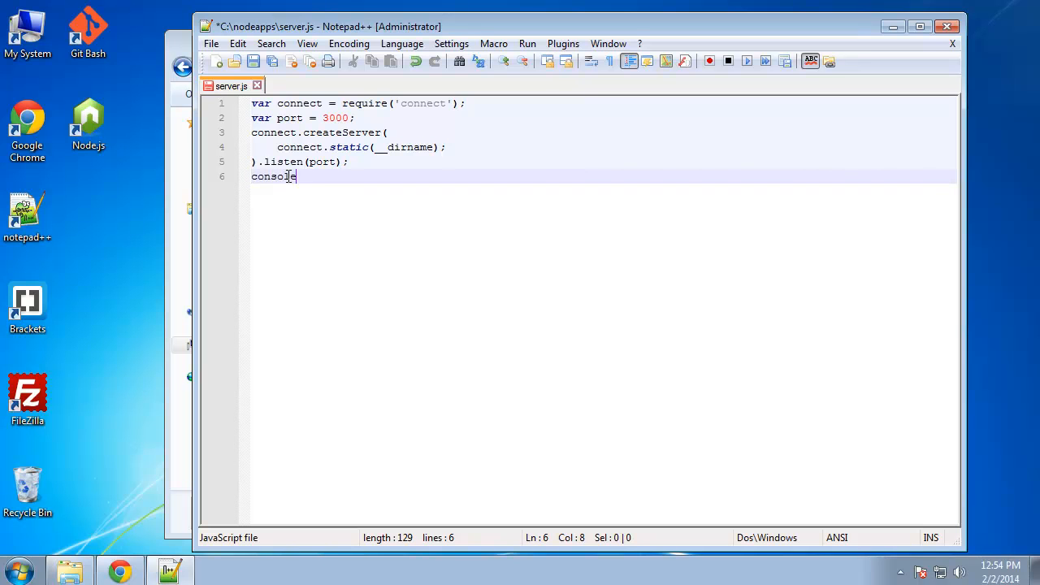
text(.log)
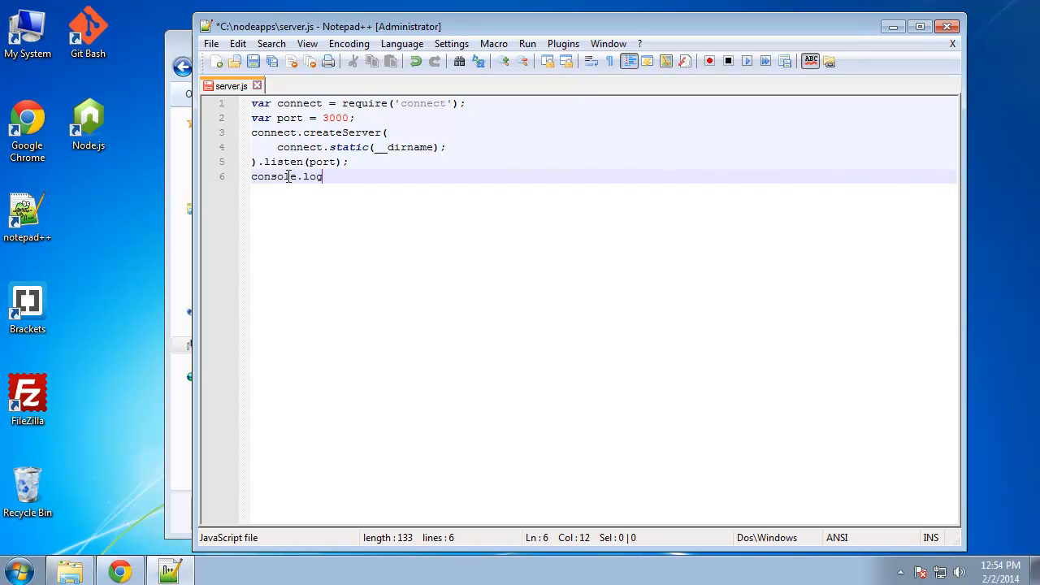
text(();)
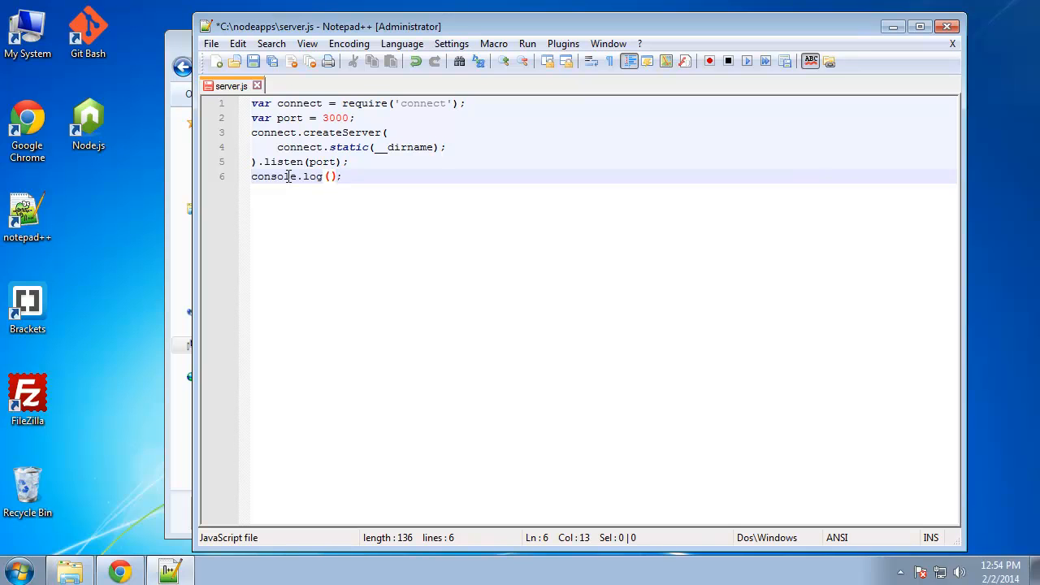
text('We)
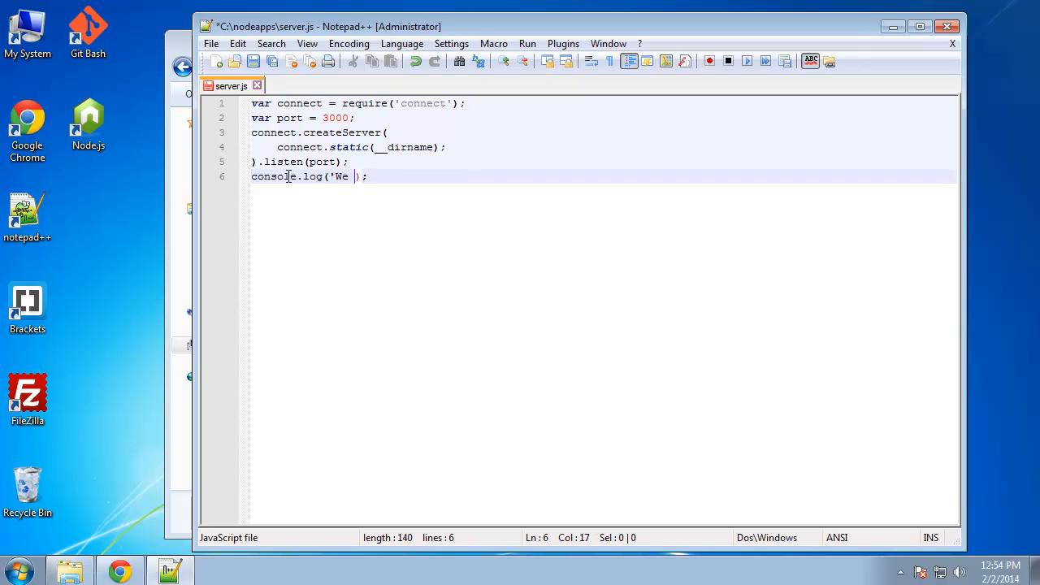
text(Connected)
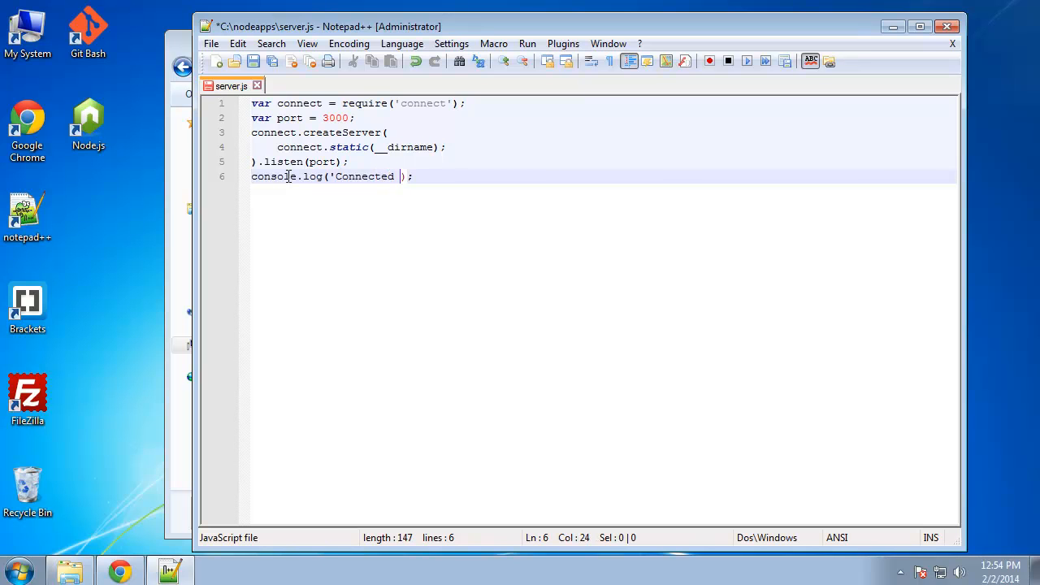
text(via port)
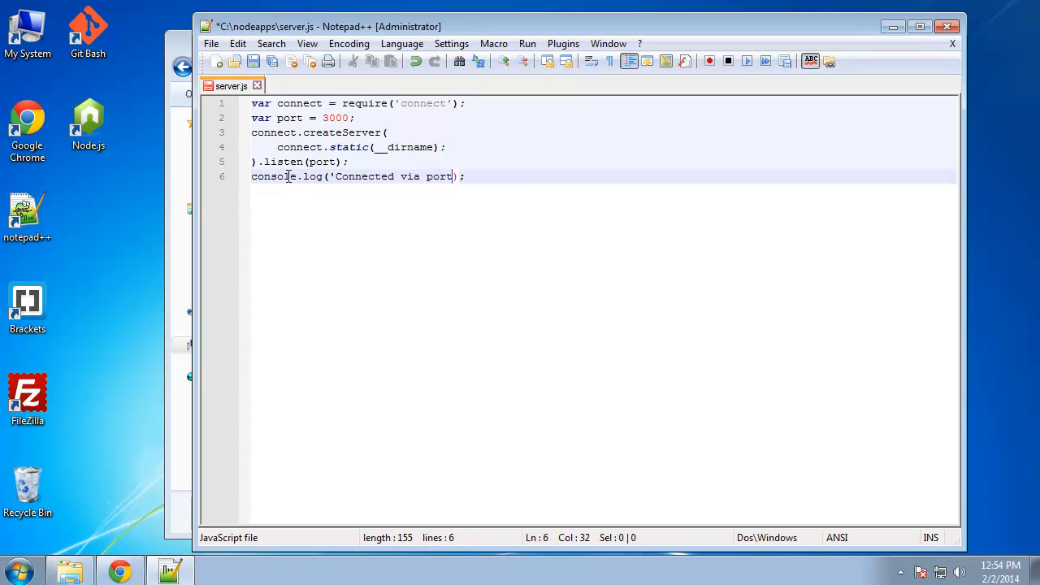
text(')
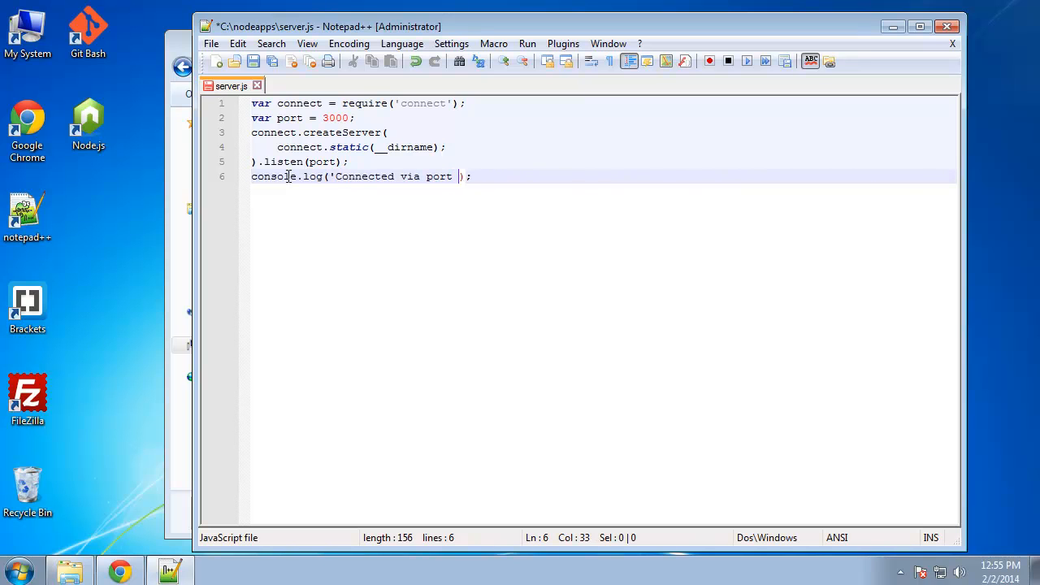
text('+port)
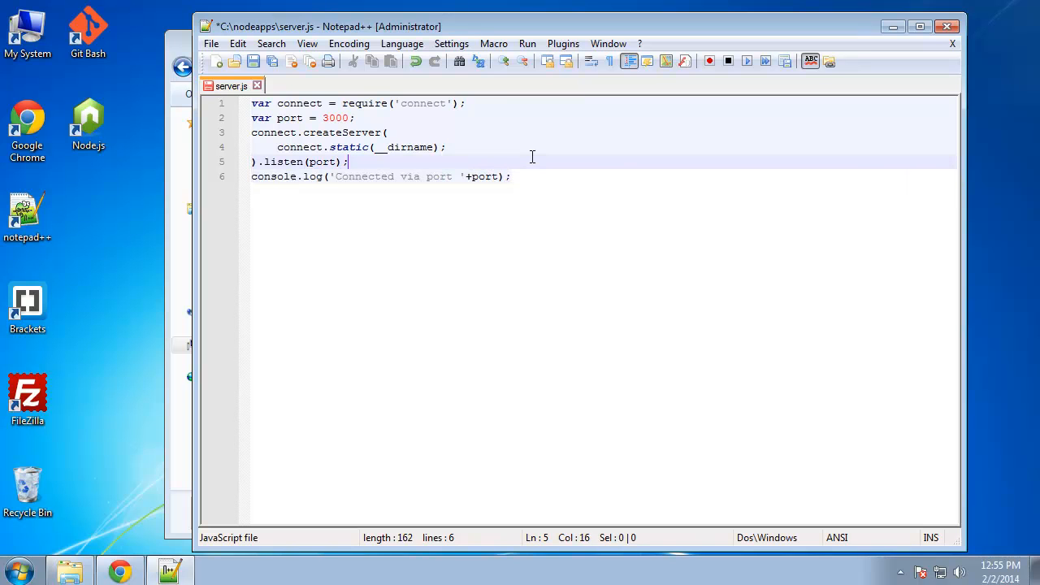
click(510, 176)
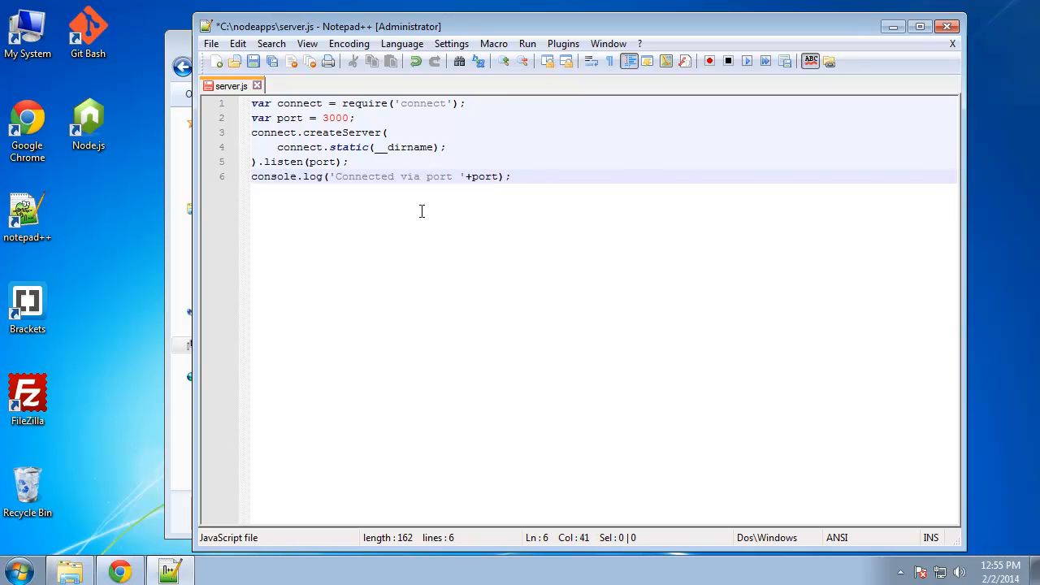
key(ctrl+s)
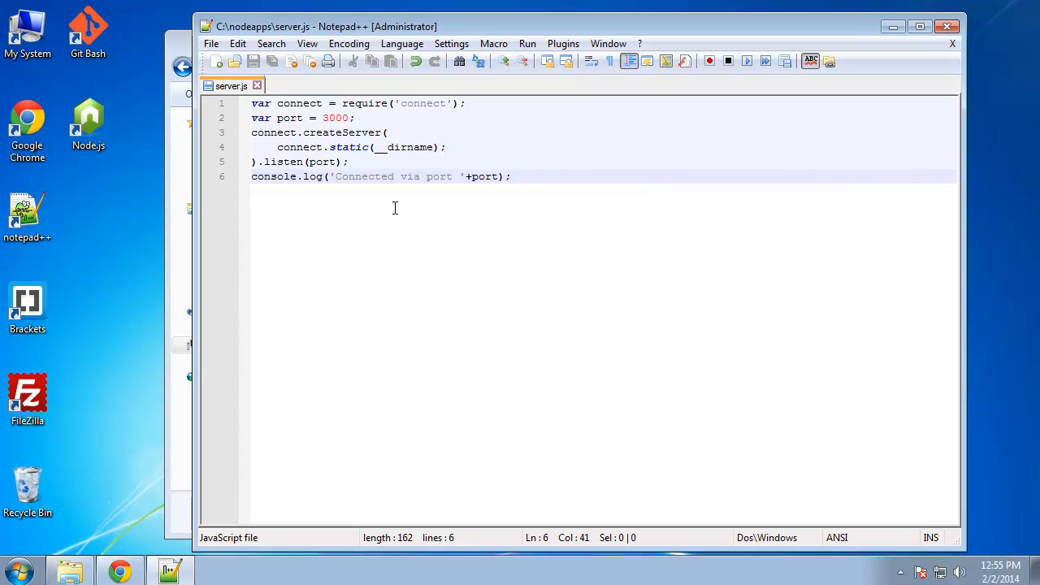
mouse_move(245, 111)
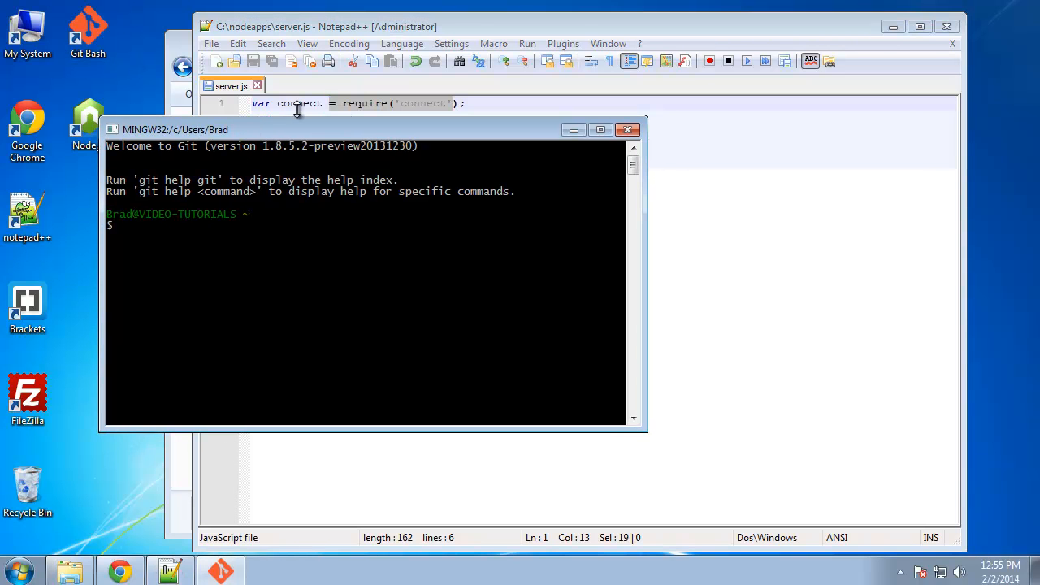
Change the Git Bash directory to c: and then into nodeapps
text(cd)
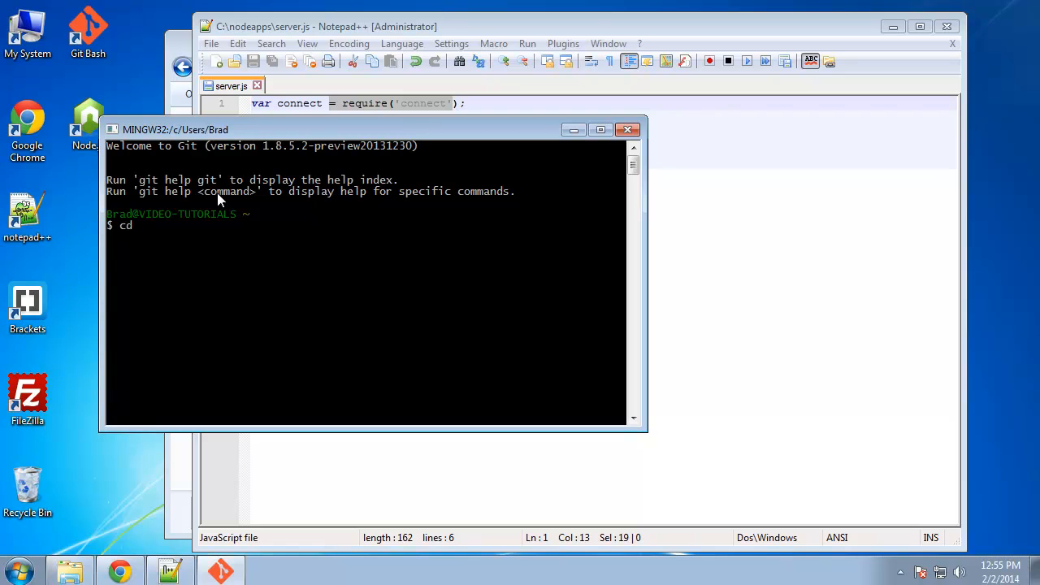
key(Return)
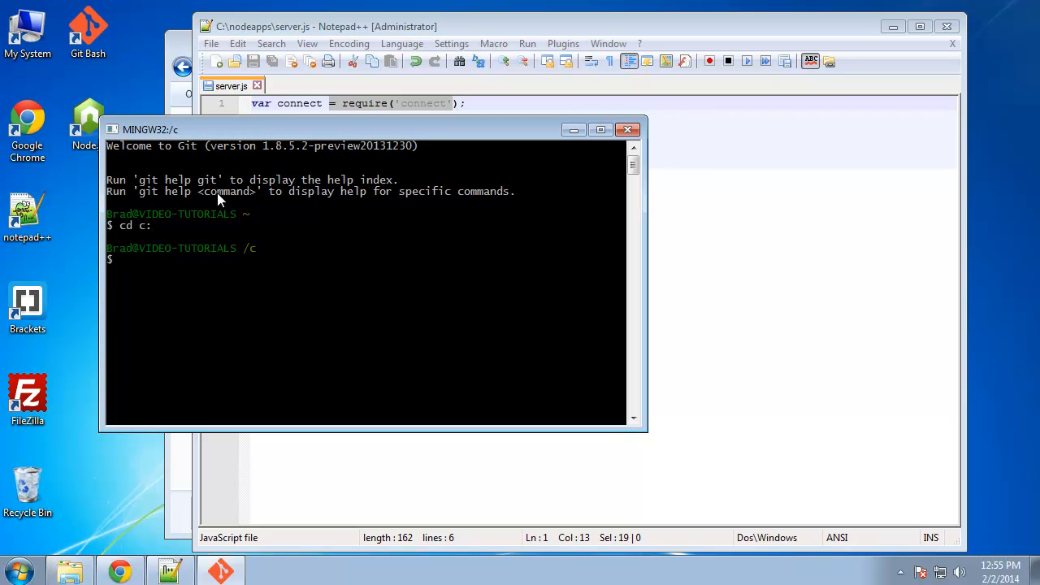
text(cd nof)
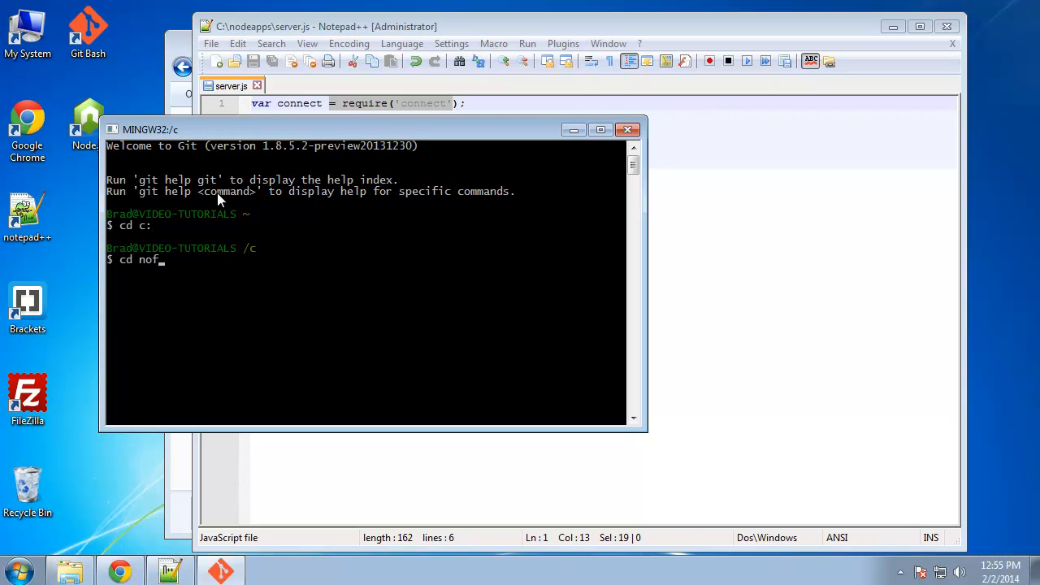
key(Backspace)
text(deapps)
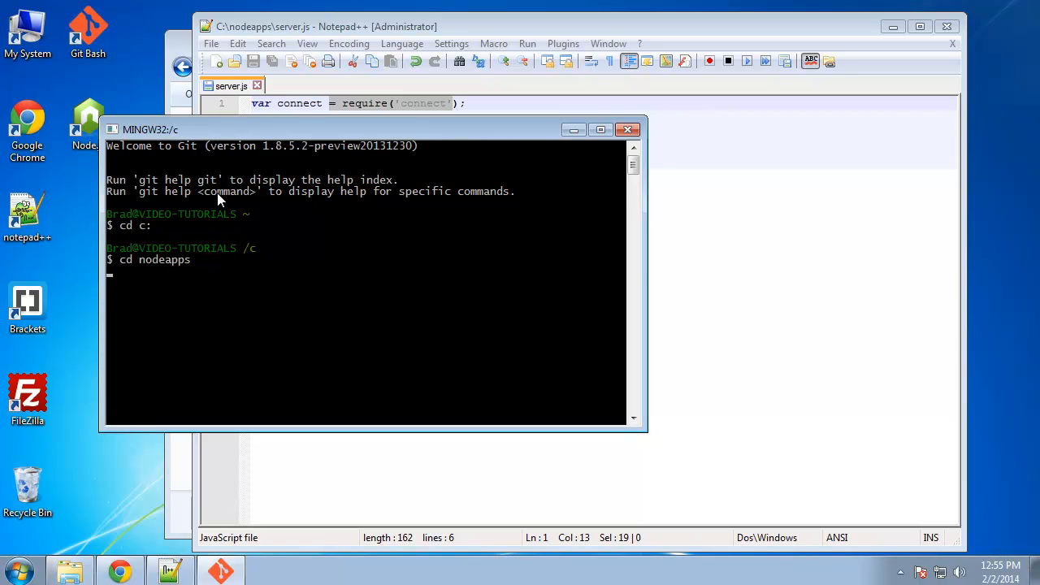
key(Return)
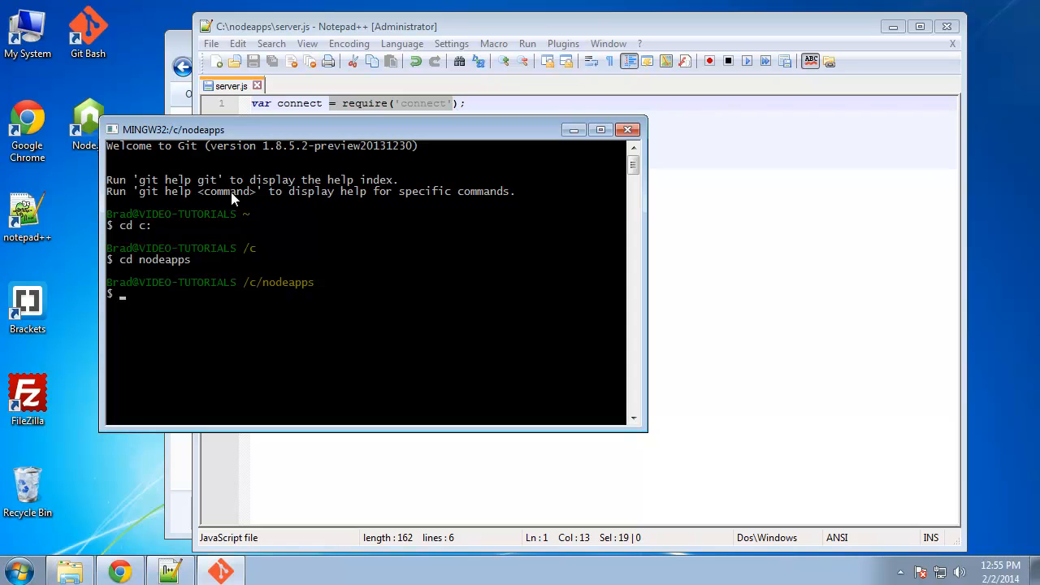
mouse_move(400, 162)
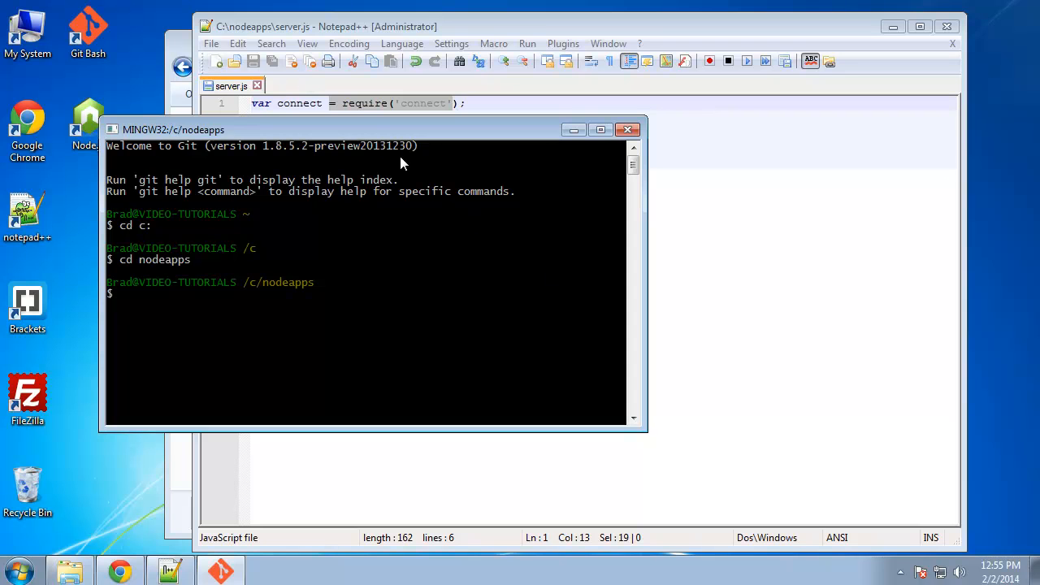
Run node server, which throws a SyntaxError, and return to server.js in Notepad++
text(nod)
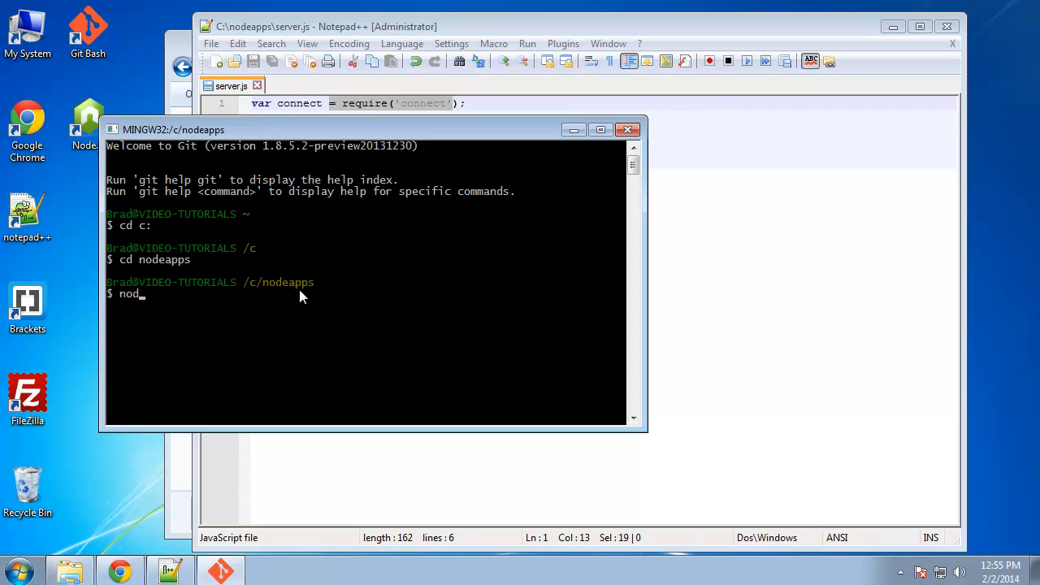
text(e server.)
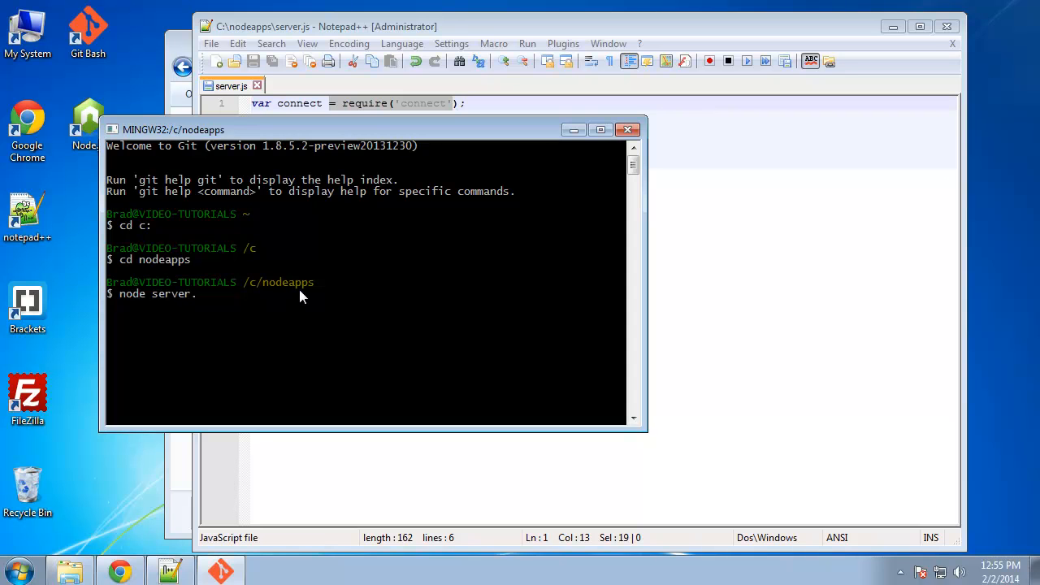
text(js)
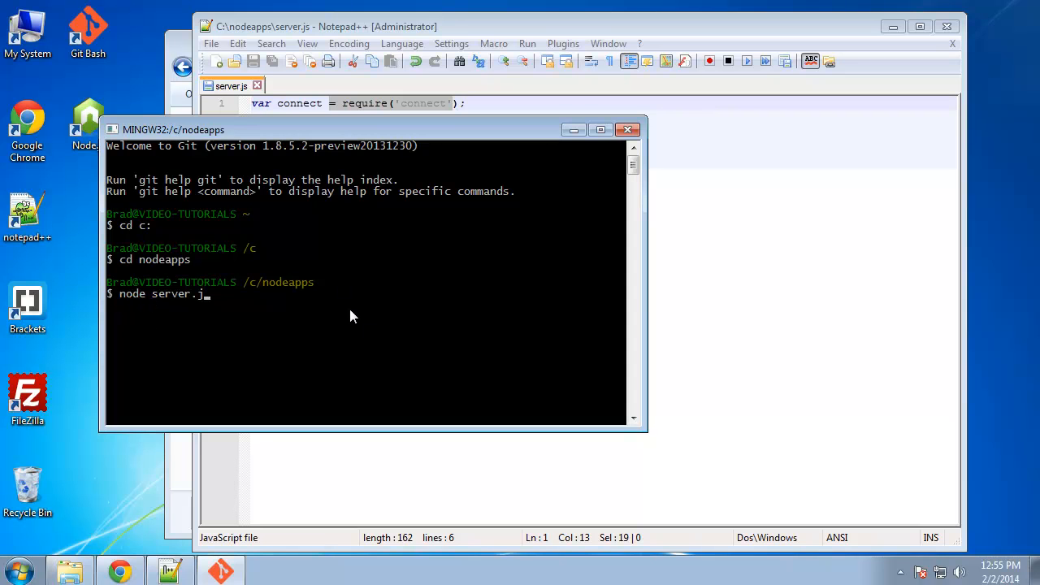
key(Backspace)
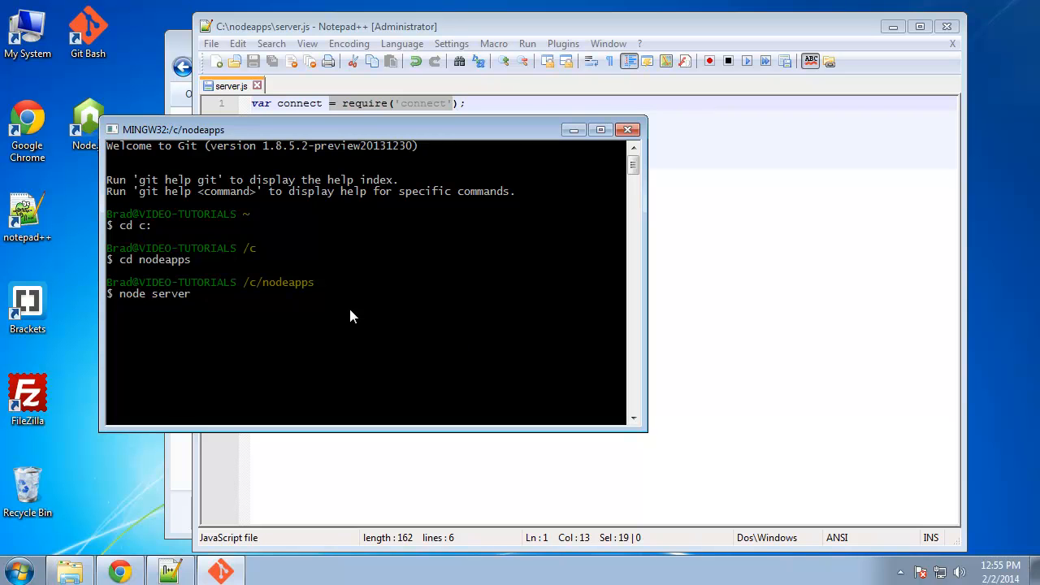
key(Return)
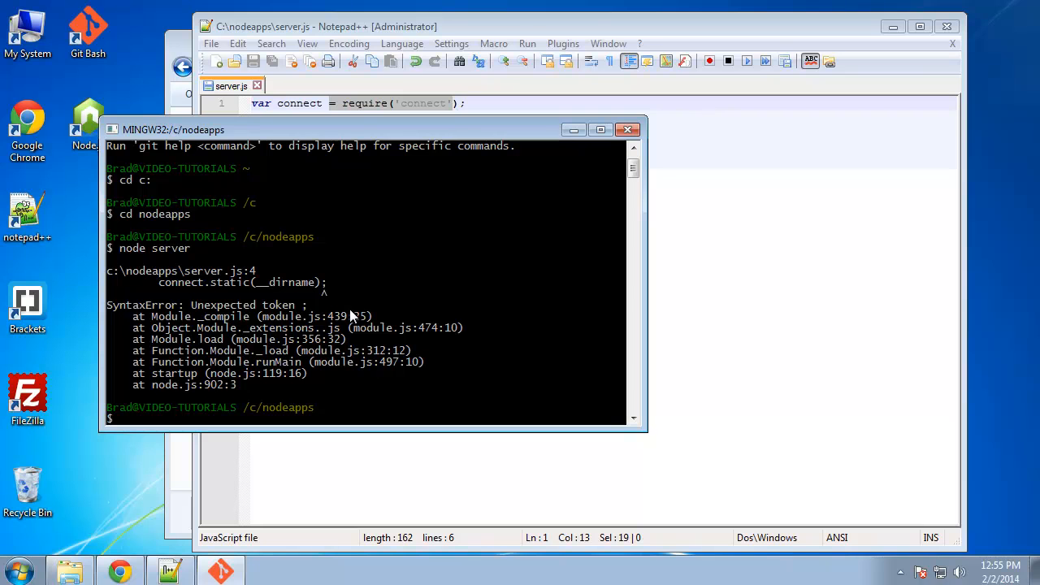
mouse_move(682, 354)
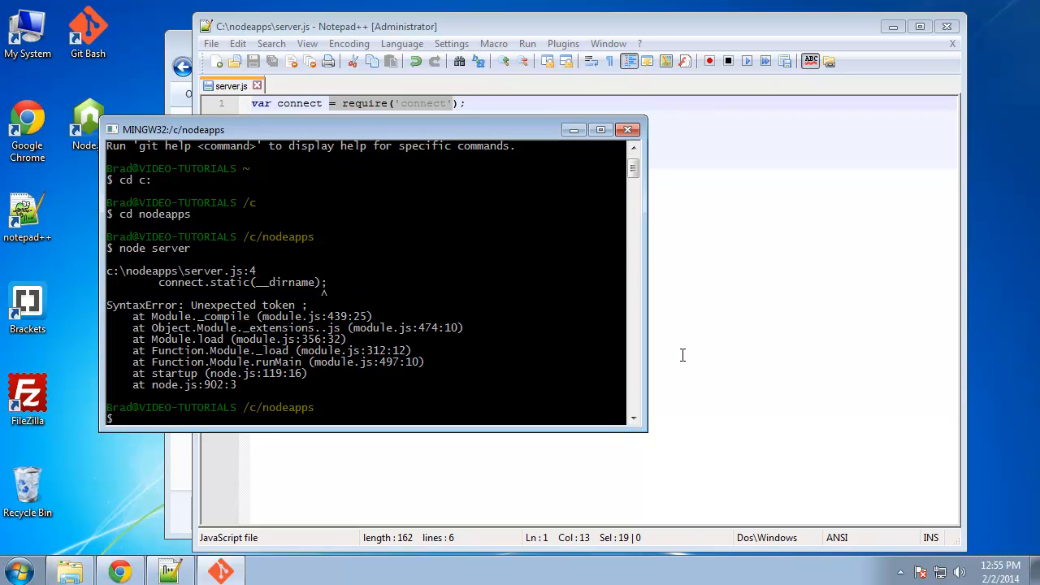
click(487, 154)
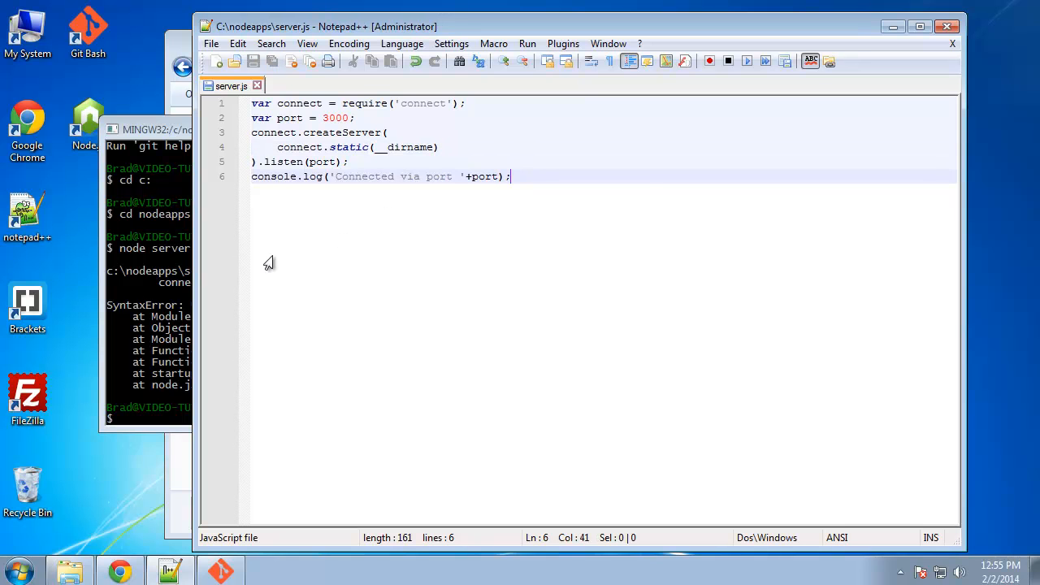
Rerun node server in Git Bash, now failing with cannot find module 'connect'
click(162, 130)
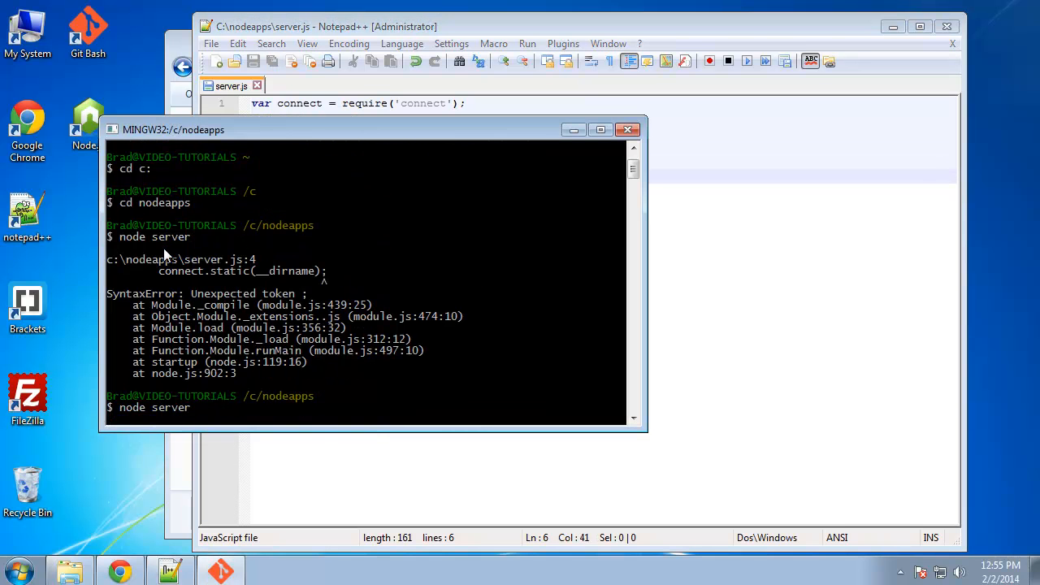
key(Return)
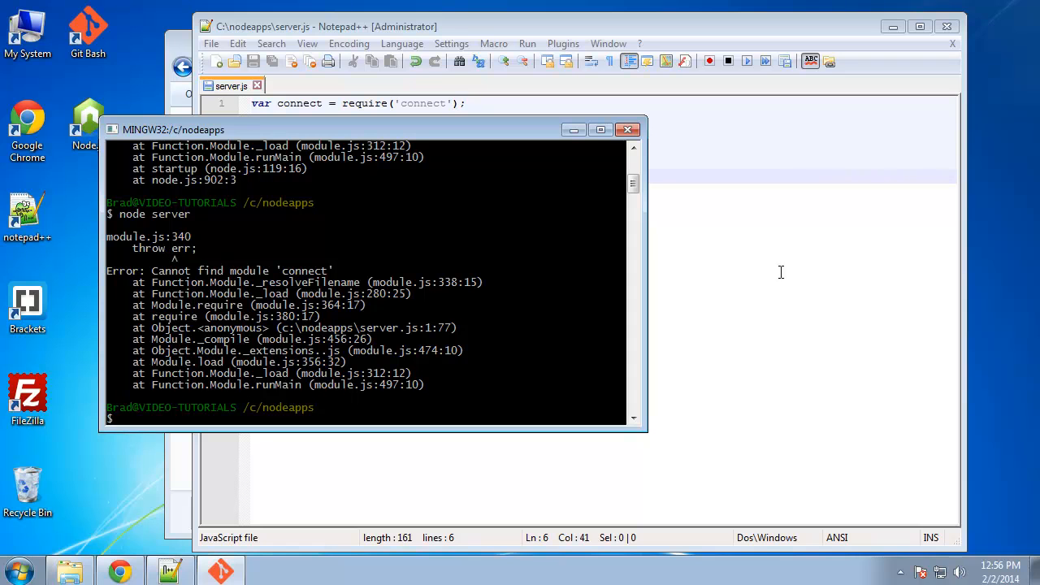
mouse_move(497, 390)
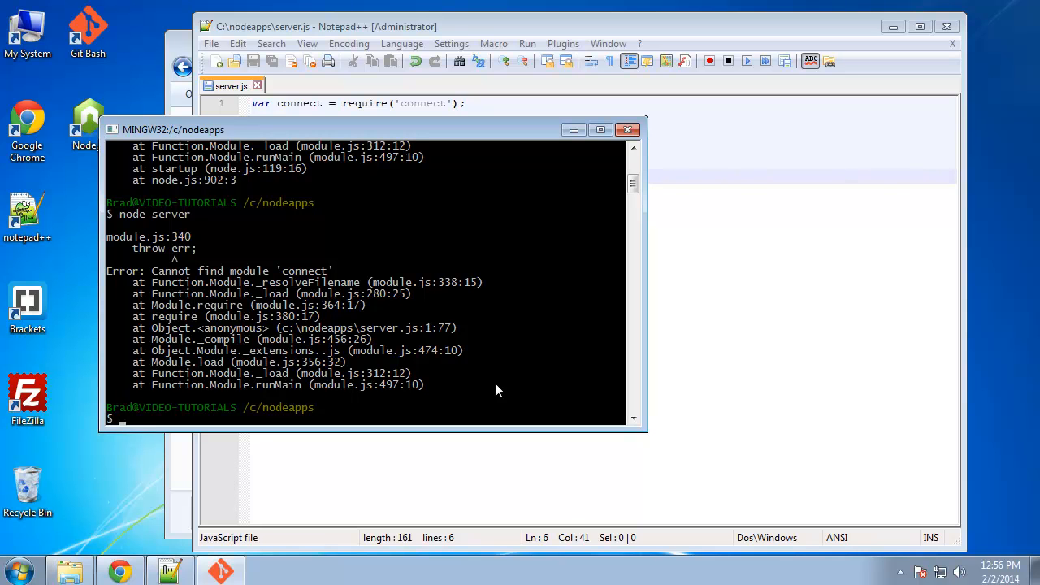
Run npm install connect and review the installed dependency tree
text(npm)
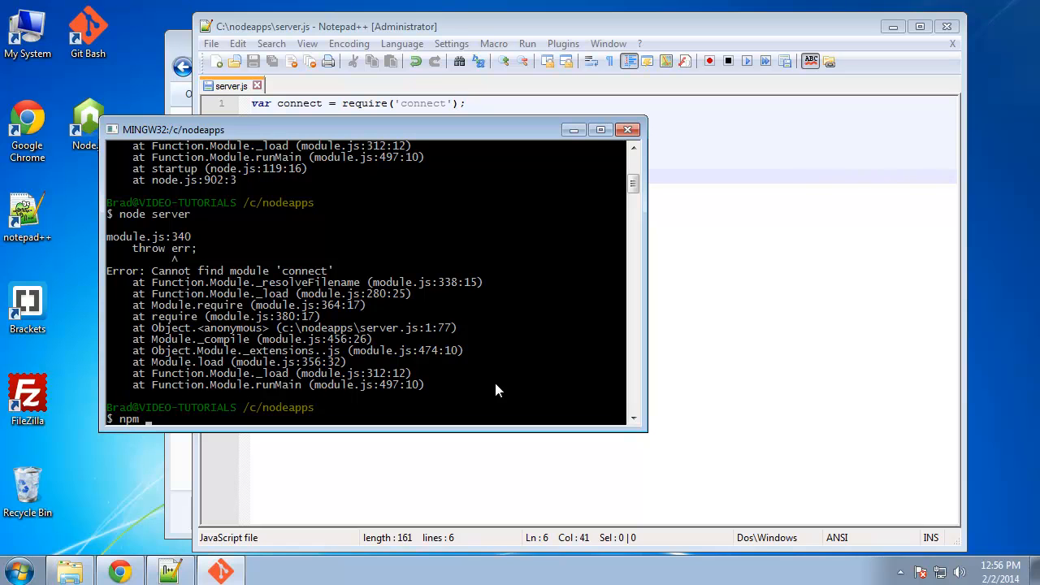
text(in)
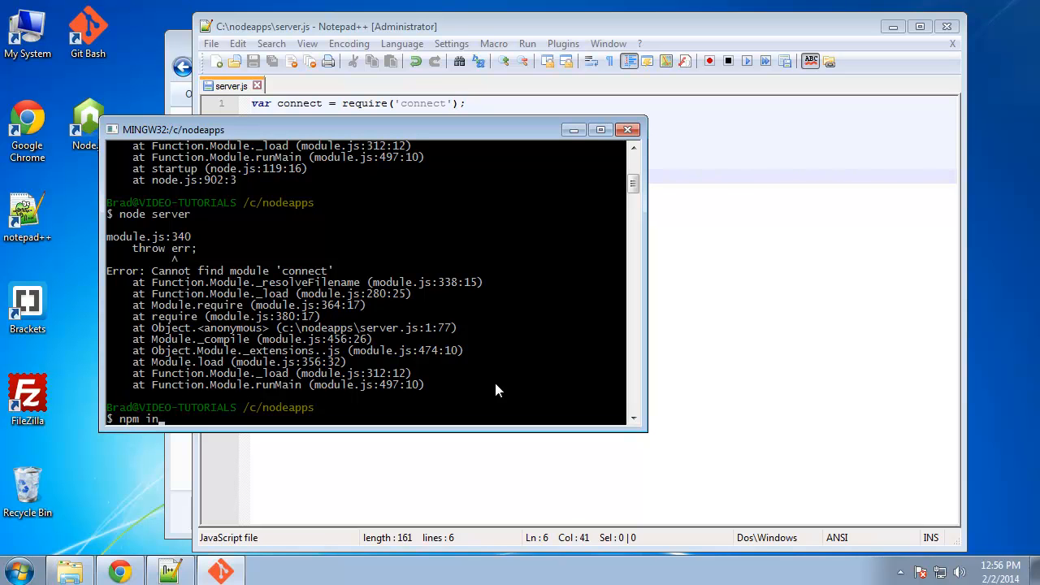
text(stall con)
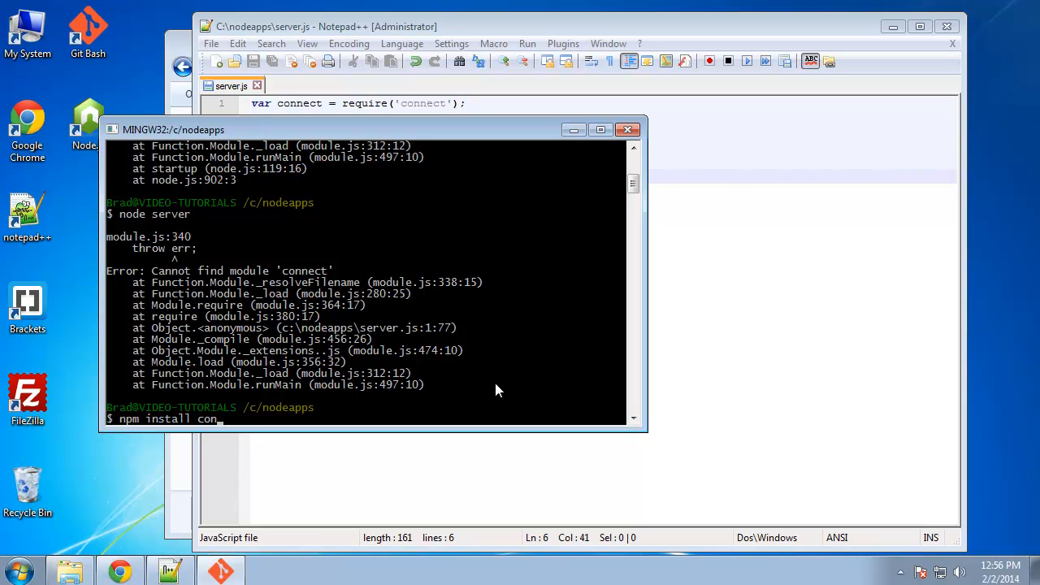
text(nect)
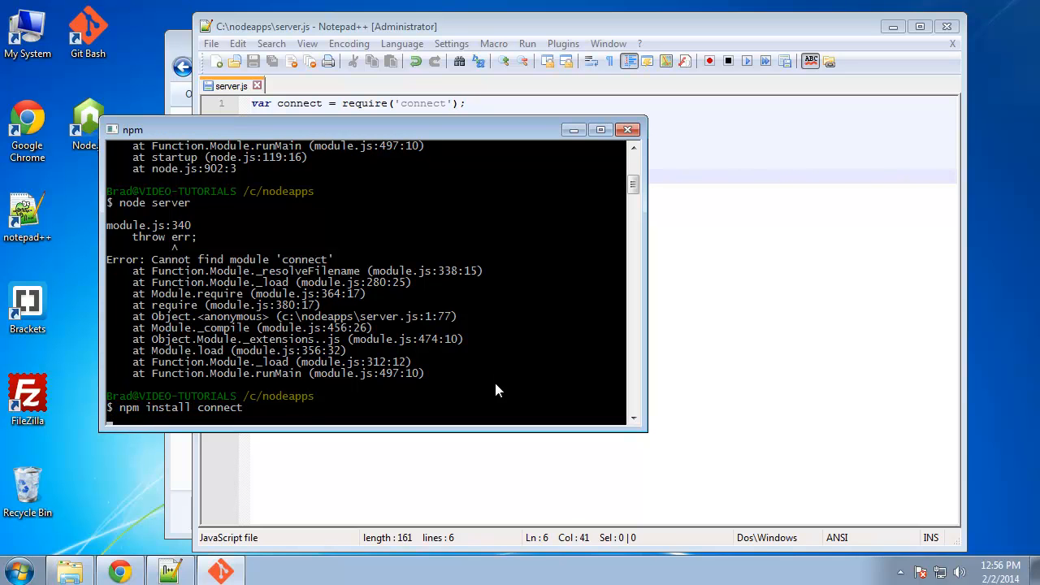
key(Return)
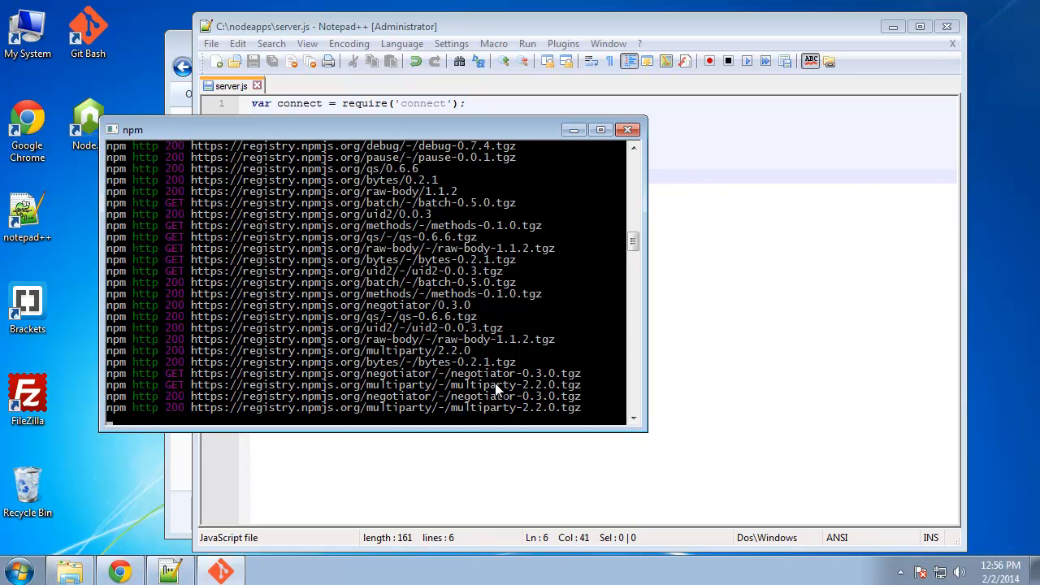
scroll(down, 3)
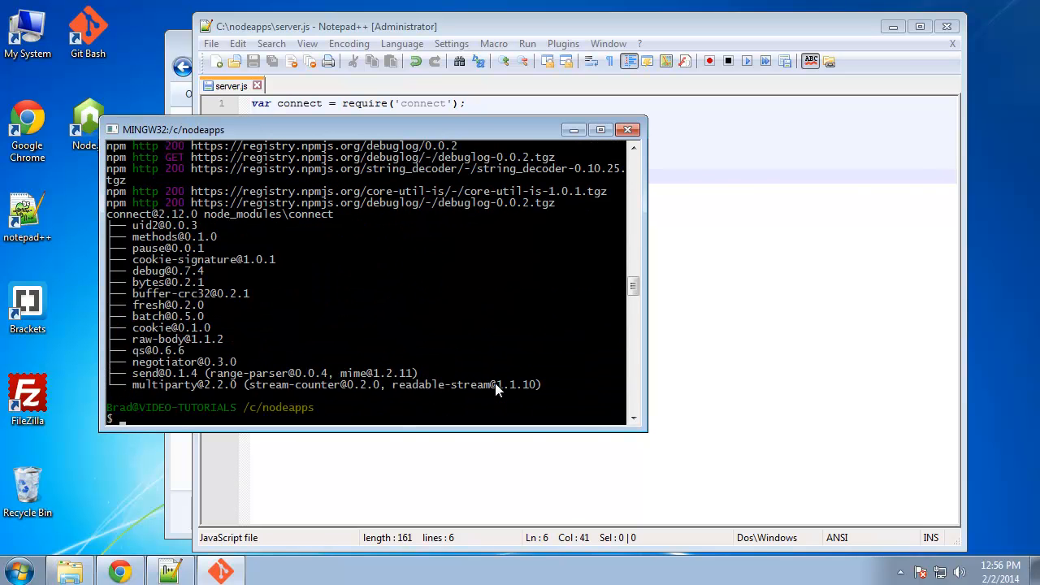
mouse_move(185, 42)
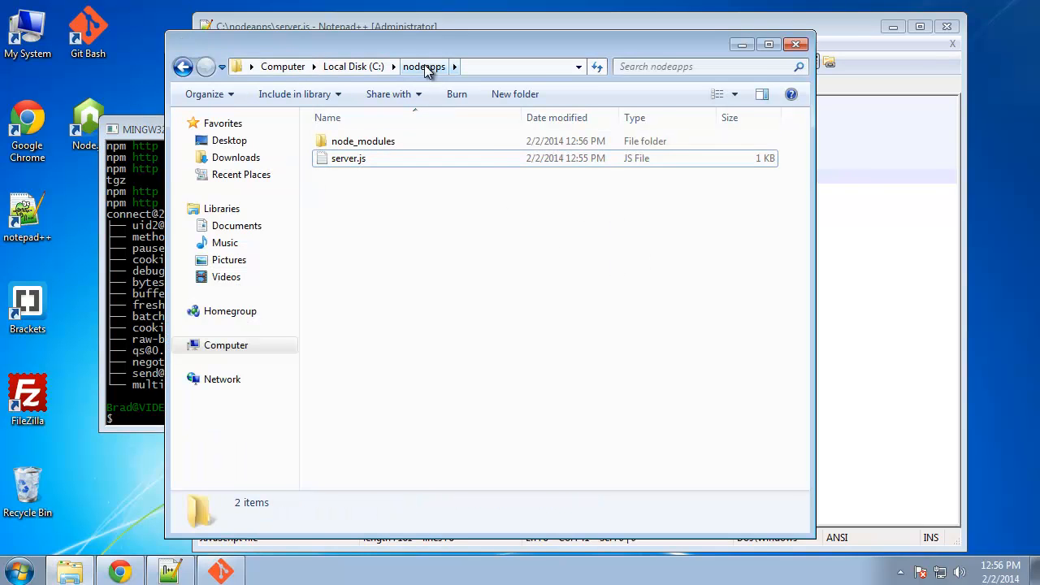
mouse_move(398, 140)
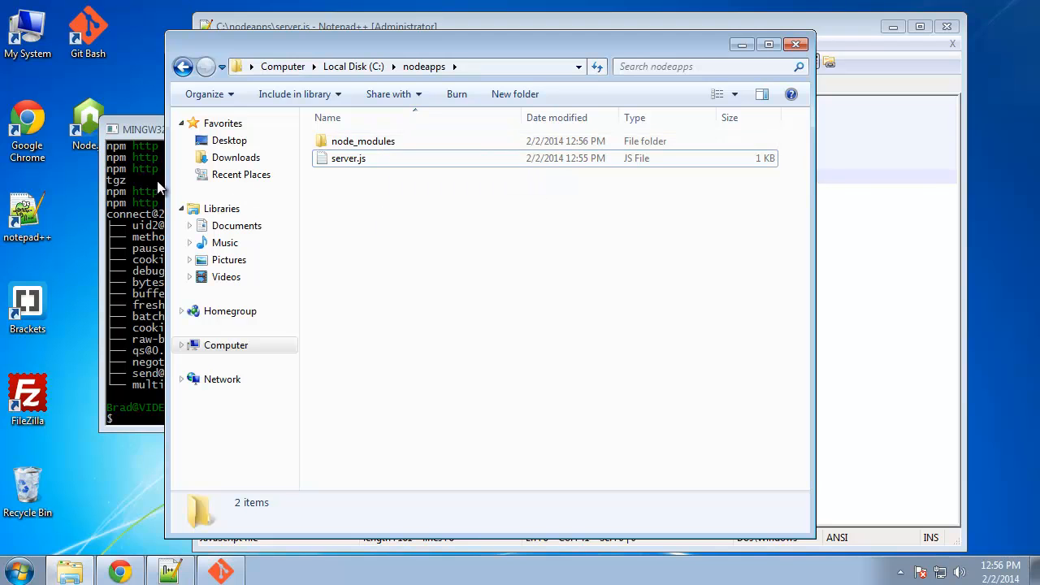
Browse into node_modules, connect and its own node_modules, then go back to nodeapps
click(362, 139)
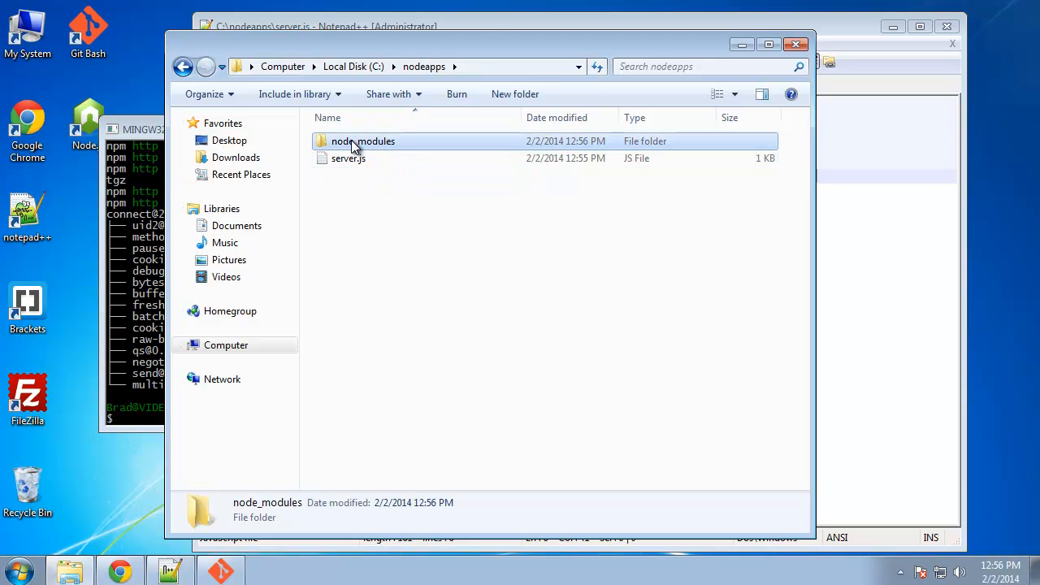
double_click(364, 140)
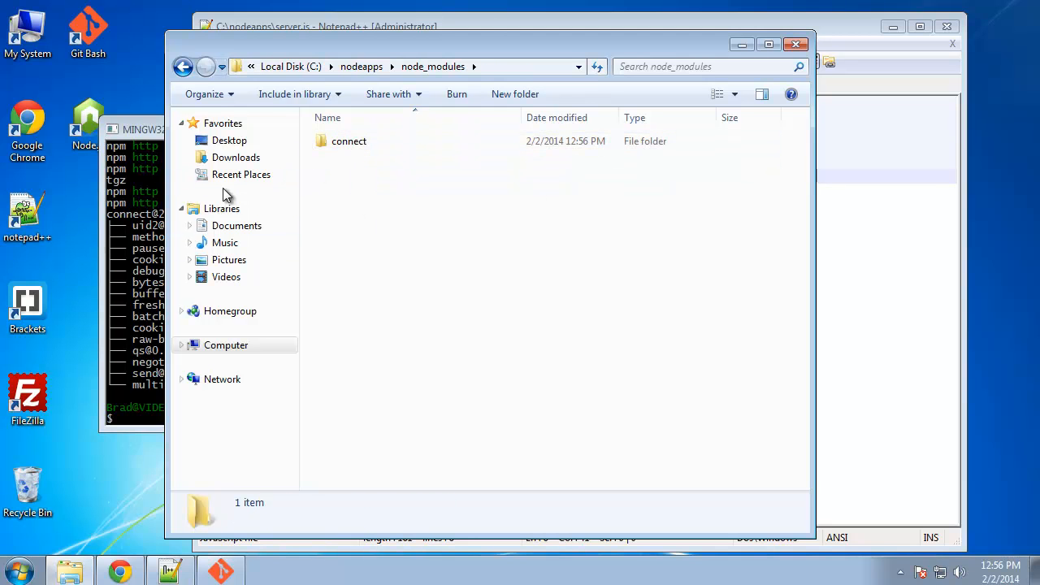
double_click(348, 140)
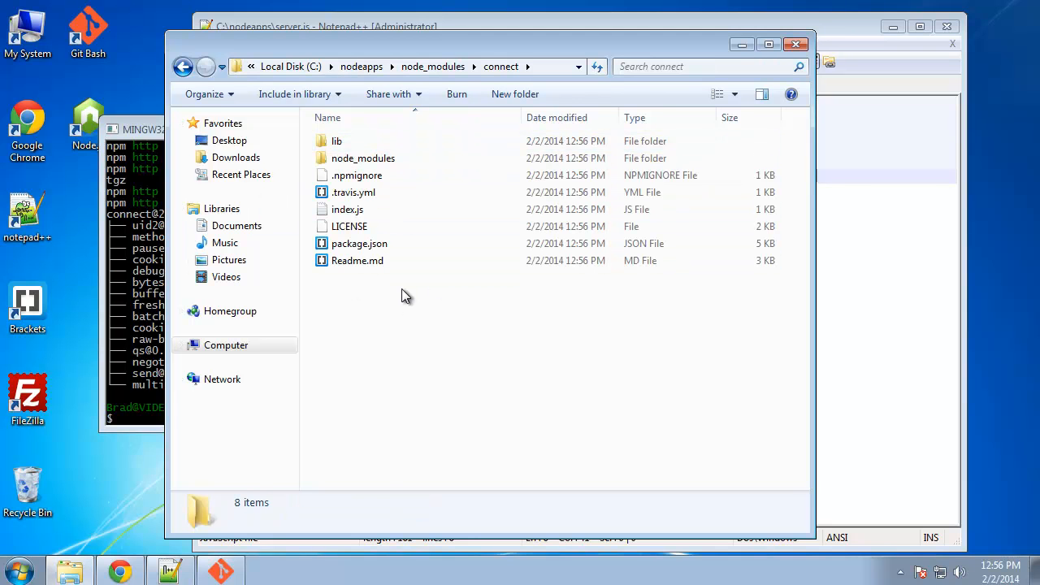
click(362, 157)
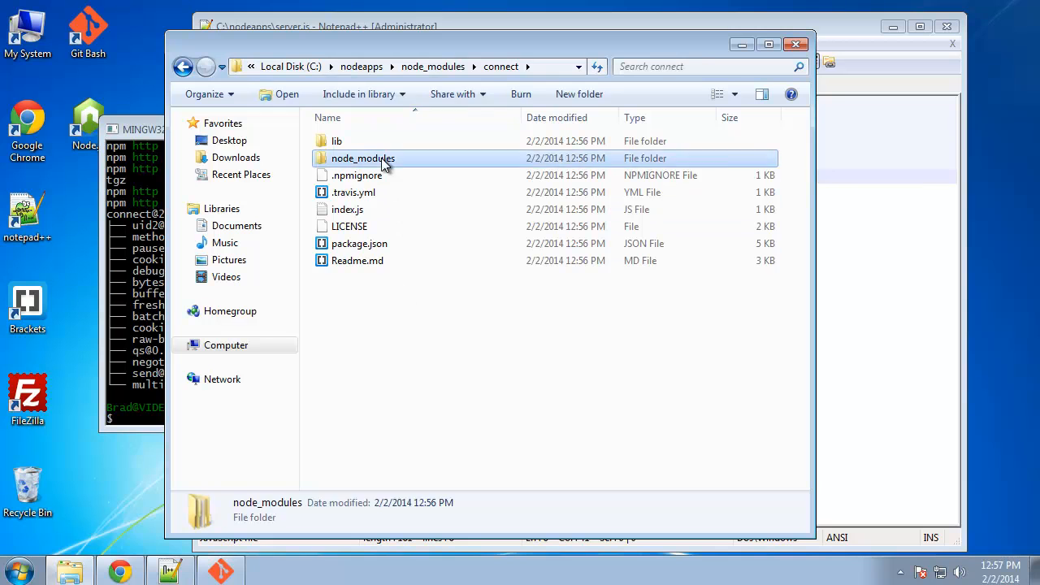
double_click(364, 157)
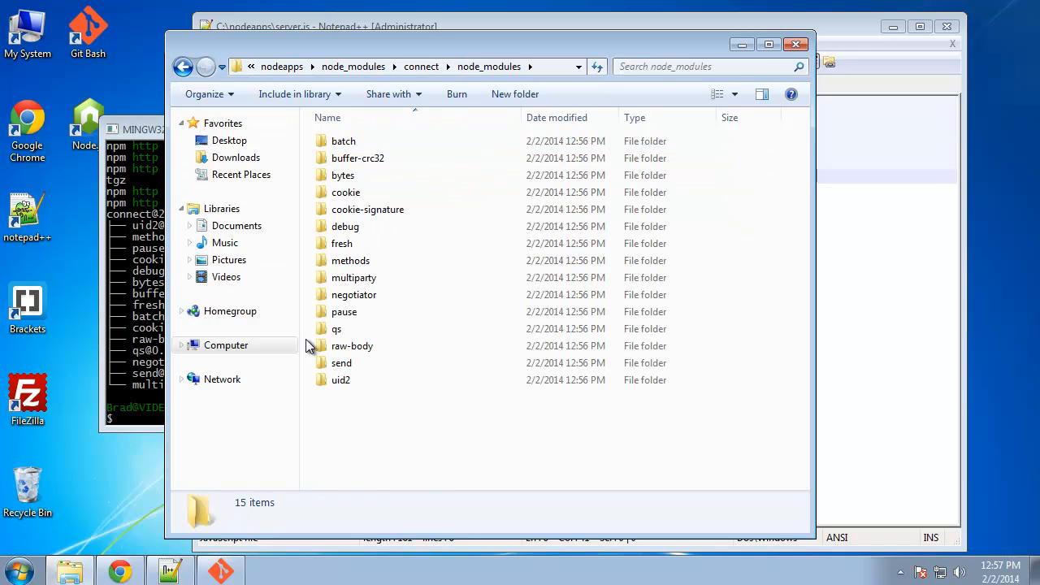
click(183, 66)
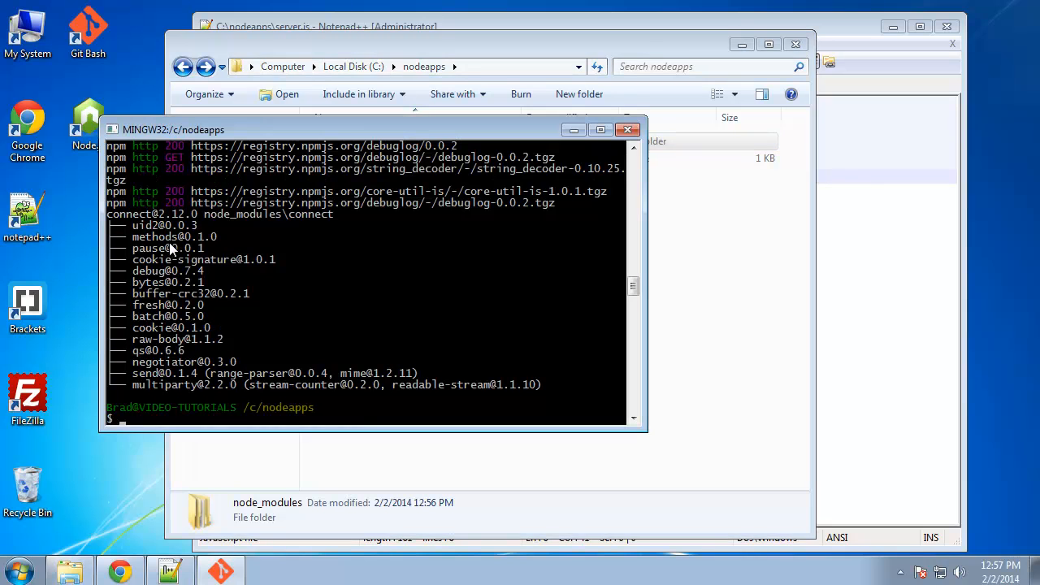
Run node server and allow Node through the firewall, printing Connected via port 3000
text(node server)
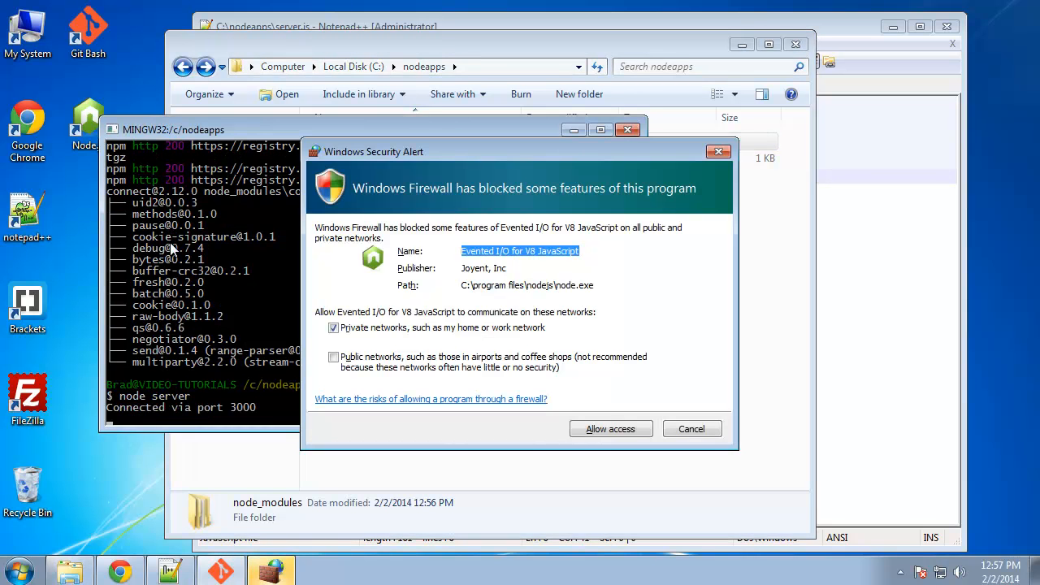
click(611, 429)
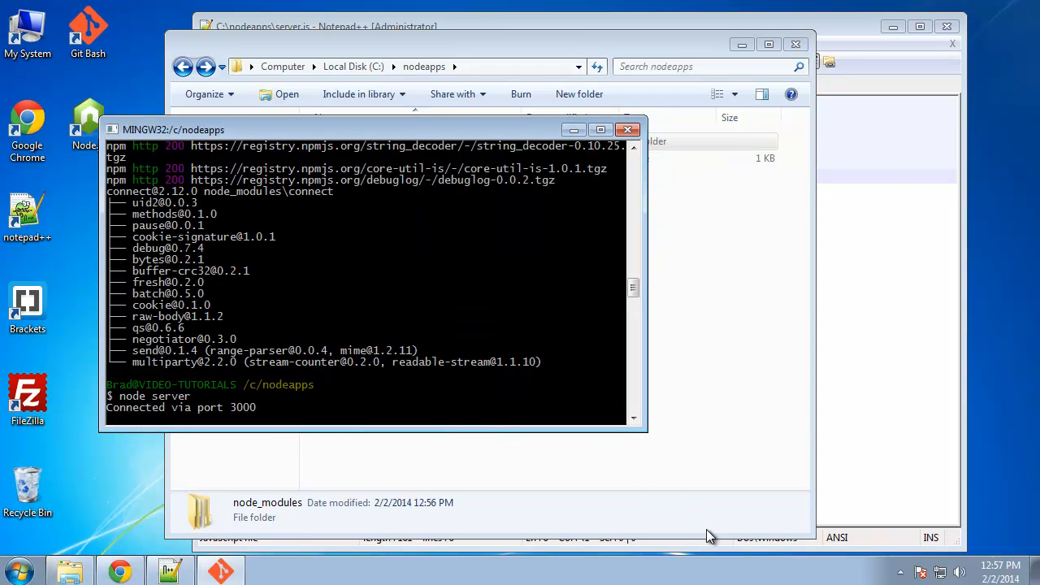
mouse_move(117, 422)
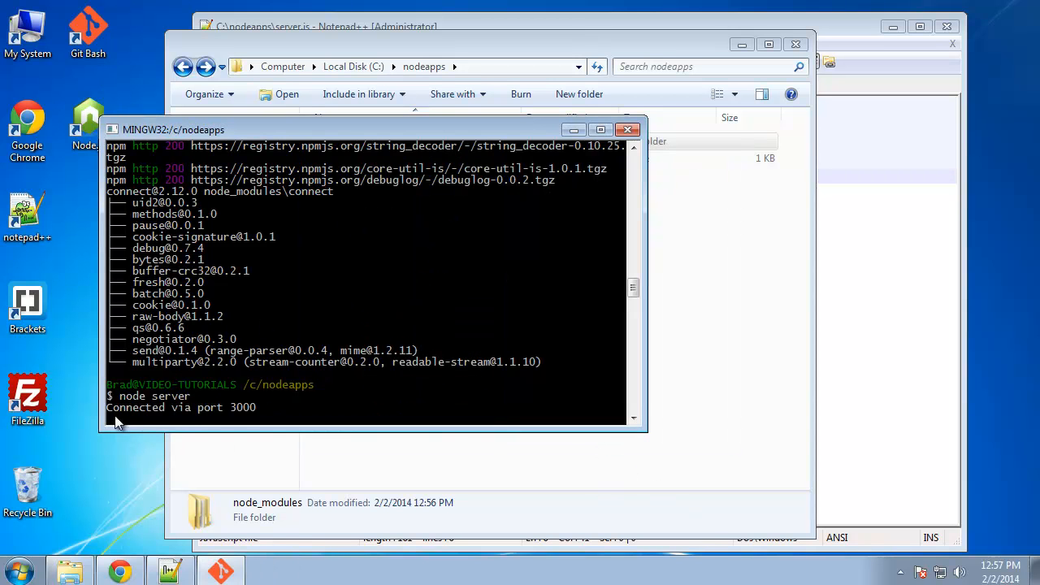
mouse_move(130, 435)
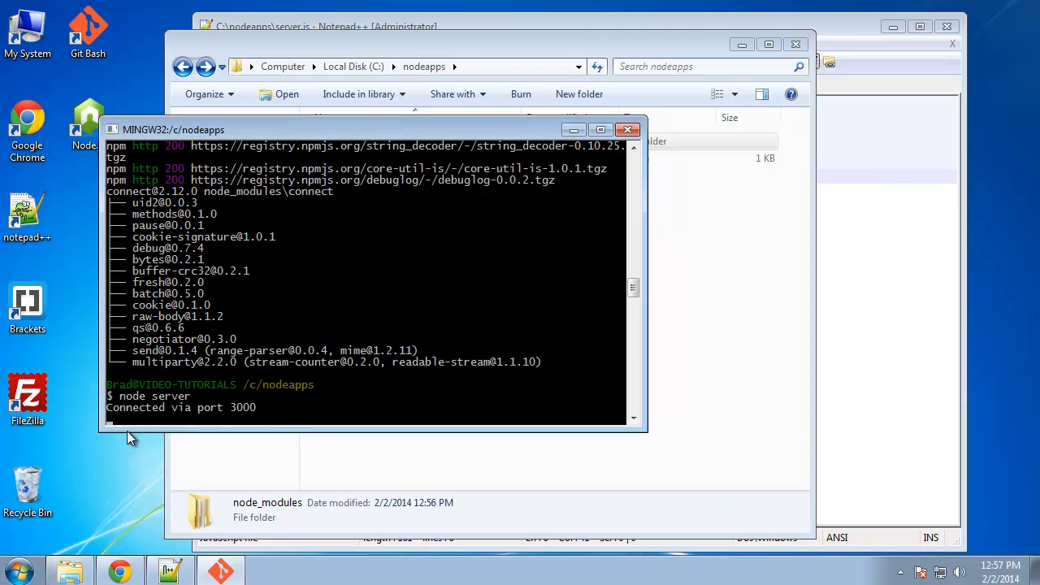
mouse_move(305, 429)
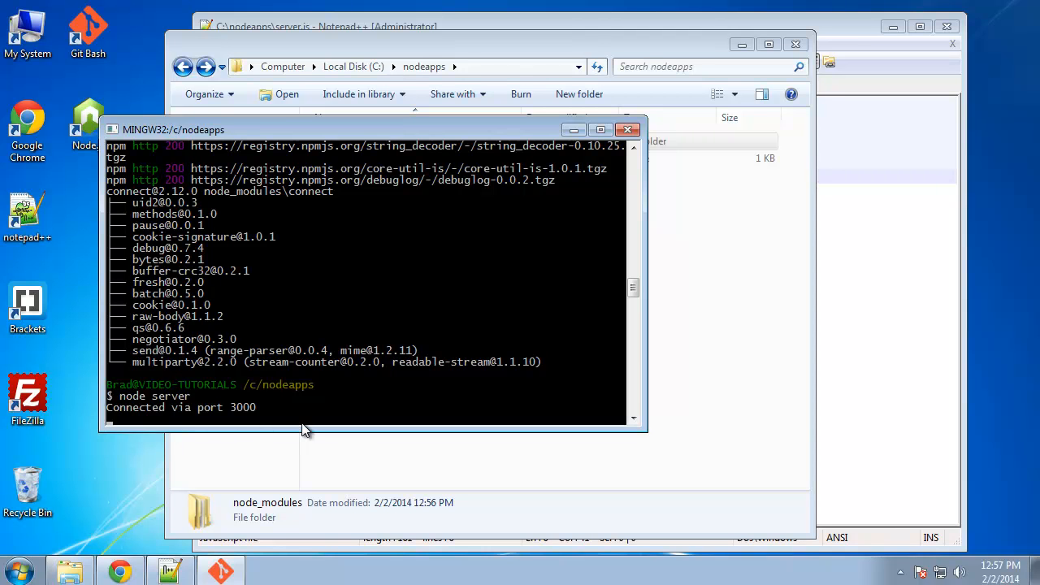
mouse_move(154, 406)
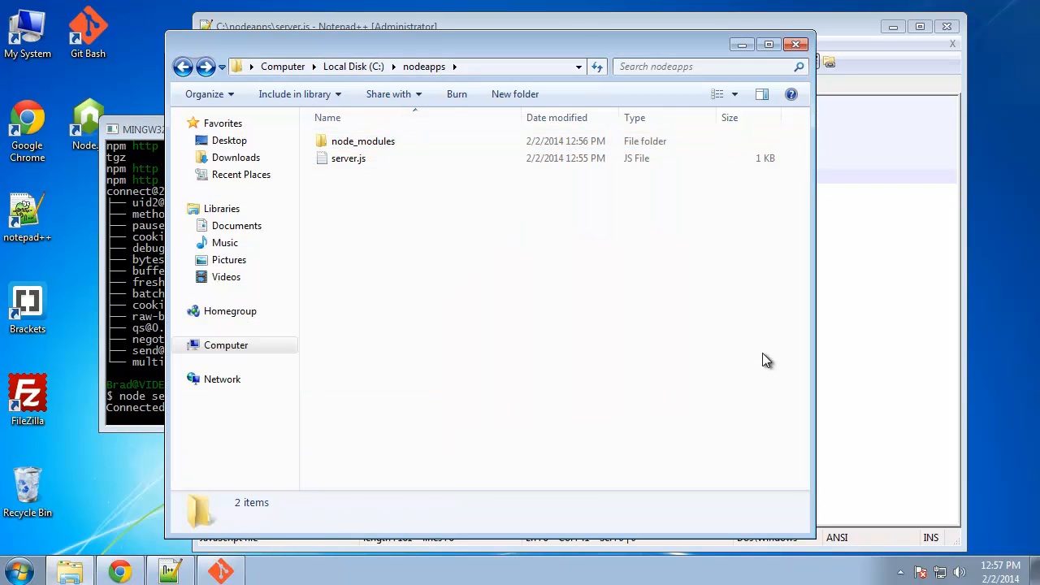
click(348, 158)
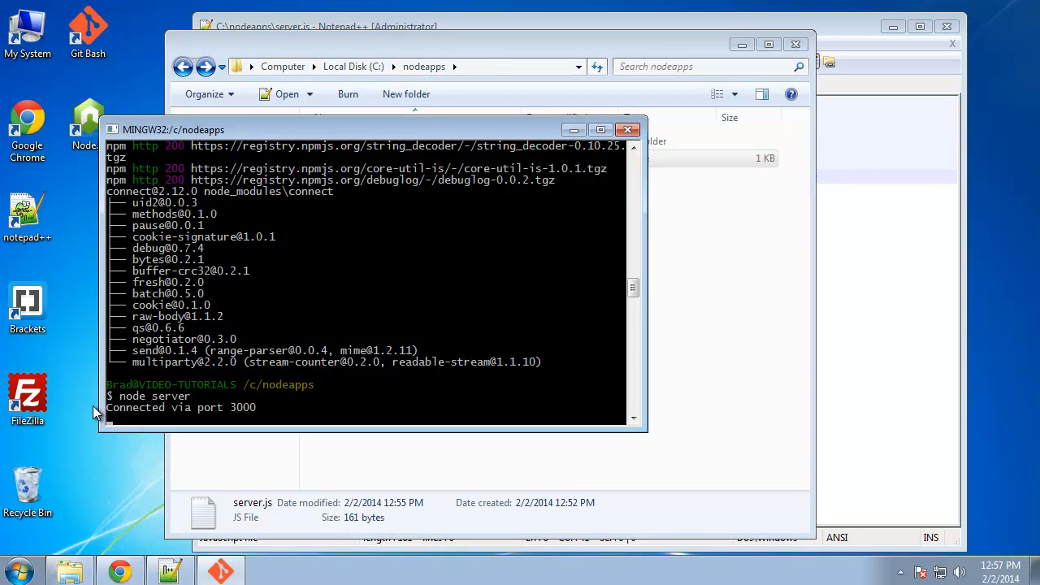
mouse_move(702, 343)
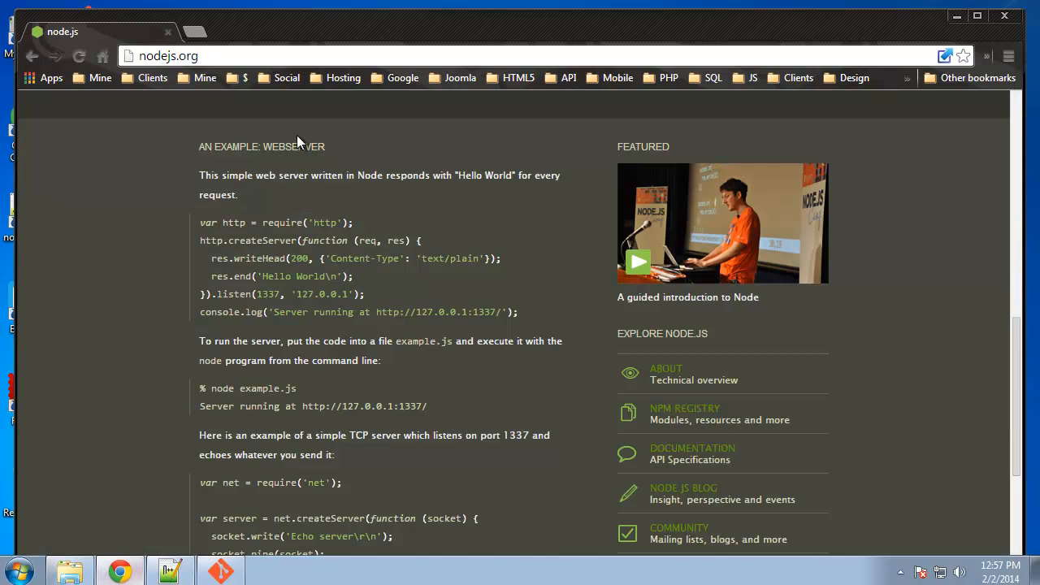
Load localhost:3000 in Chrome, which answers Cannot GET /
text(localhost:3000)
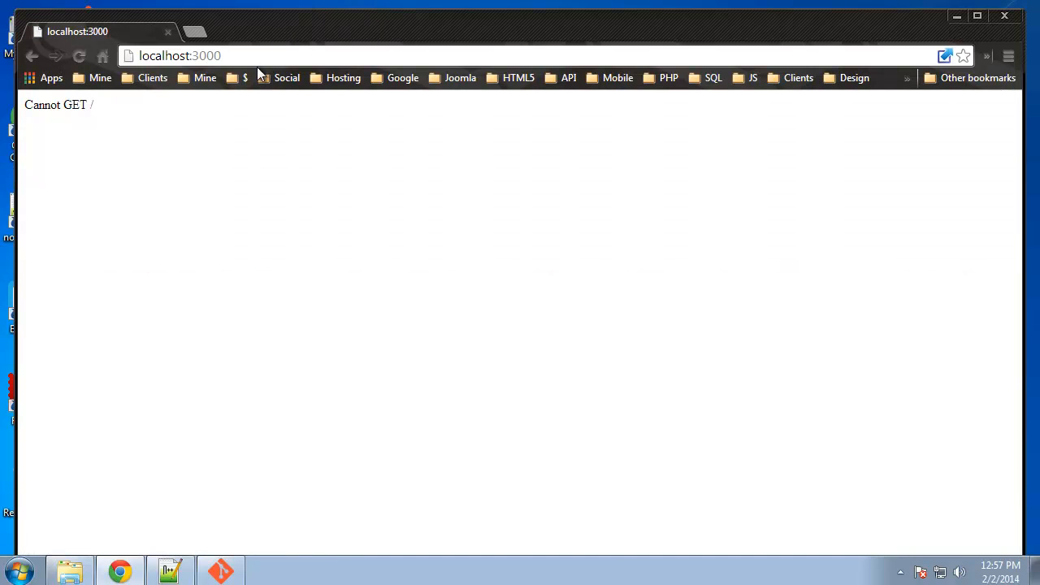
mouse_move(192, 581)
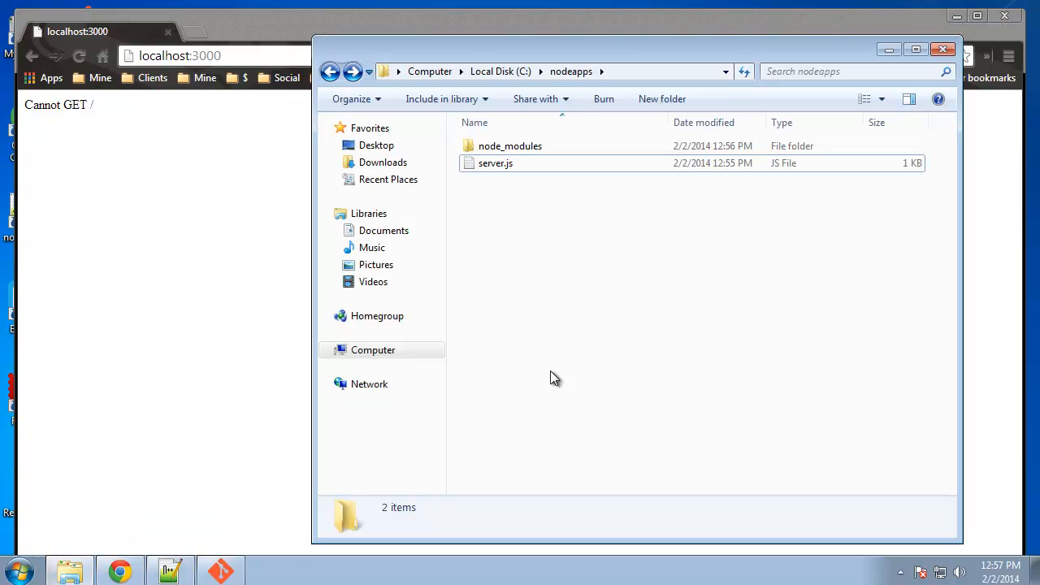
Create a new text document named index.html in nodeapps and edit it in Notepad++
right_click(556, 377)
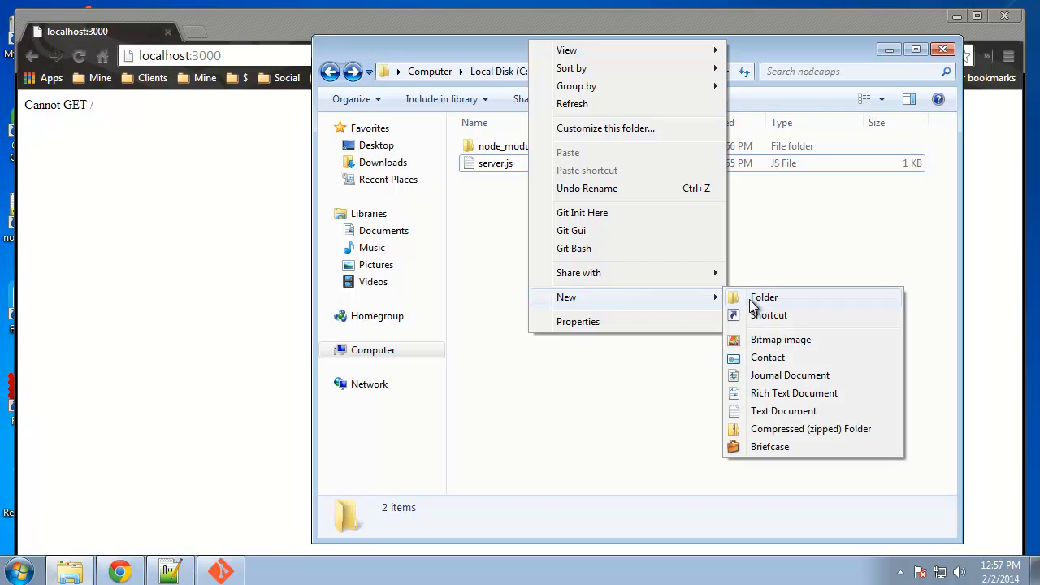
click(783, 410)
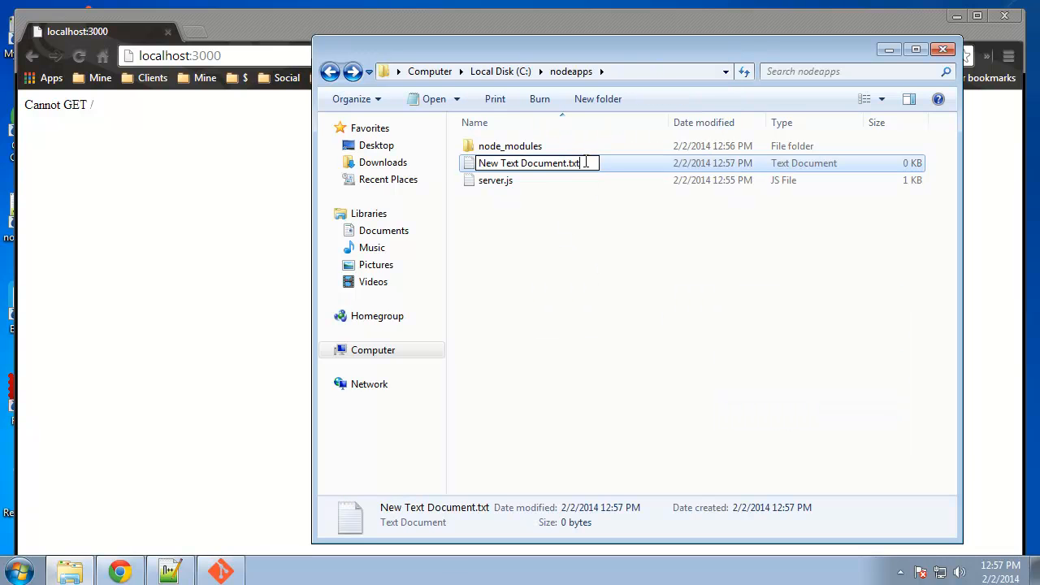
text(inde)
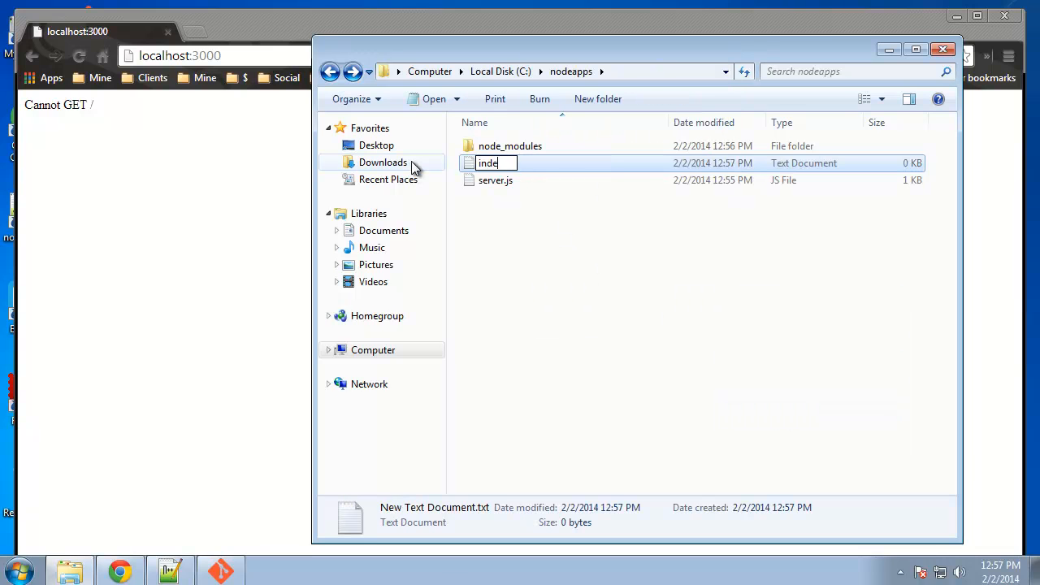
key(Return)
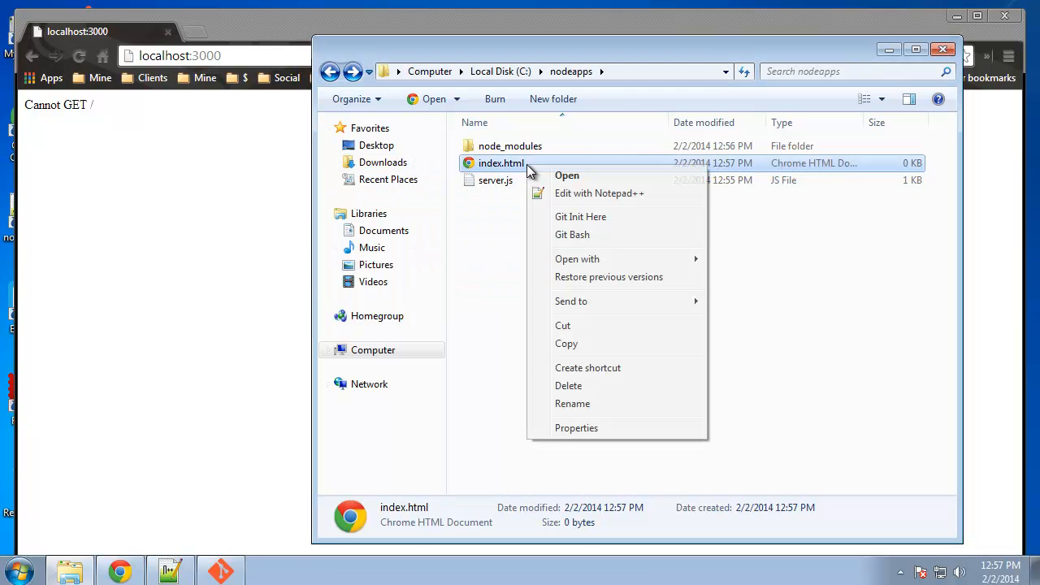
click(598, 192)
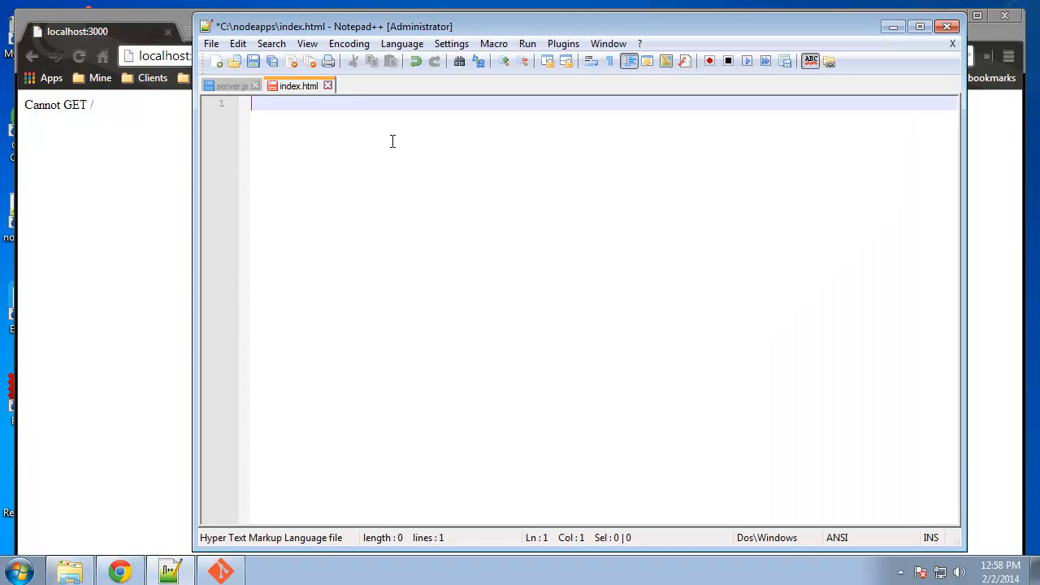
Write <h1>This is the index file</h1> in index.html and check it at localhost:3000
text(<h1>)
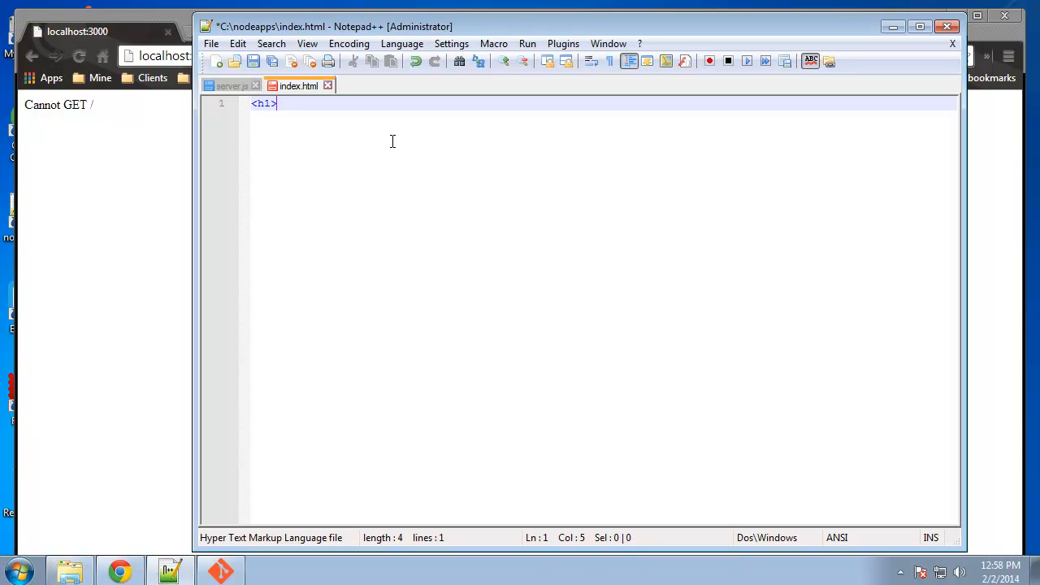
text(This)
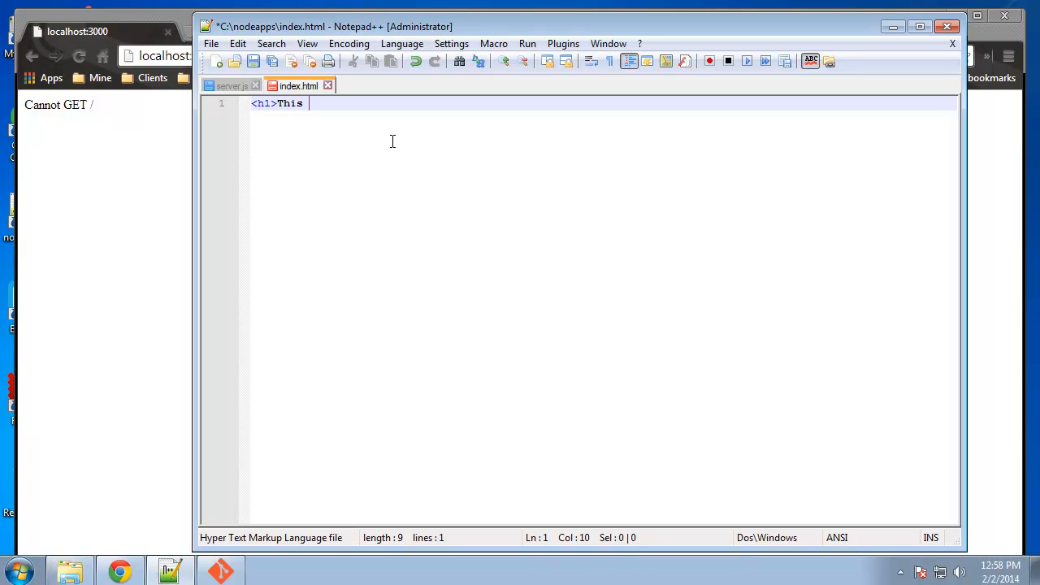
text(is the index)
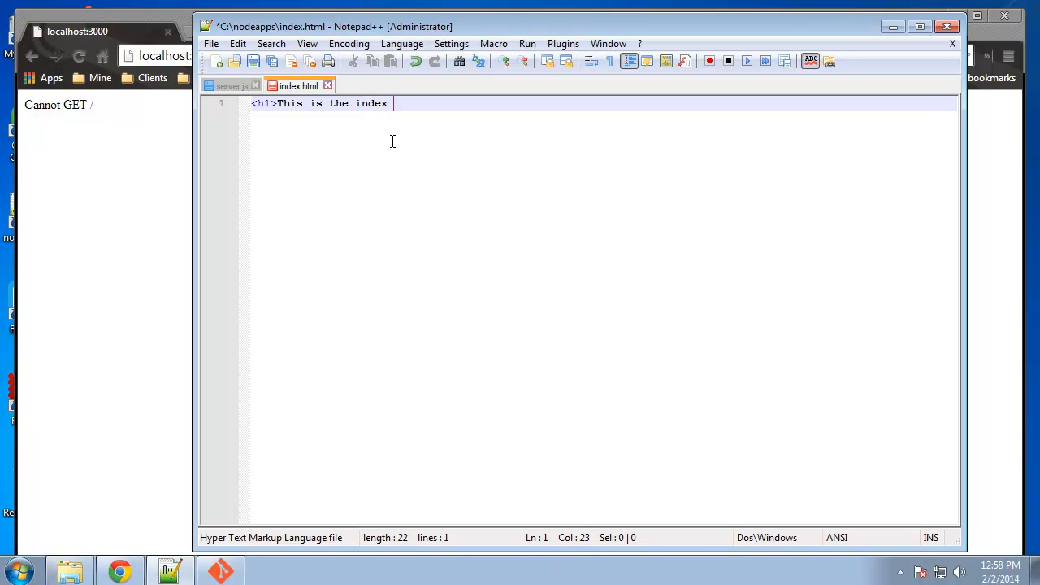
text(file</h)
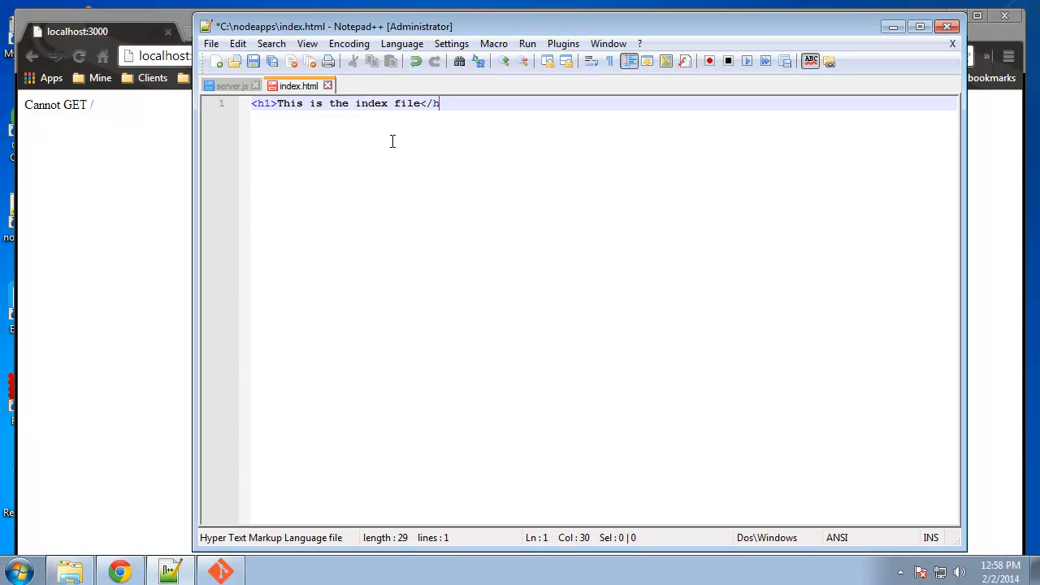
text(1>)
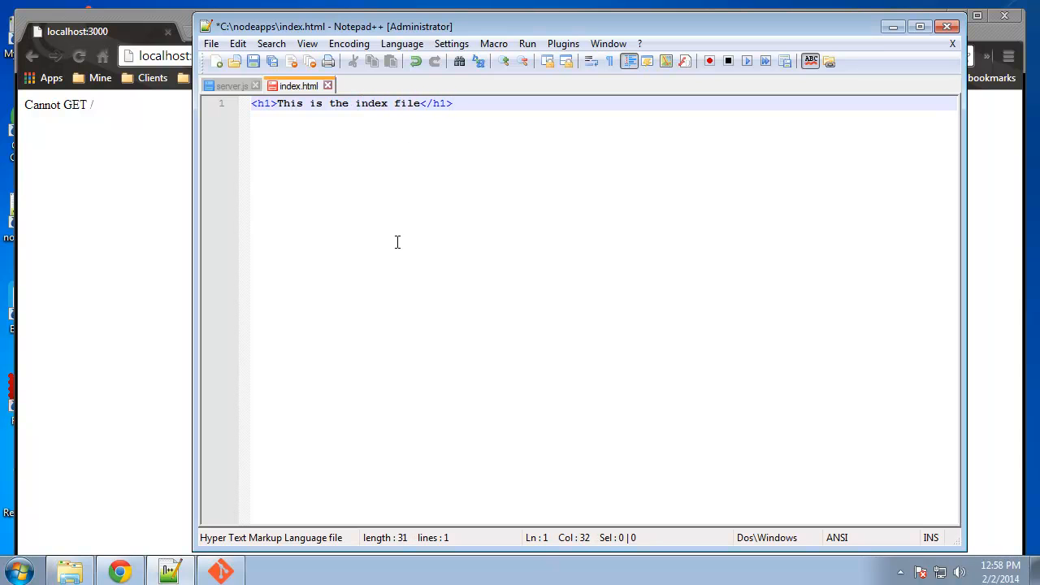
click(78, 55)
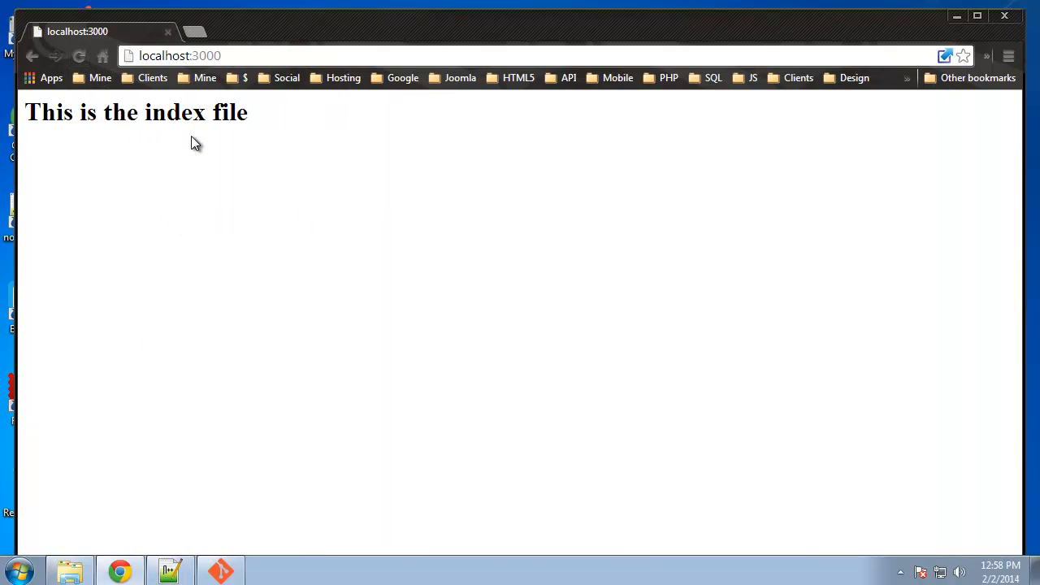
mouse_move(201, 452)
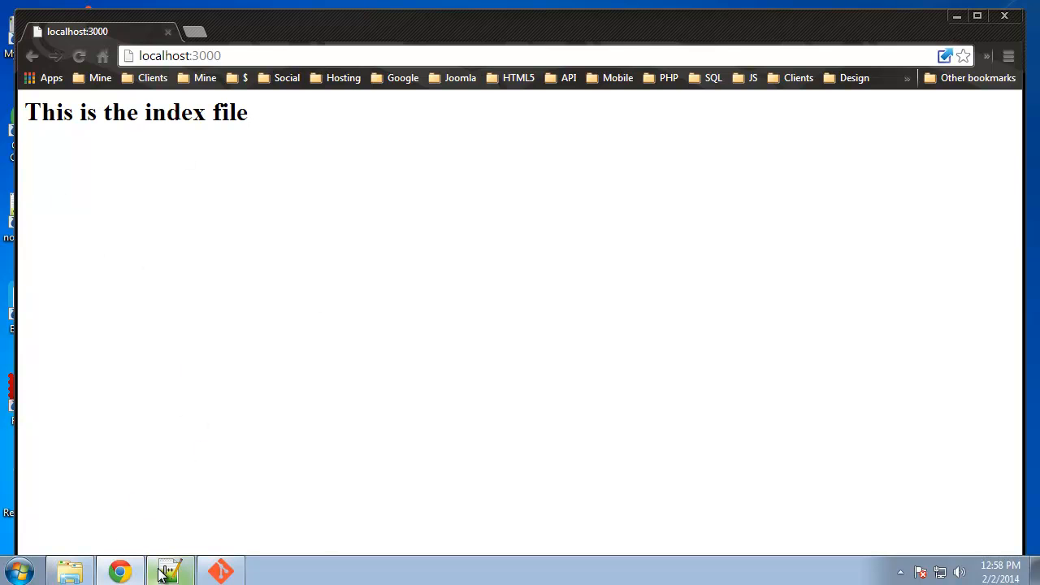
click(169, 572)
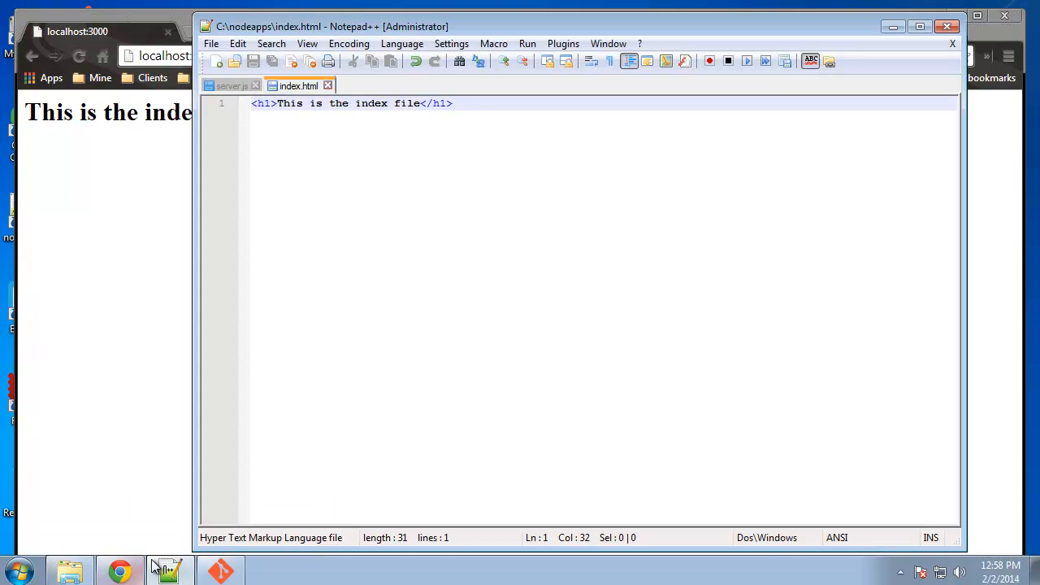
Create about.html as a new text document in nodeapps, accepting the extension change
right_click(505, 276)
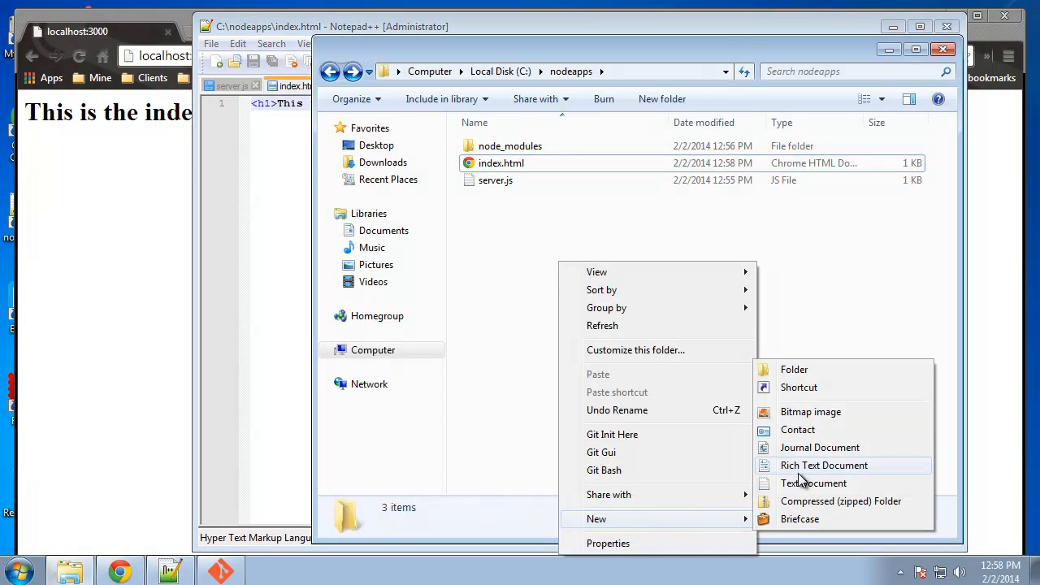
click(812, 483)
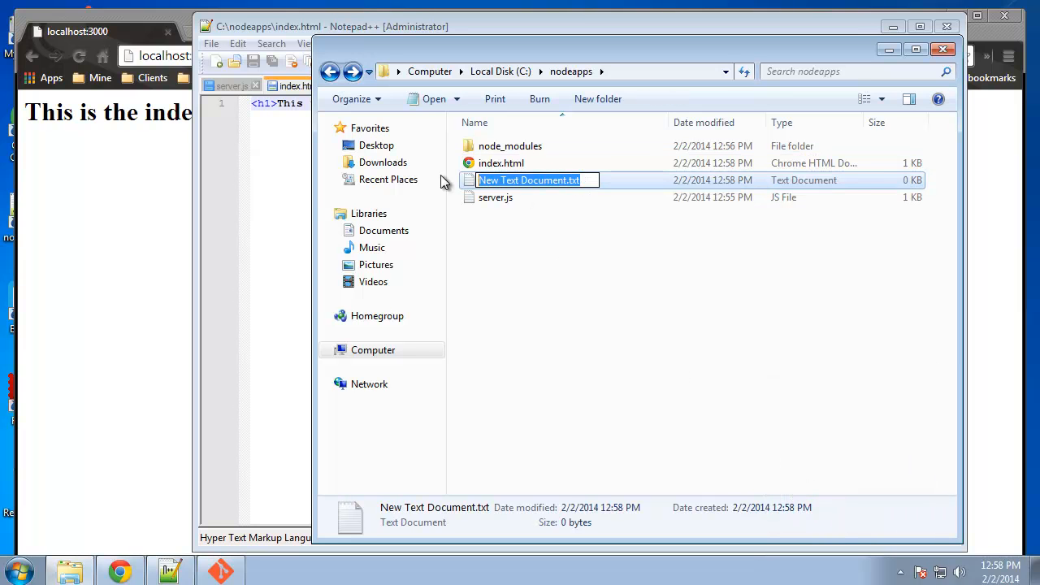
text(about.html)
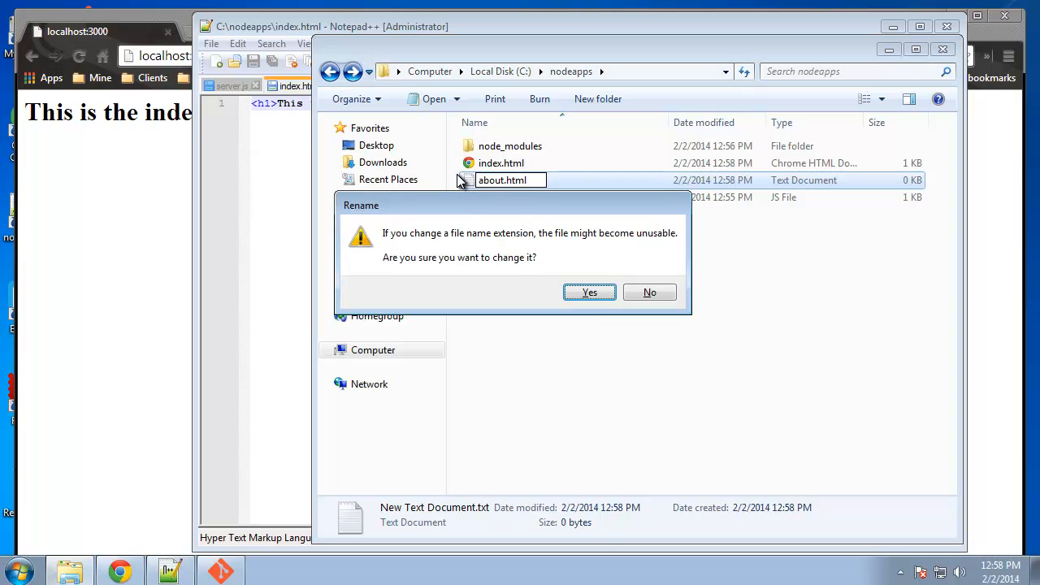
click(588, 292)
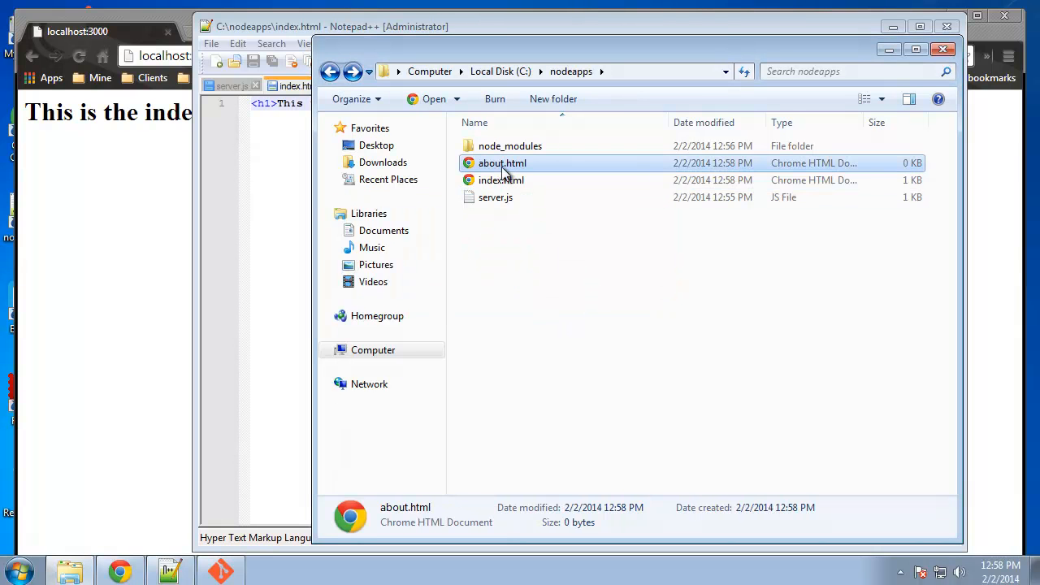
double_click(500, 162)
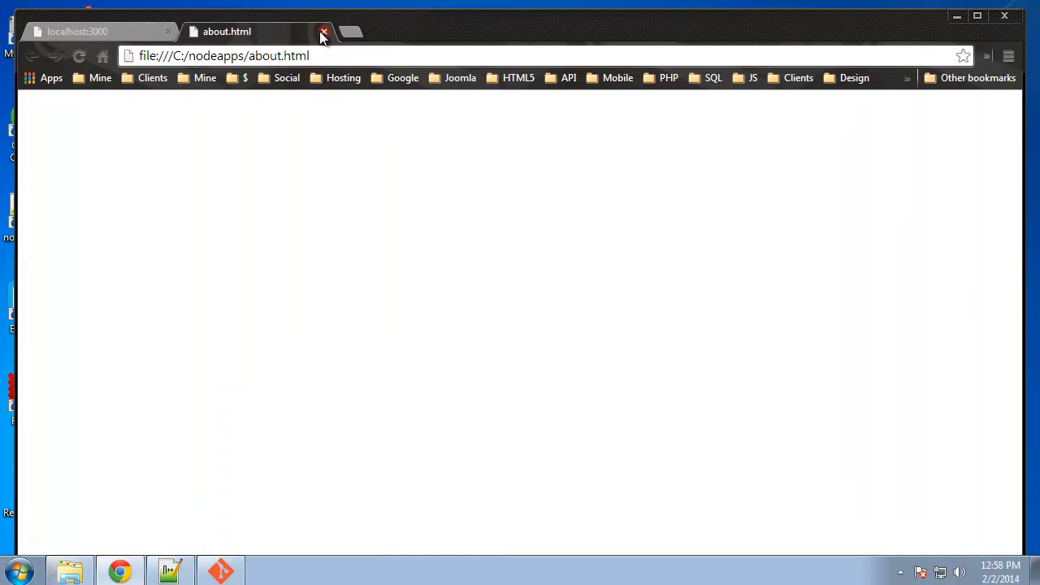
click(324, 31)
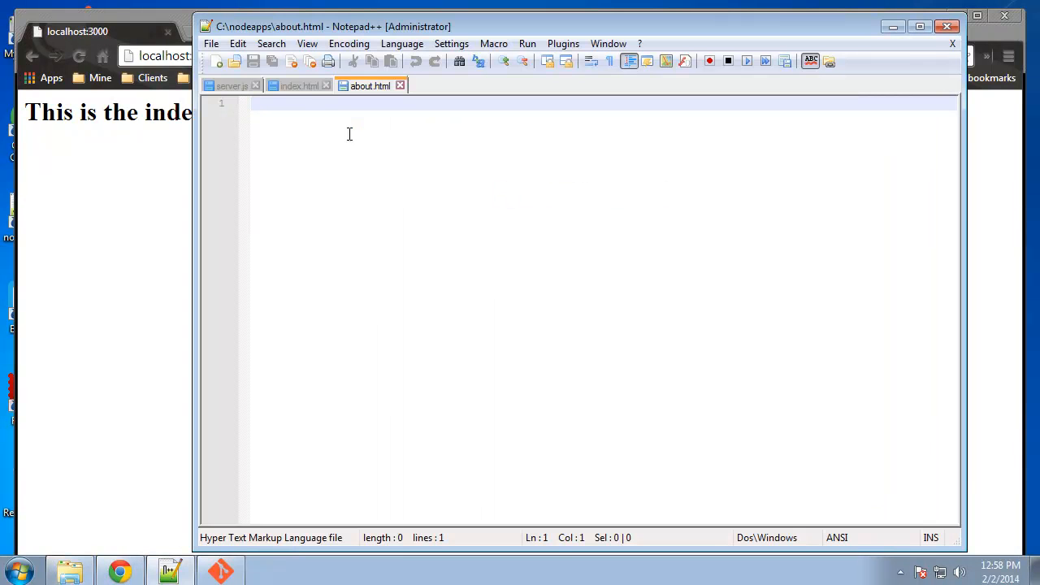
Paste the h1 line from index.html into about.html and change 'index' to 'about'
click(299, 84)
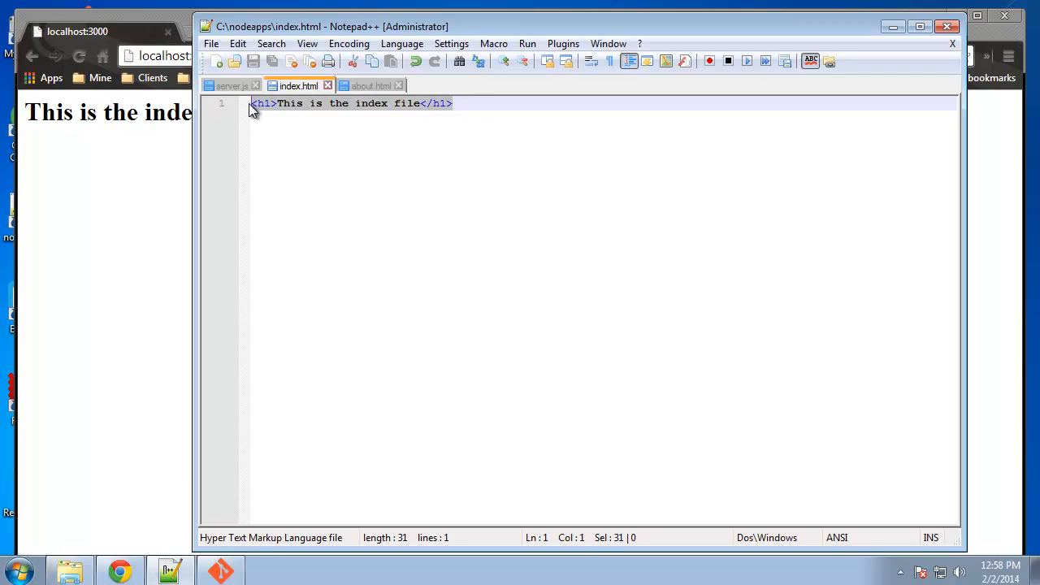
click(370, 84)
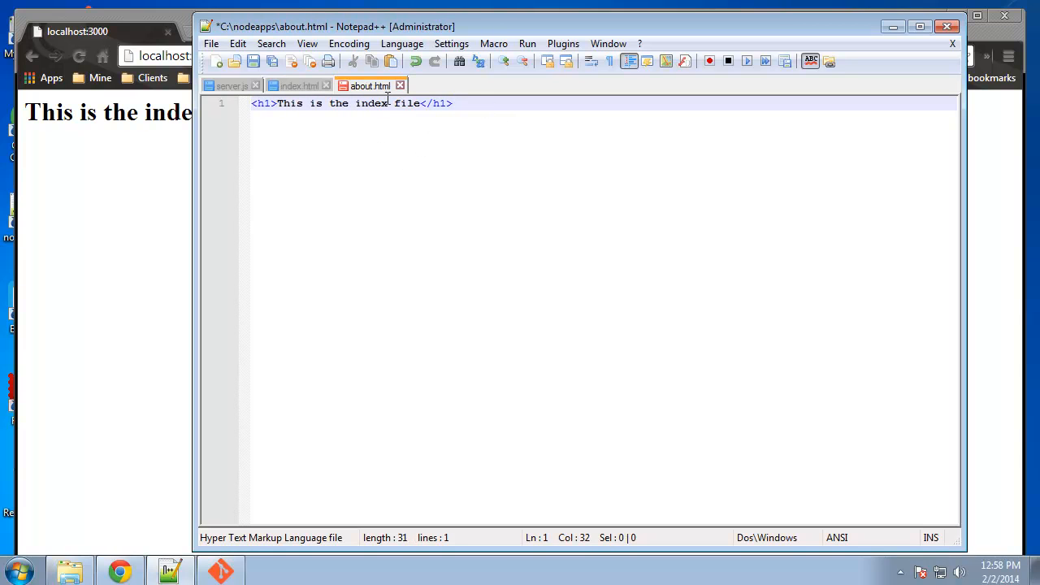
double_click(370, 104)
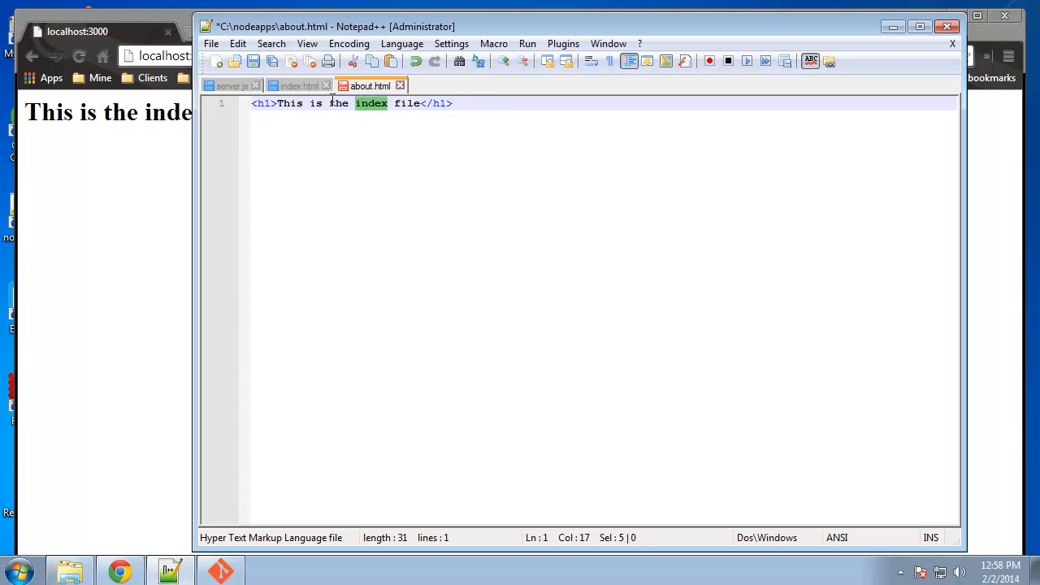
text(about.html)
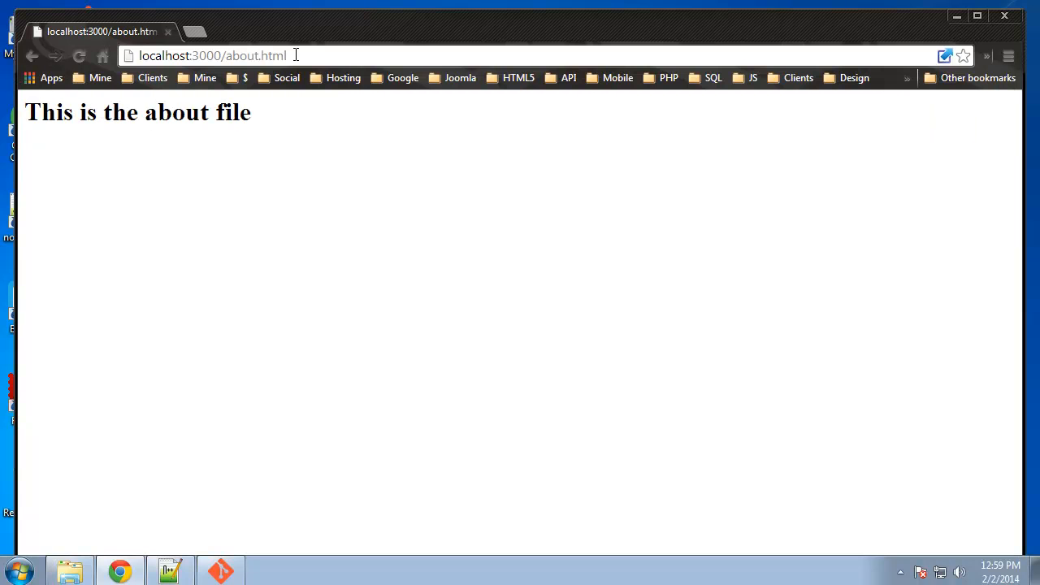
mouse_move(498, 182)
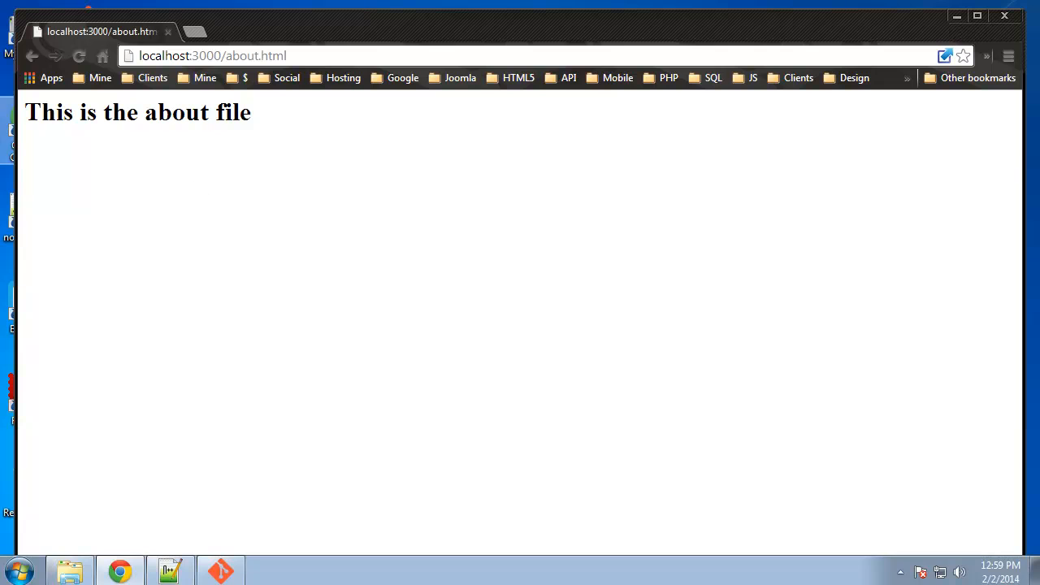
mouse_move(842, 42)
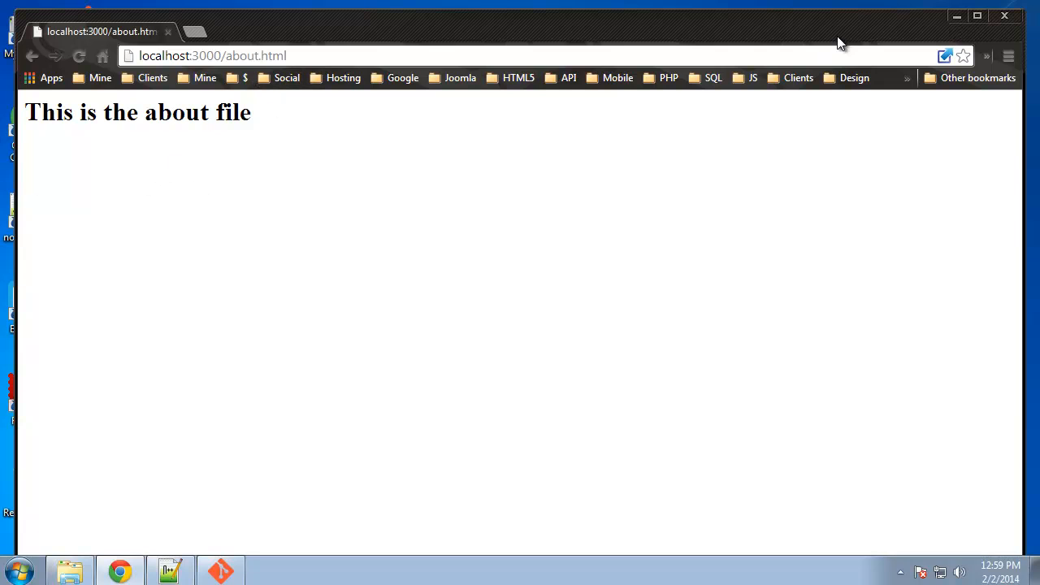
mouse_move(120, 570)
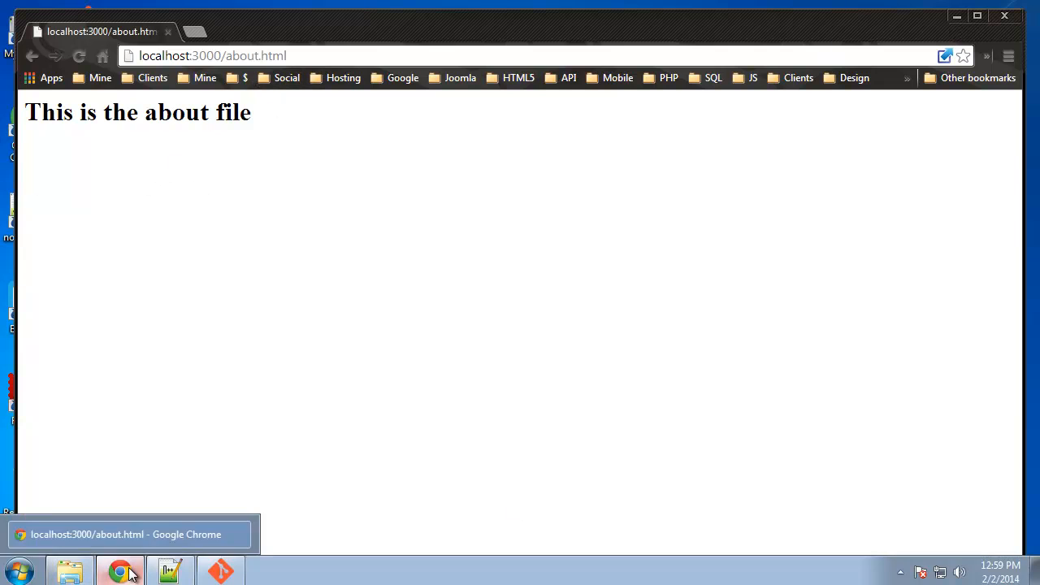
mouse_move(169, 569)
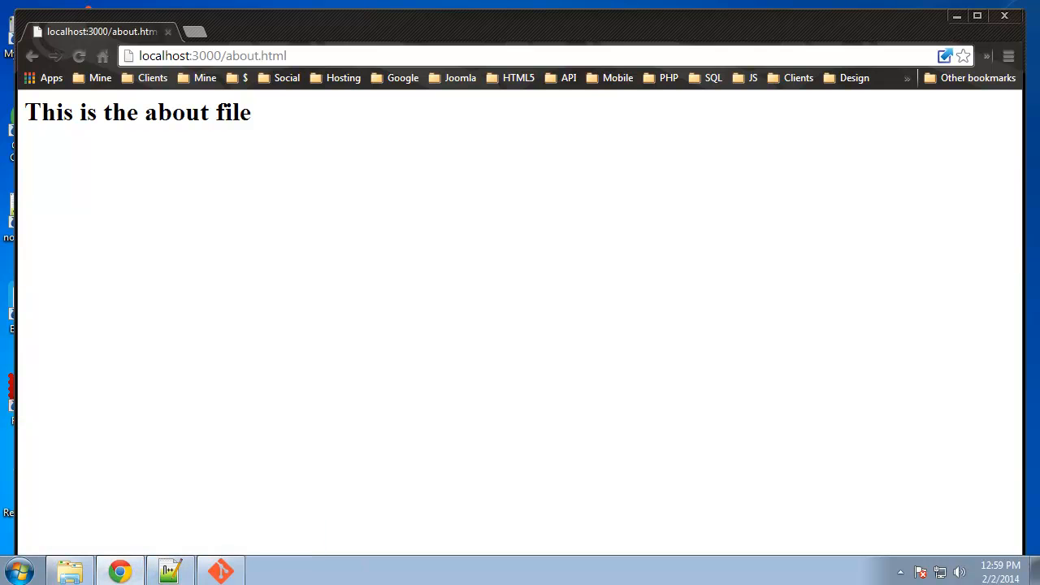
mouse_move(911, 257)
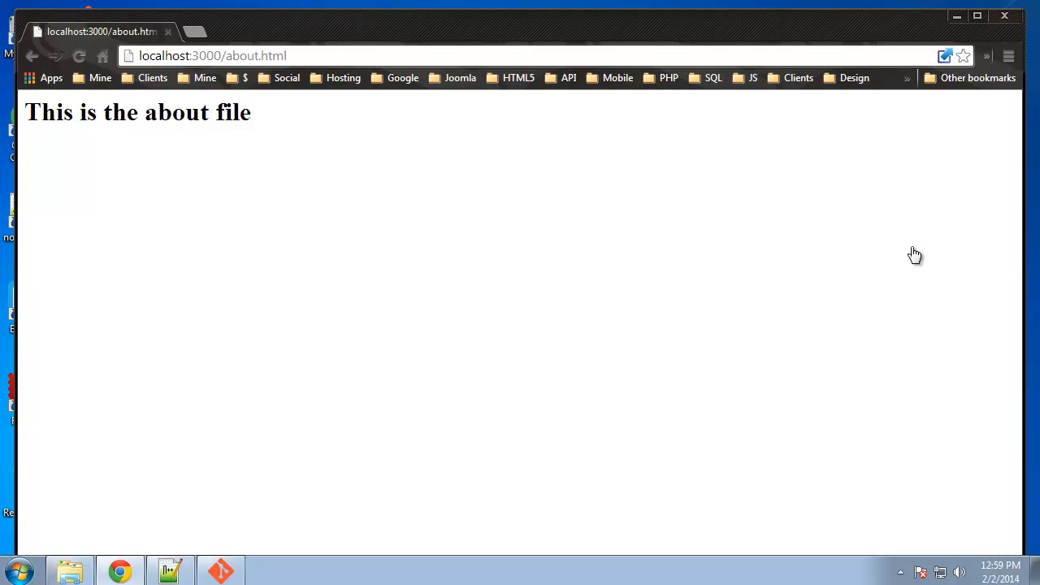
mouse_move(904, 259)
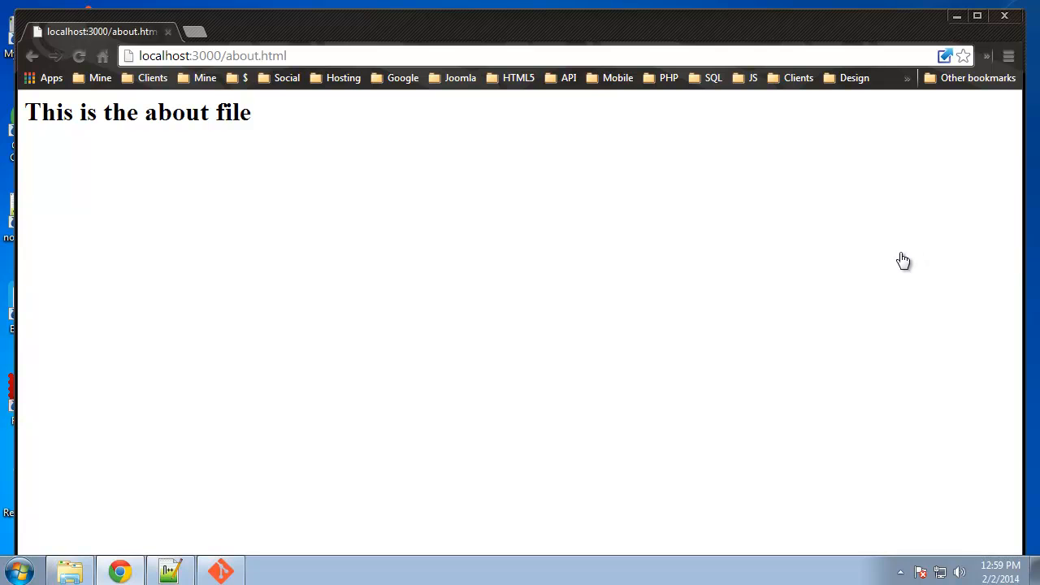
mouse_move(818, 304)
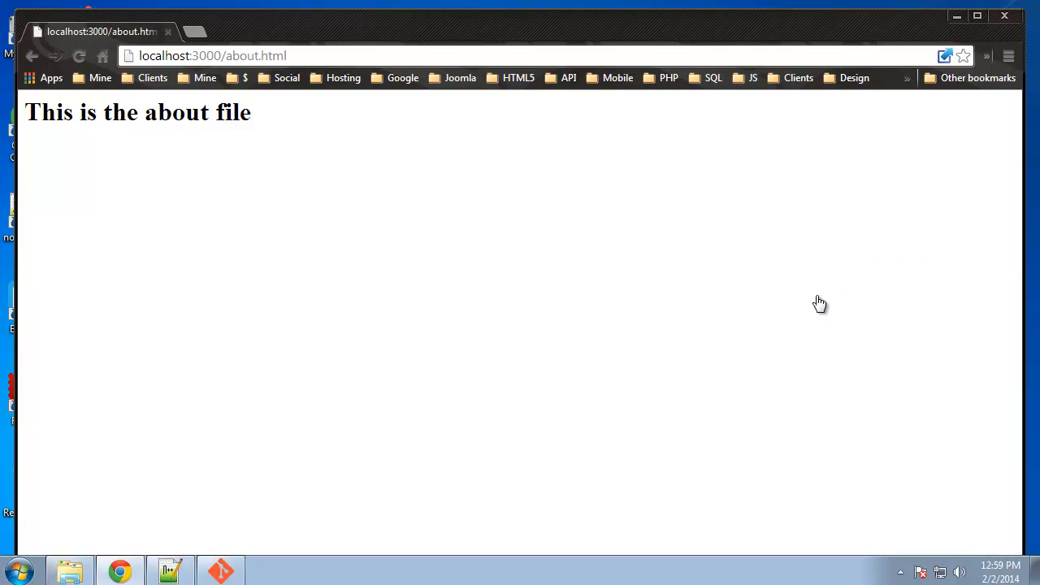